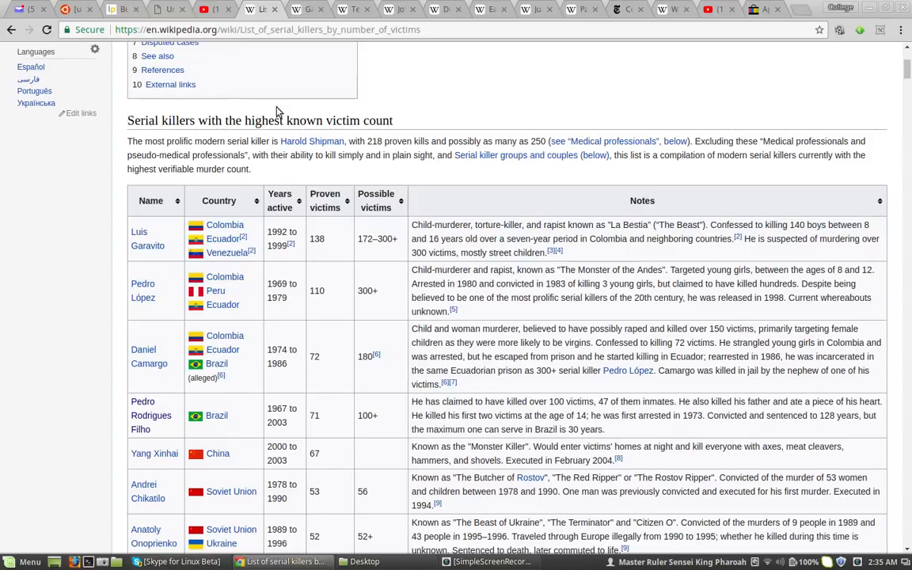
mouse_move(201, 123)
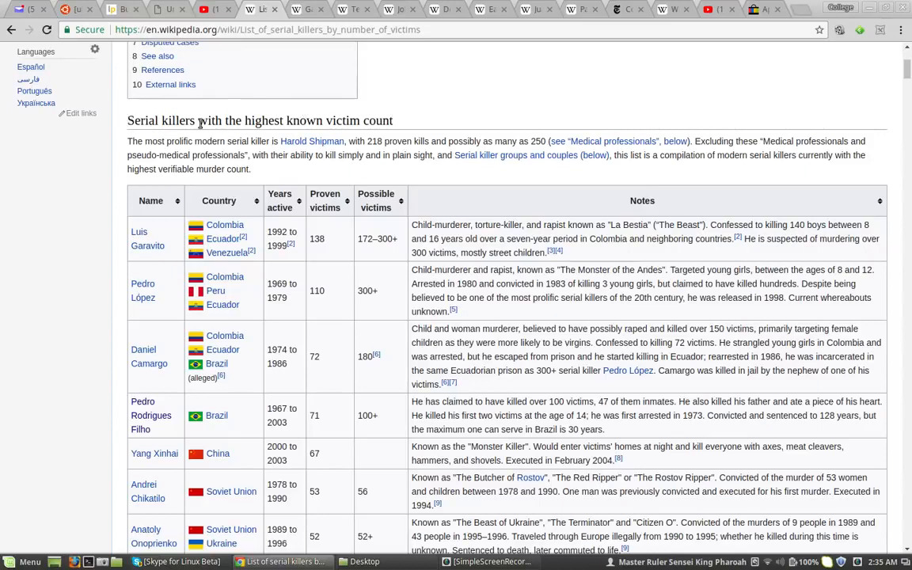
mouse_move(203, 451)
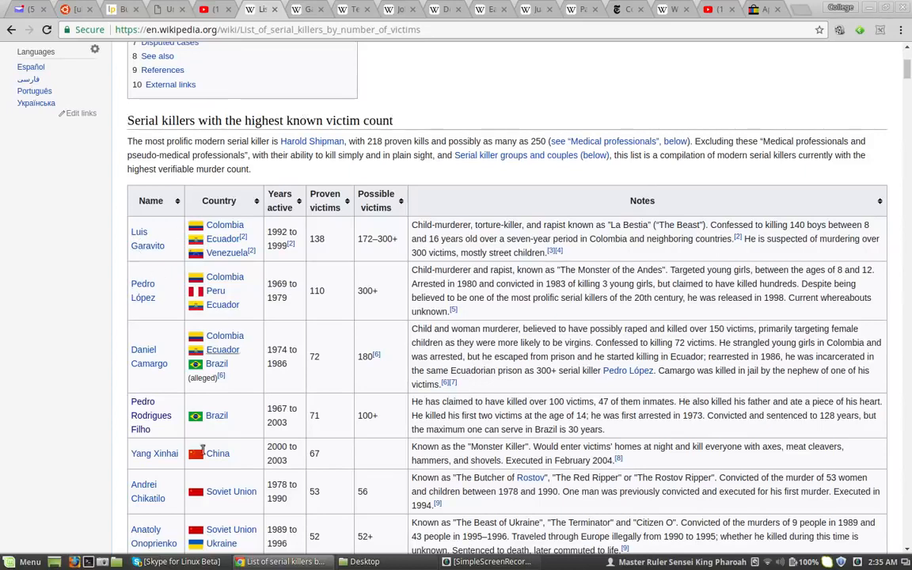
Scroll down the victim-count list and open Gary Ridgway's article.
scroll("down", 3)
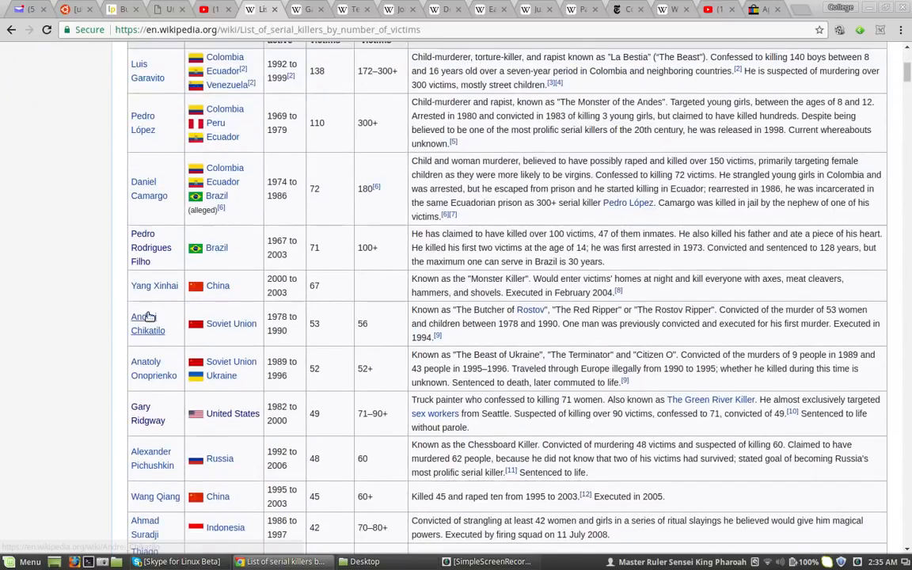
mouse_move(103, 391)
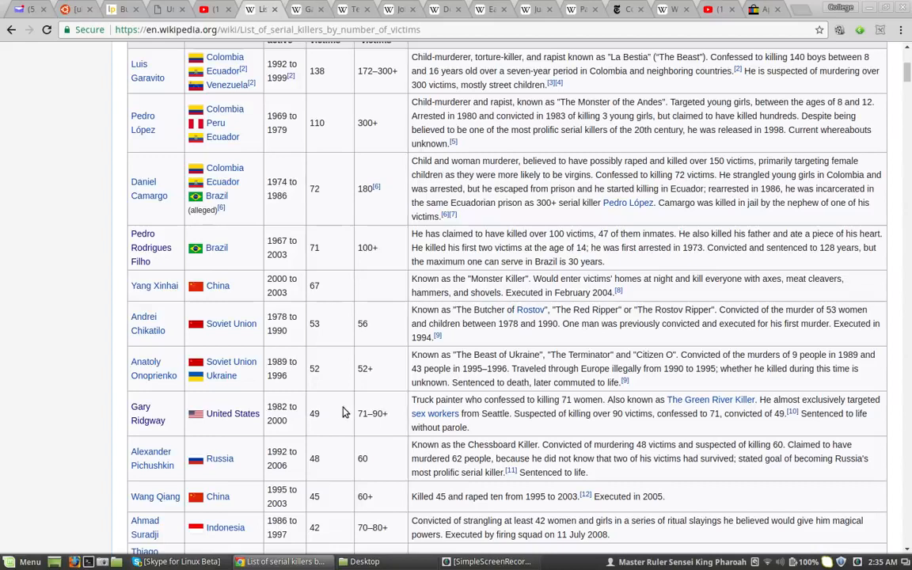
left_click(147, 413)
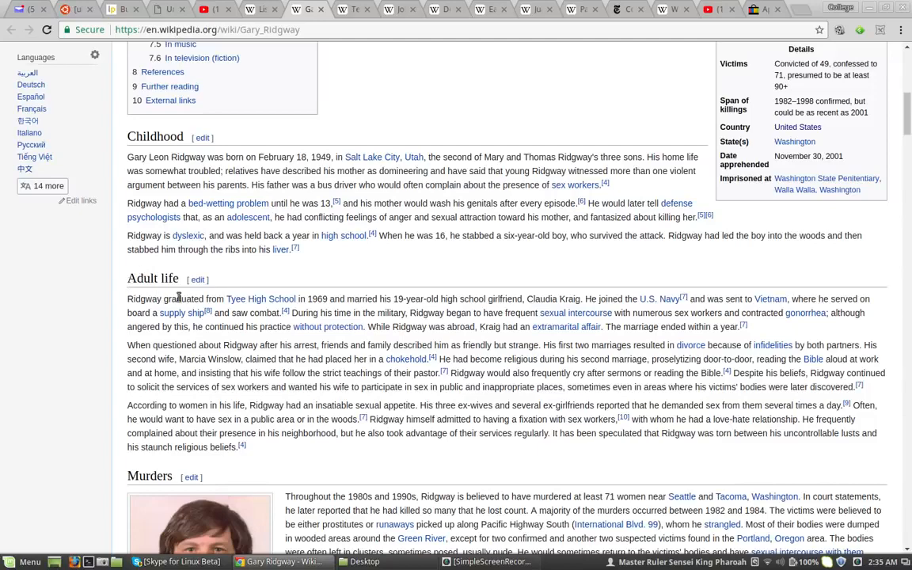
mouse_move(546, 290)
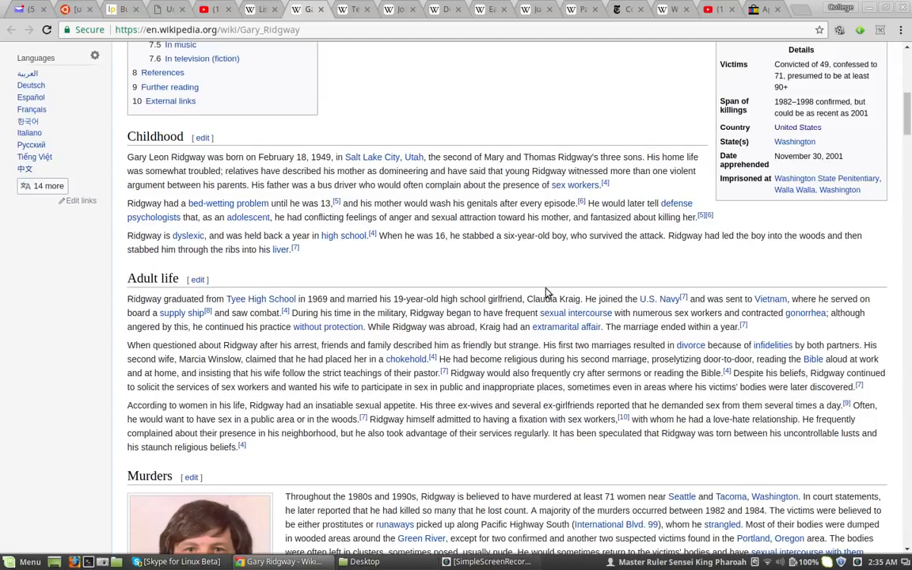
Read Gary Ridgway's childhood and adult life, then close his article's tab.
scroll("up", 3)
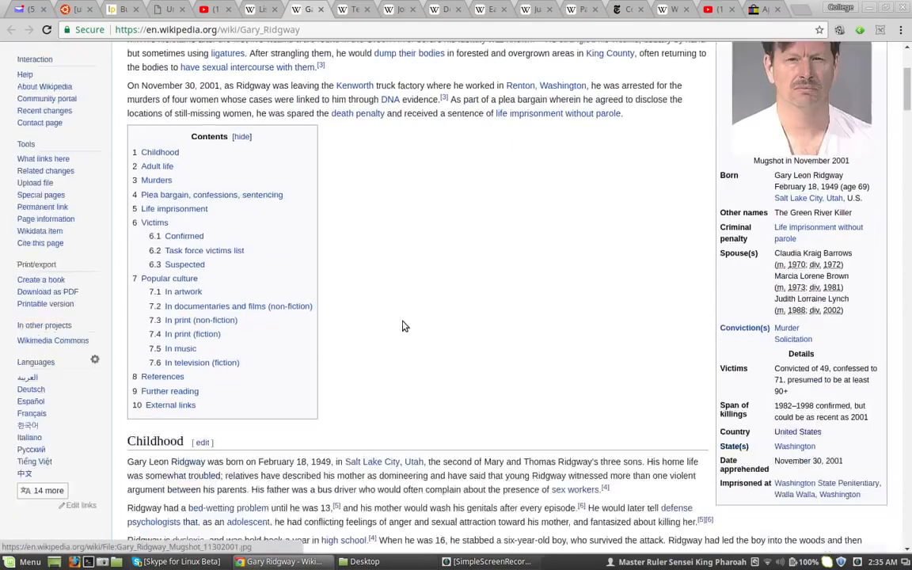
scroll("down", 3)
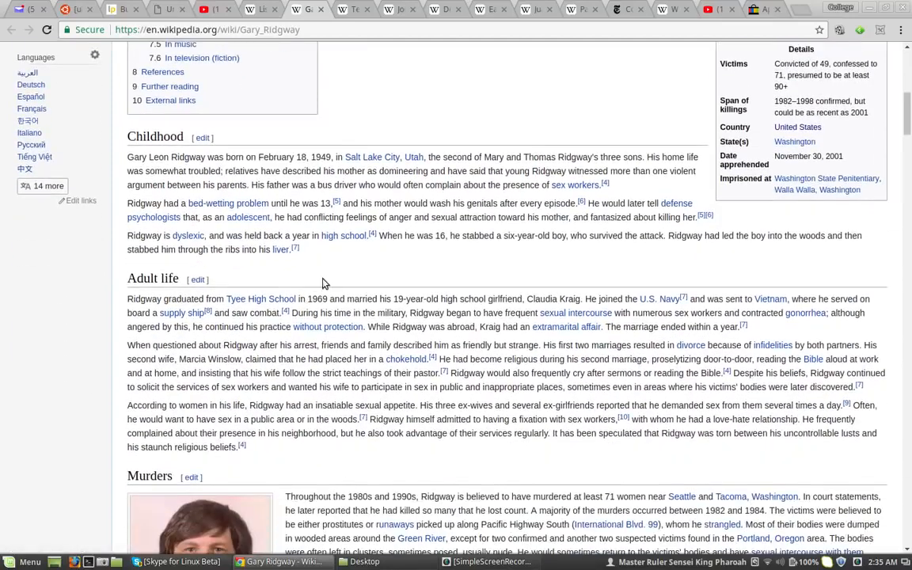
mouse_move(416, 299)
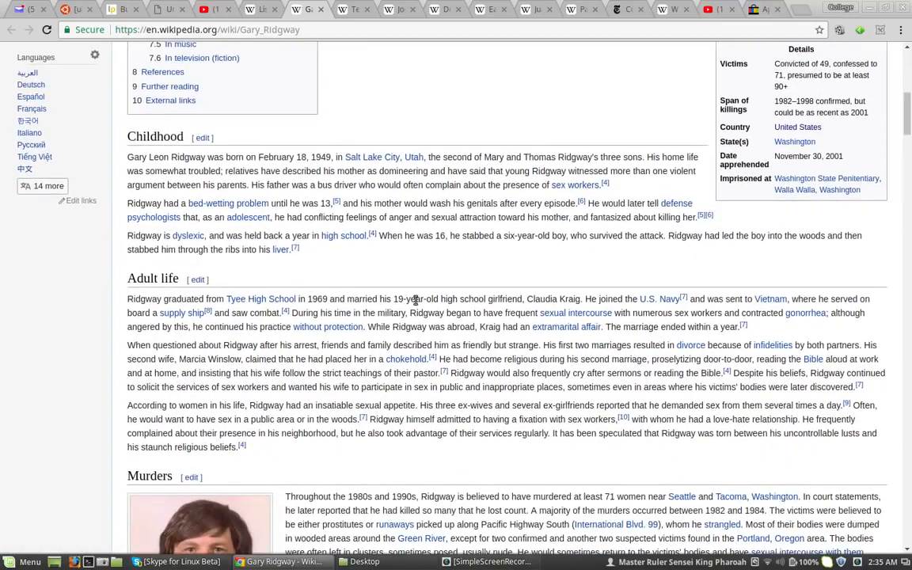
mouse_move(542, 299)
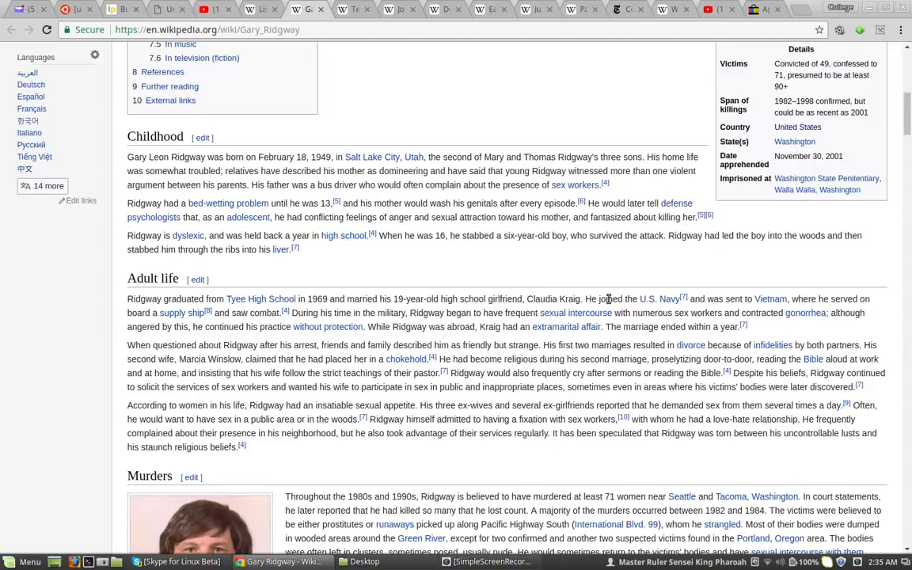
mouse_move(715, 287)
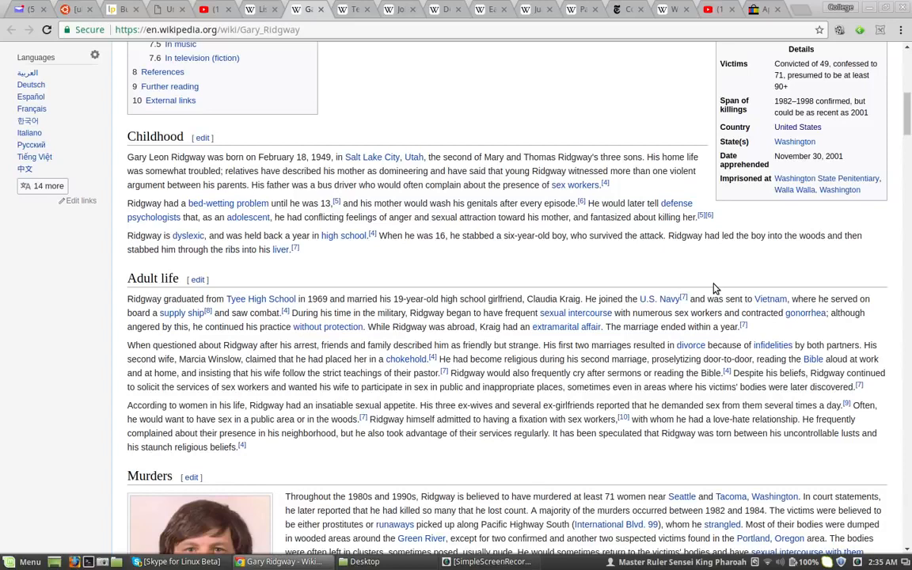
mouse_move(423, 228)
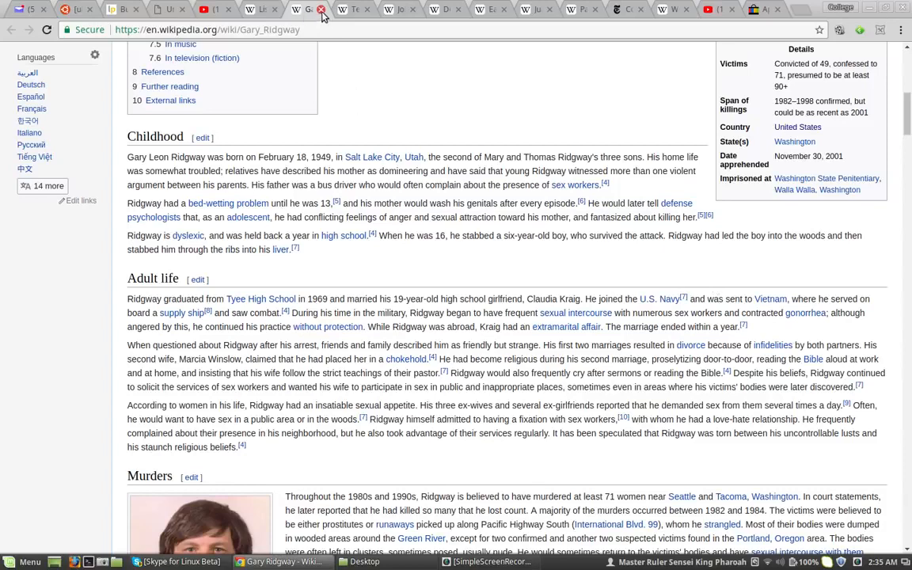
left_click(261, 8)
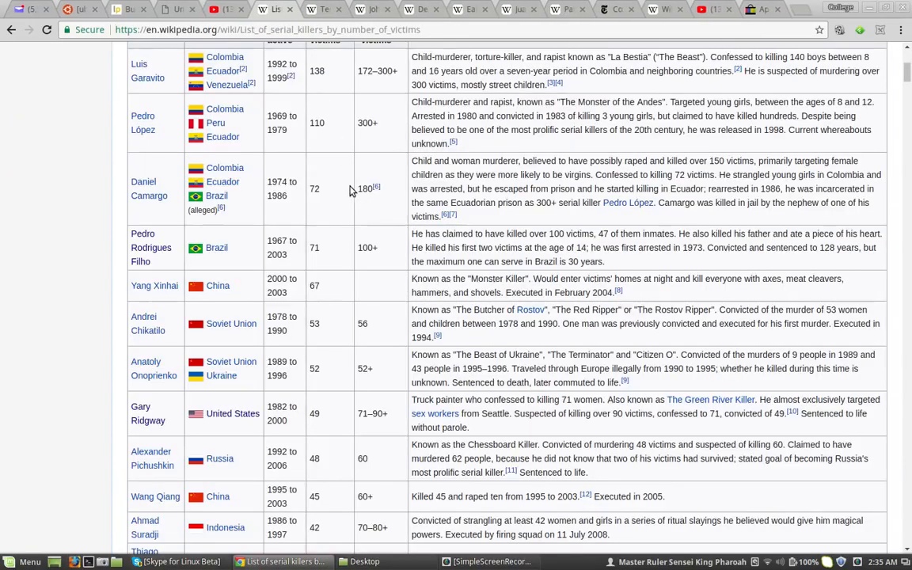
mouse_move(146, 412)
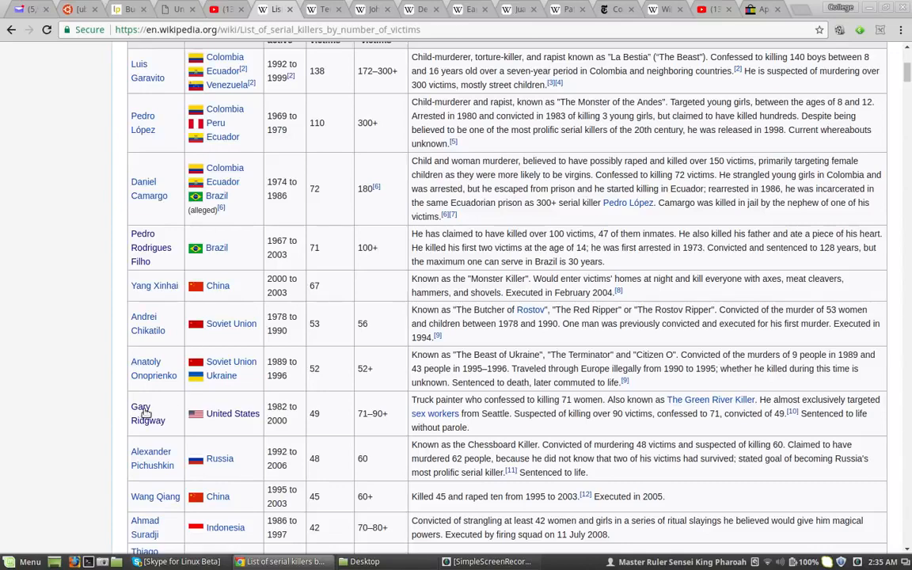
Scroll to Ted Bundy's list entry, open his article and scroll toward Early life.
scroll("down", 3)
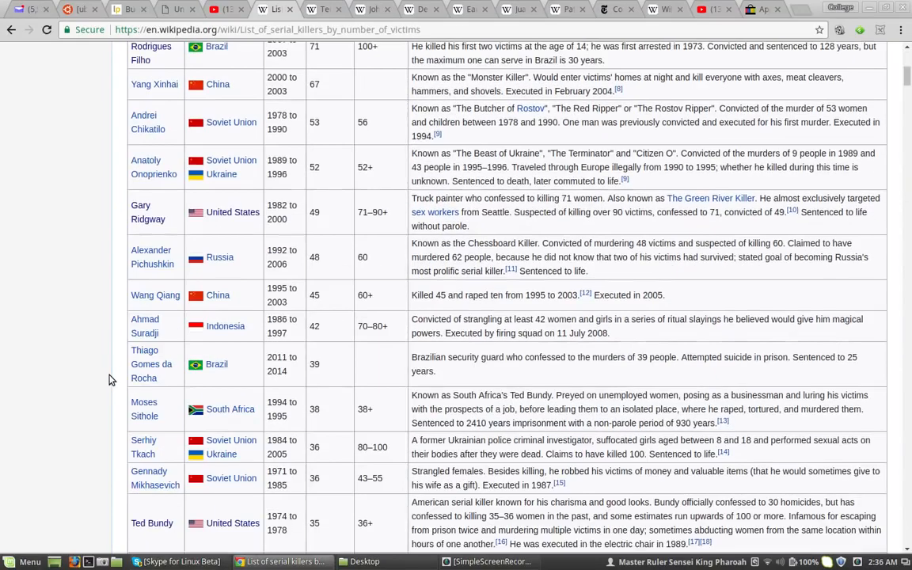
scroll("down", 3)
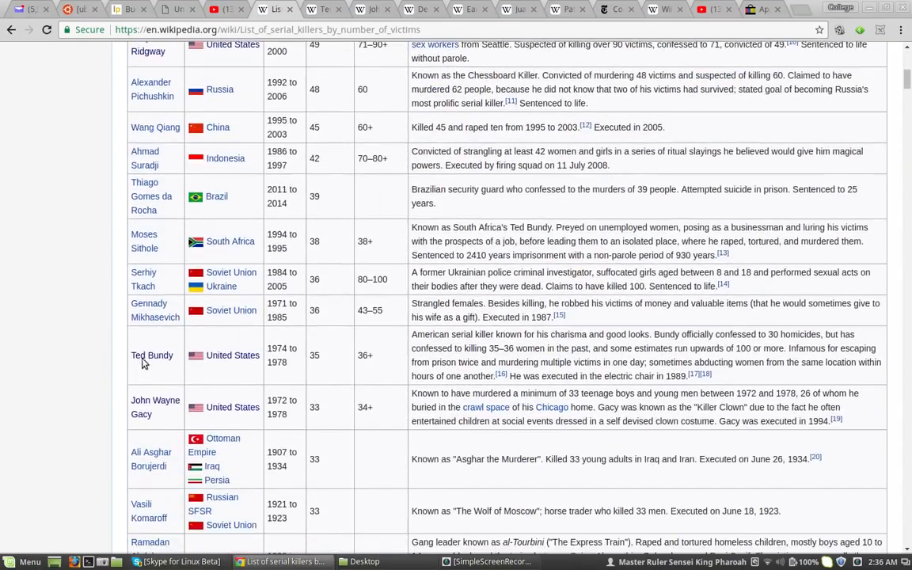
left_click(151, 355)
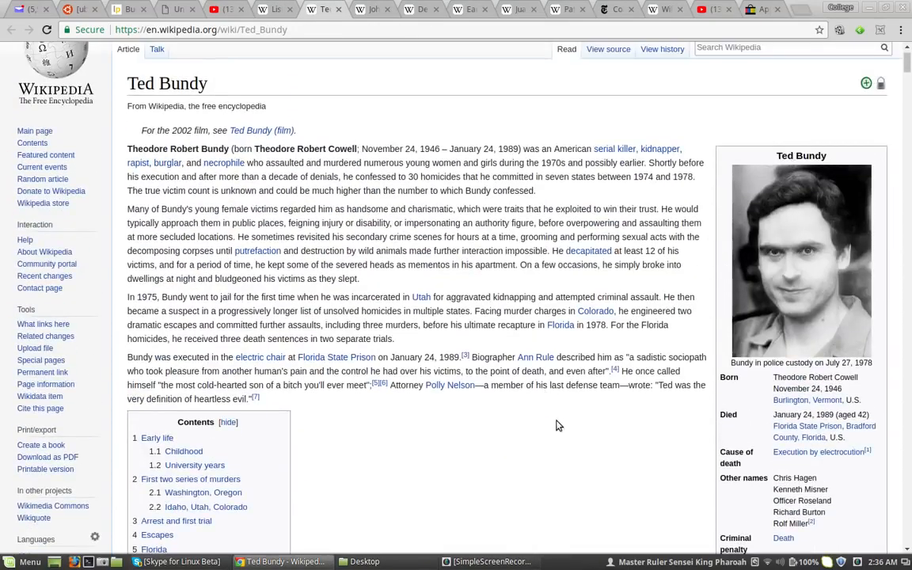
scroll("down", 3)
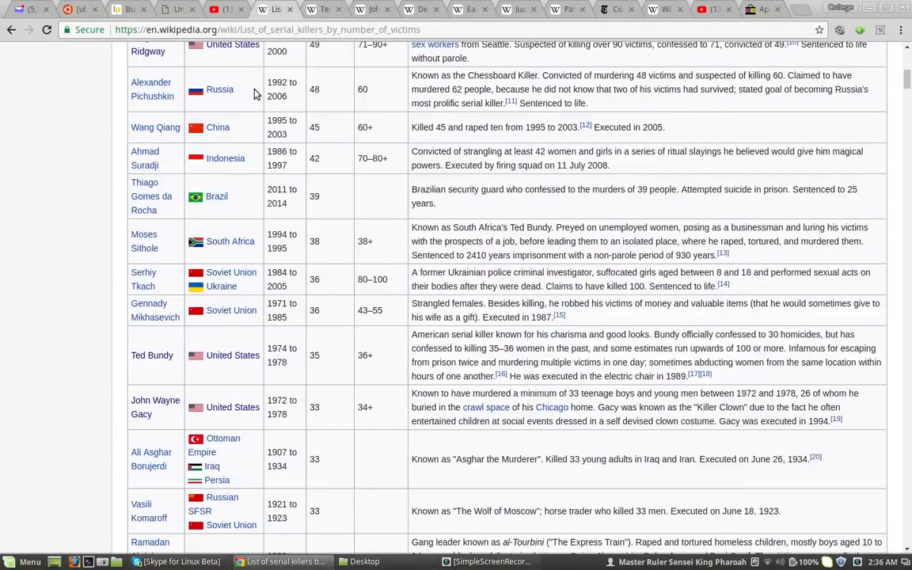
mouse_move(329, 362)
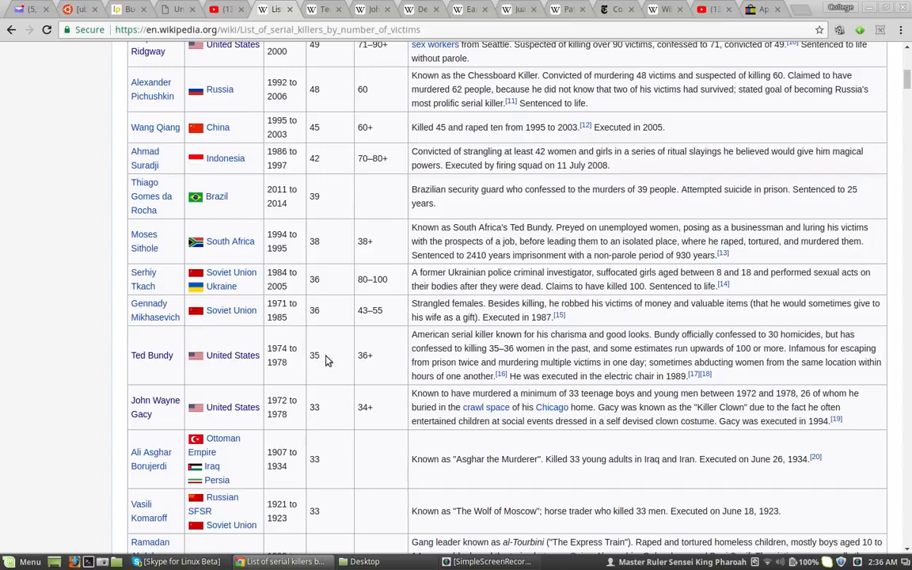
mouse_move(313, 10)
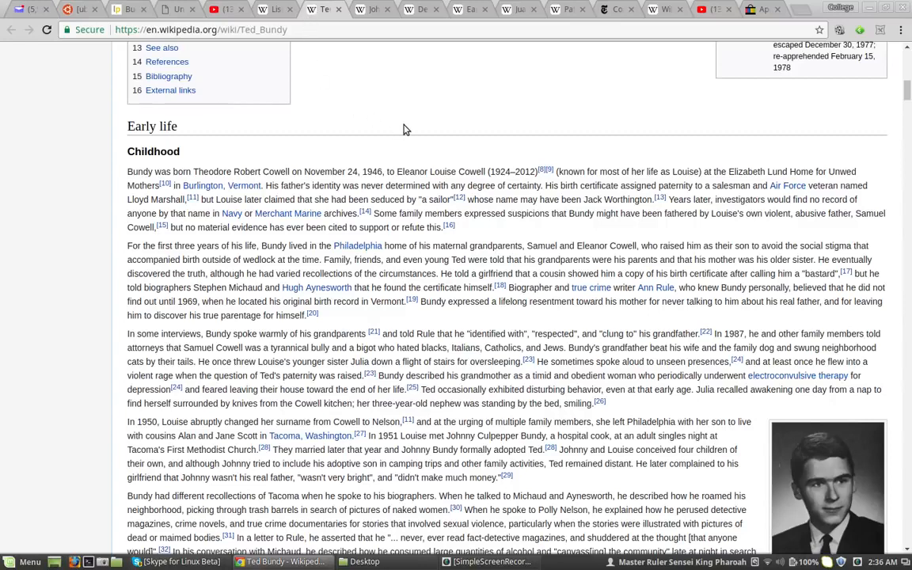
mouse_move(609, 169)
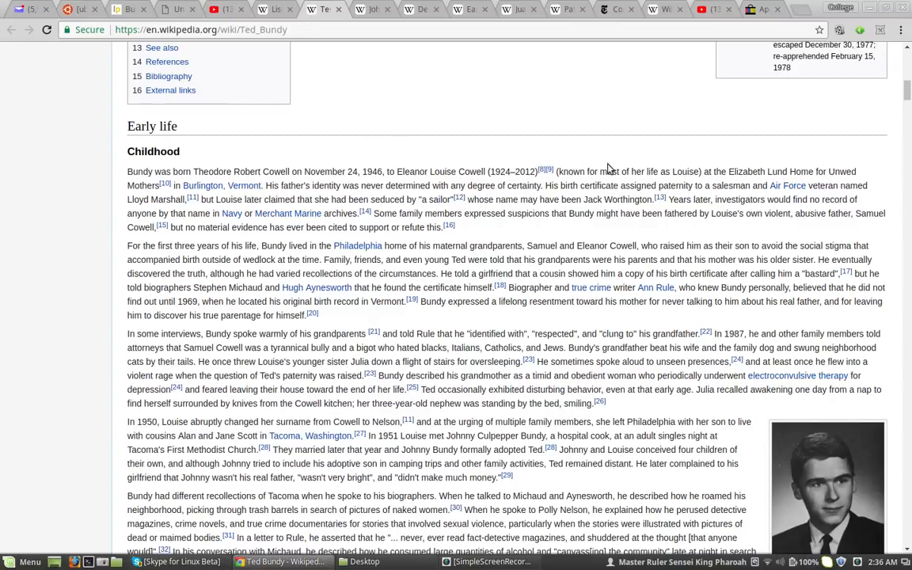
mouse_move(300, 182)
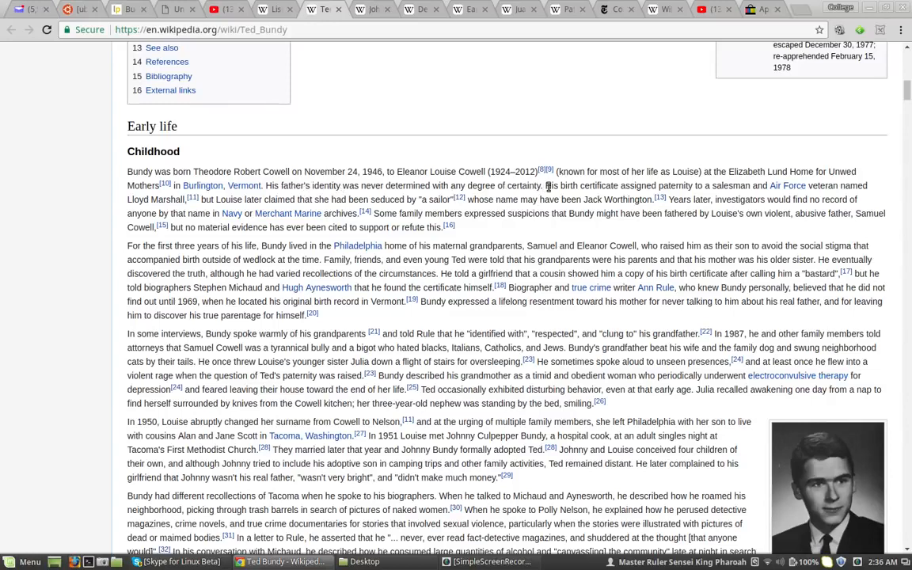
mouse_move(673, 186)
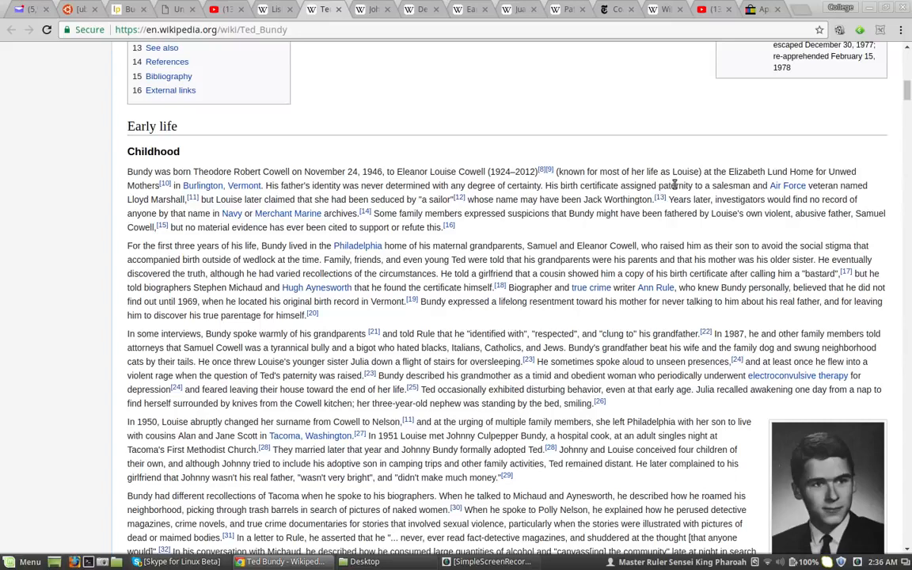
mouse_move(737, 185)
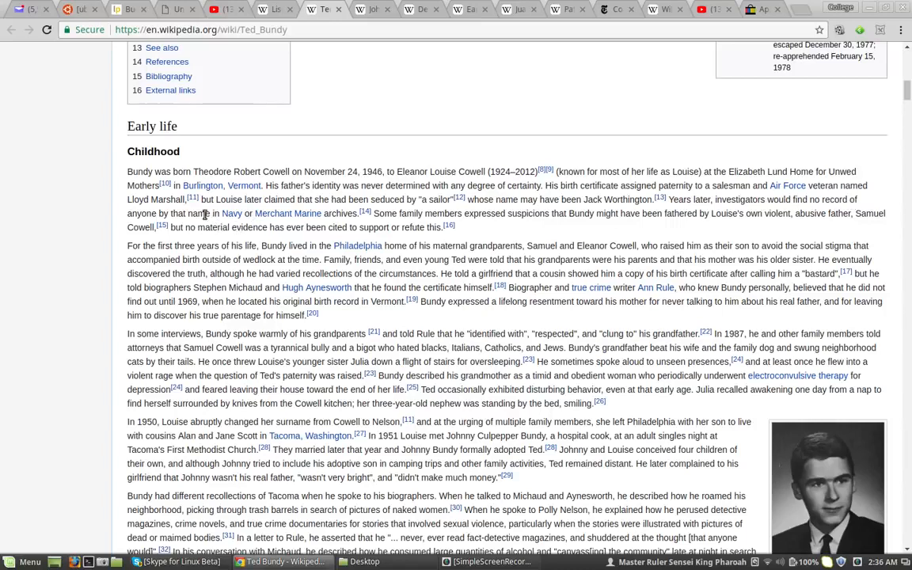
mouse_move(256, 226)
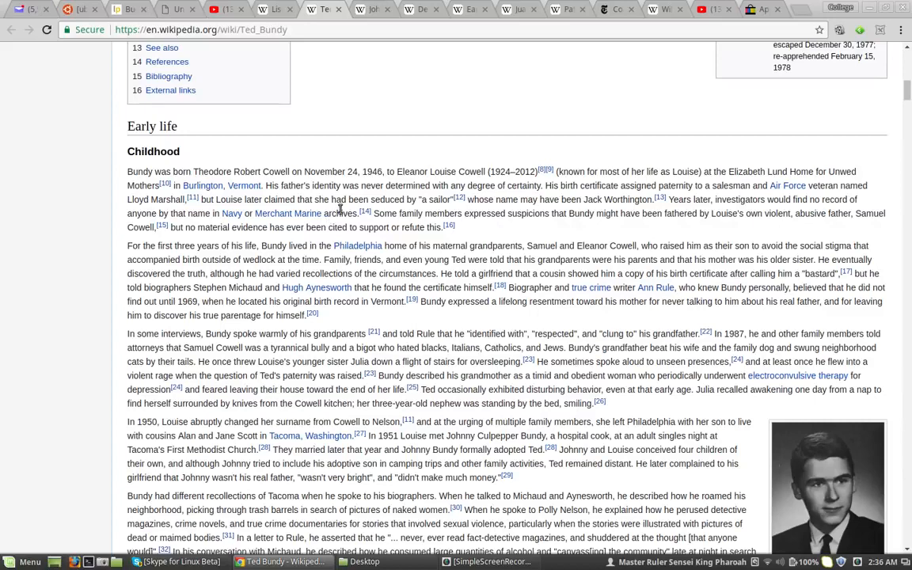
mouse_move(291, 10)
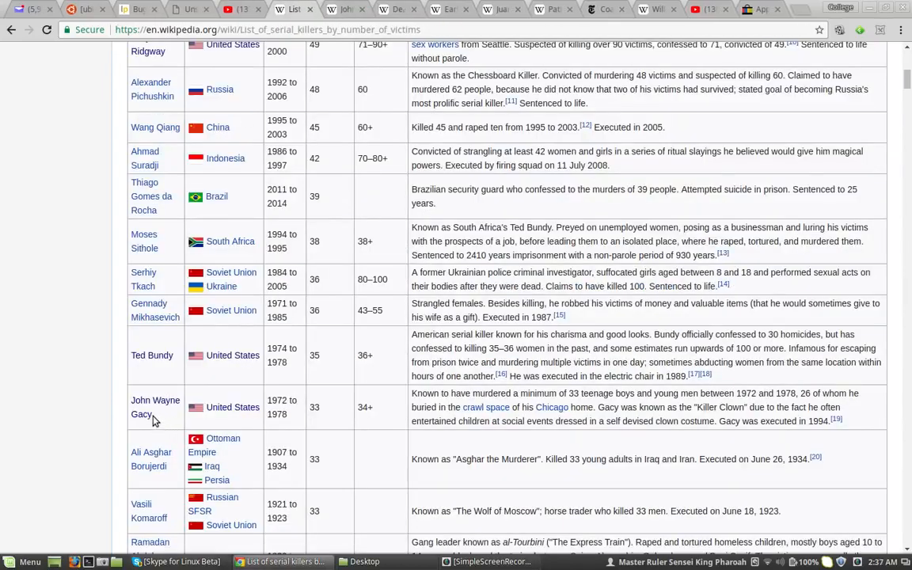
mouse_move(266, 426)
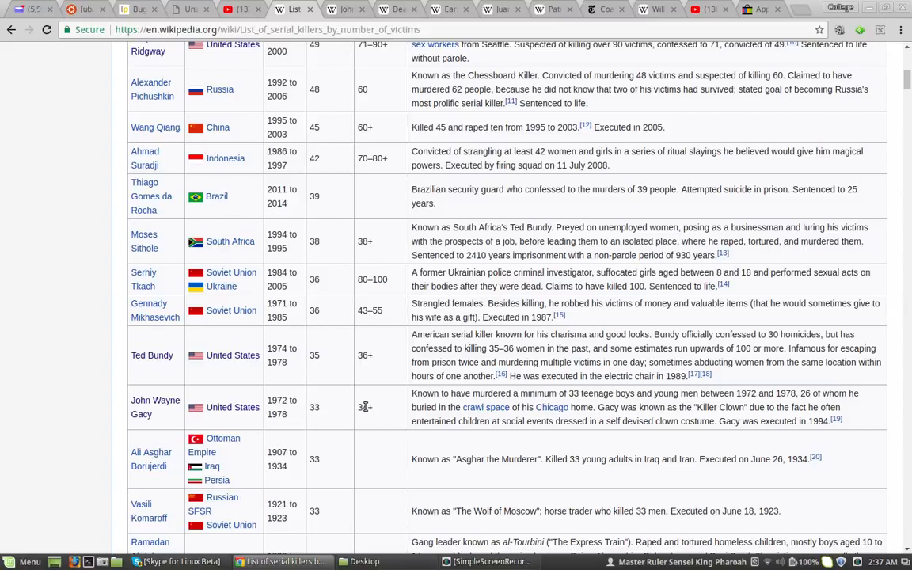
left_click(155, 406)
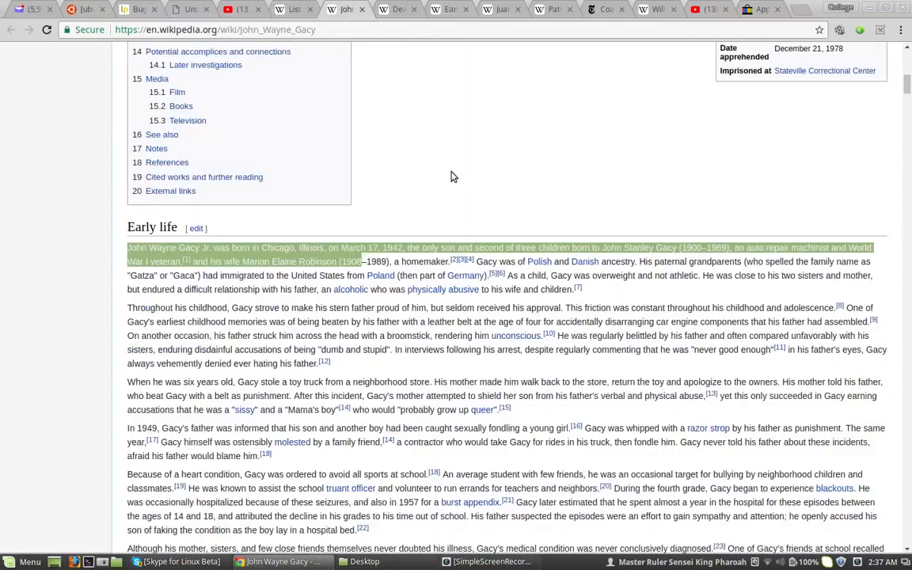
scroll("up", 3)
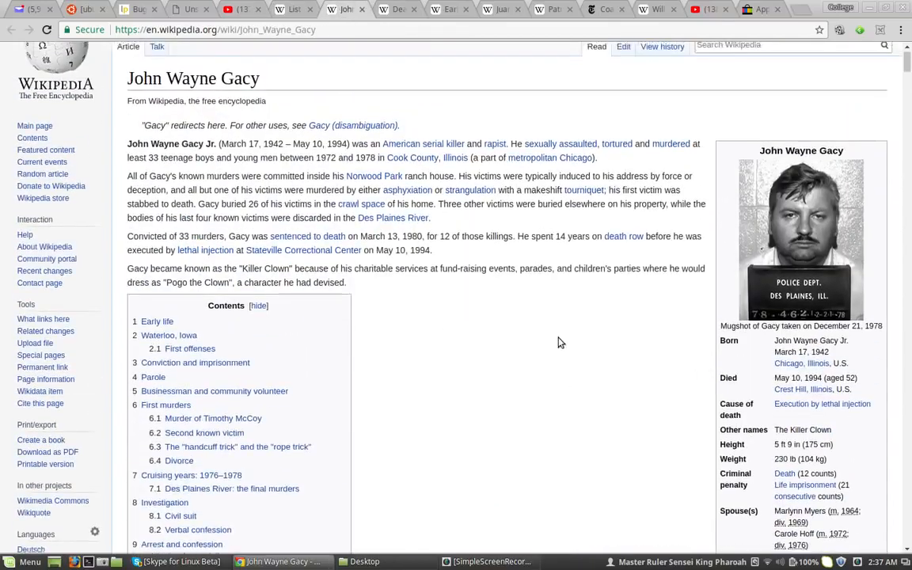
scroll("down", 3)
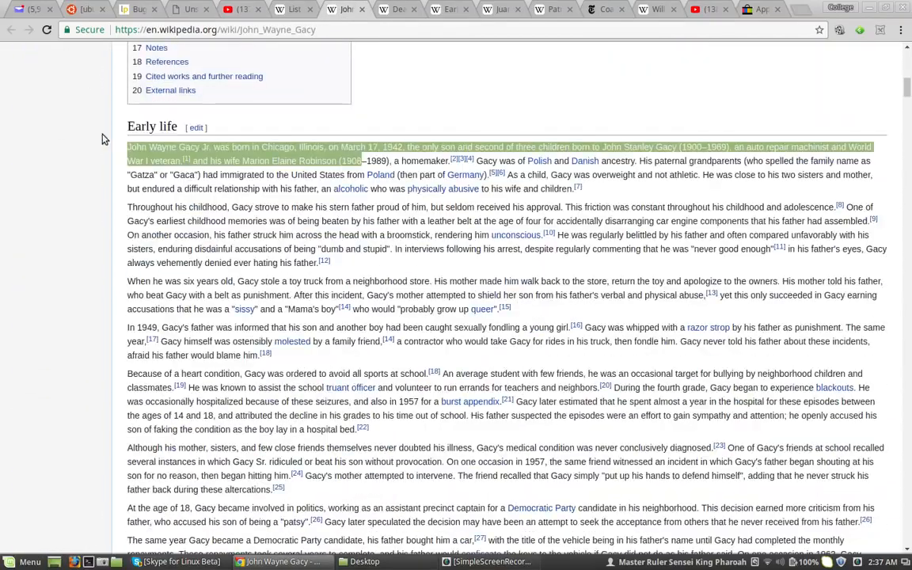
left_click(206, 147)
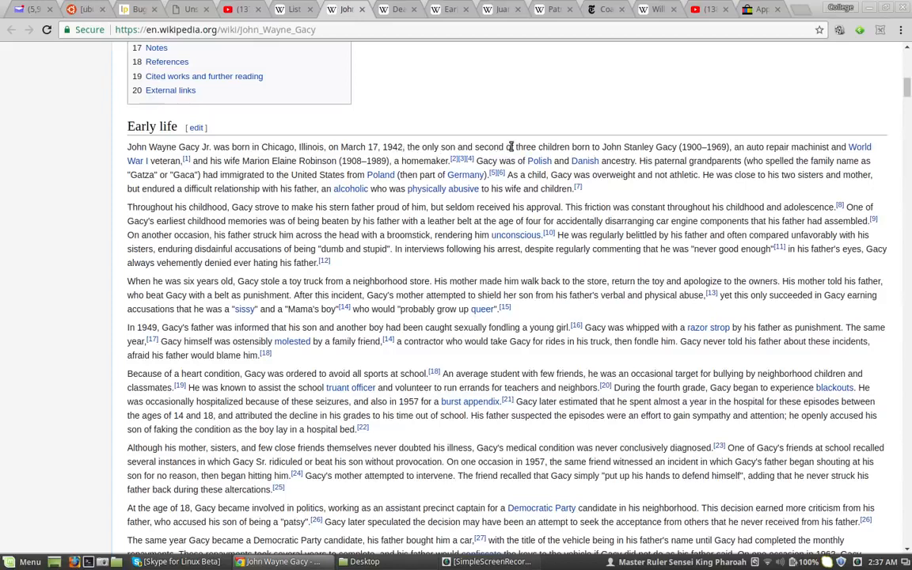
mouse_move(590, 151)
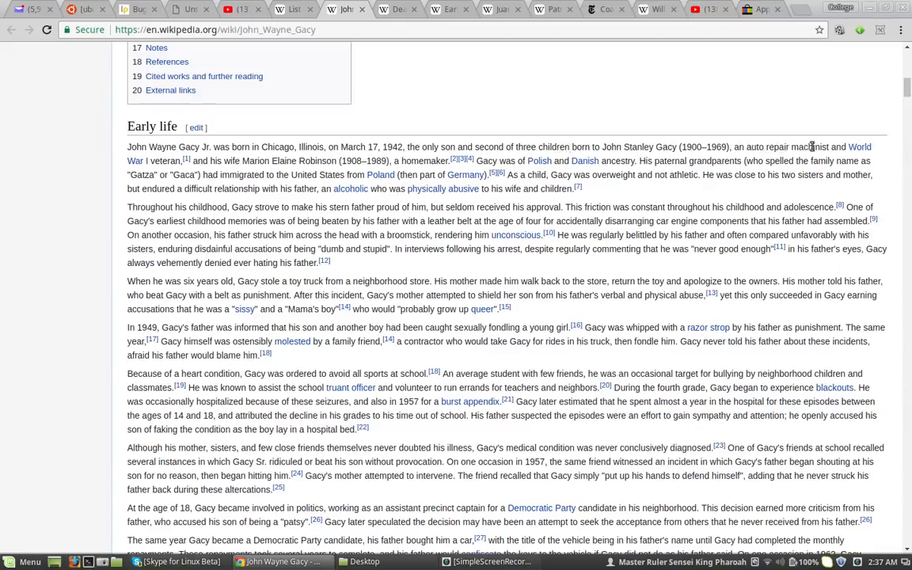
mouse_move(147, 158)
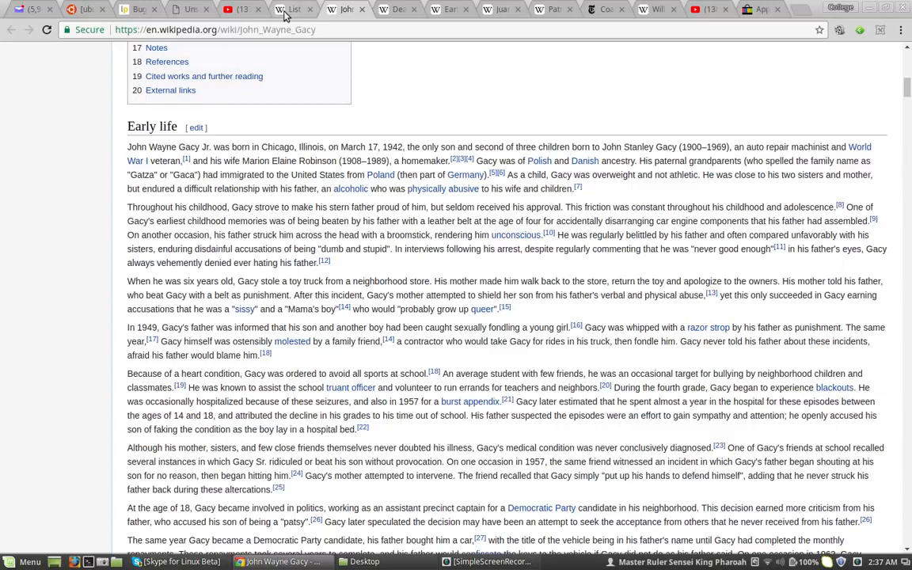
left_click(341, 9)
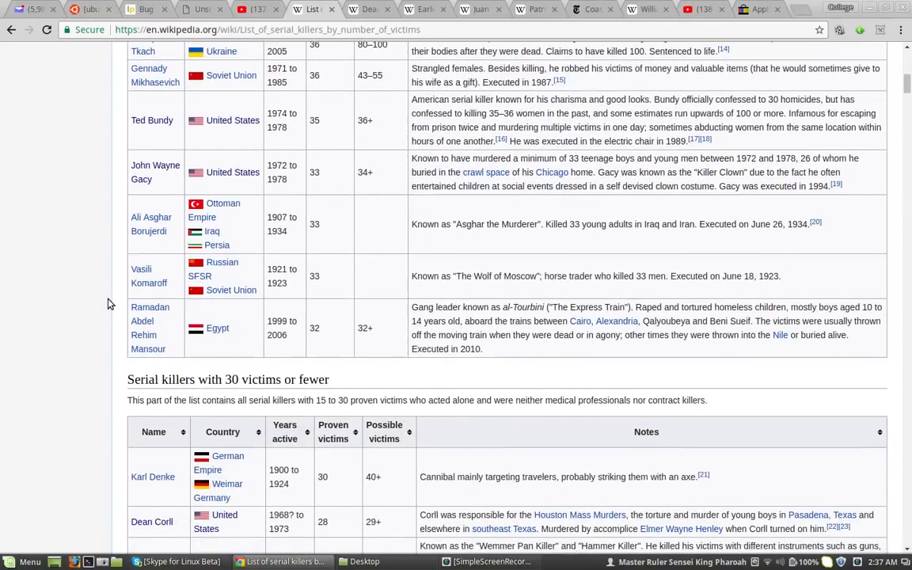
scroll("down", 3)
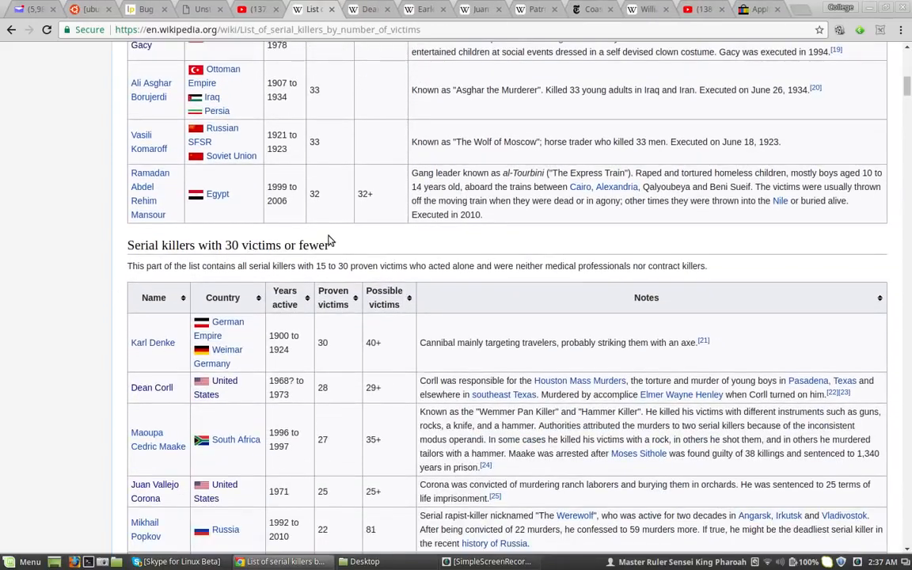
scroll("down", 3)
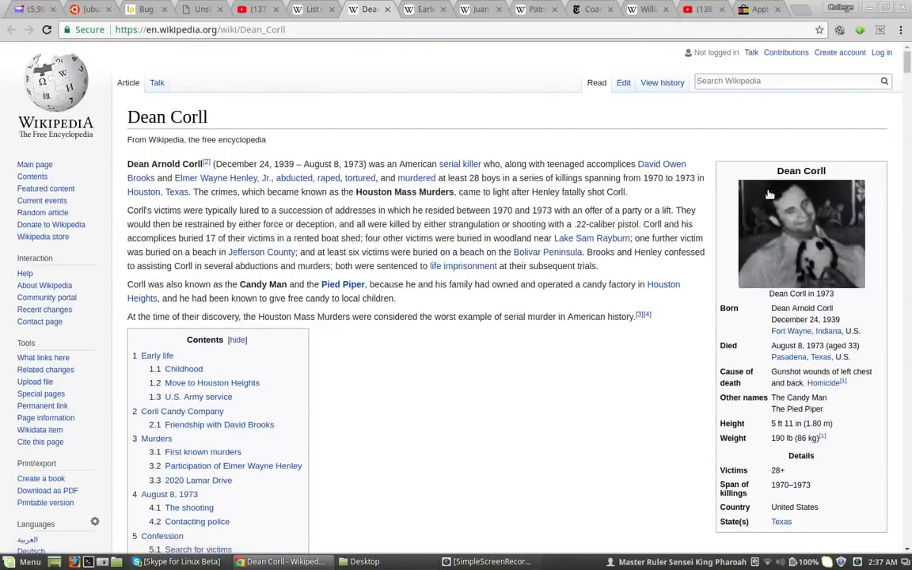
scroll("down", 3)
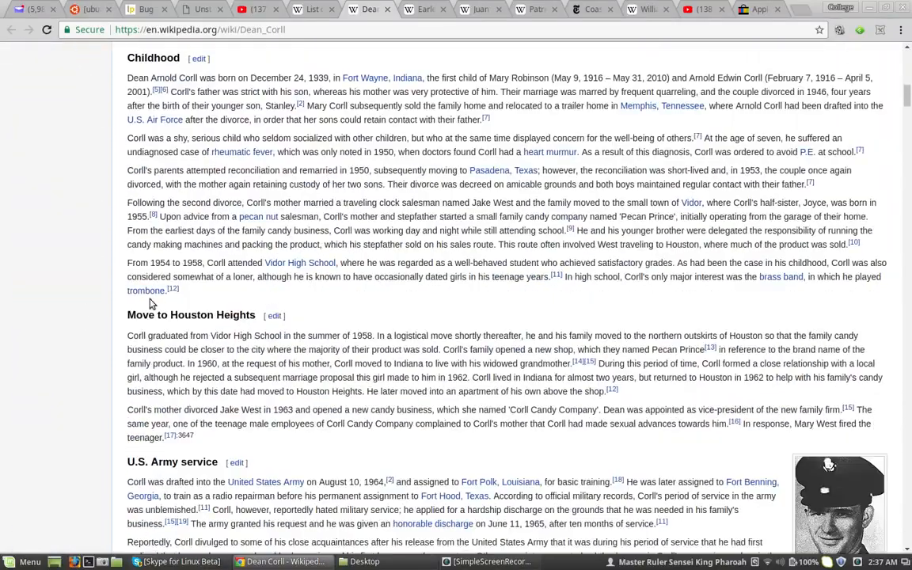
scroll("down", 3)
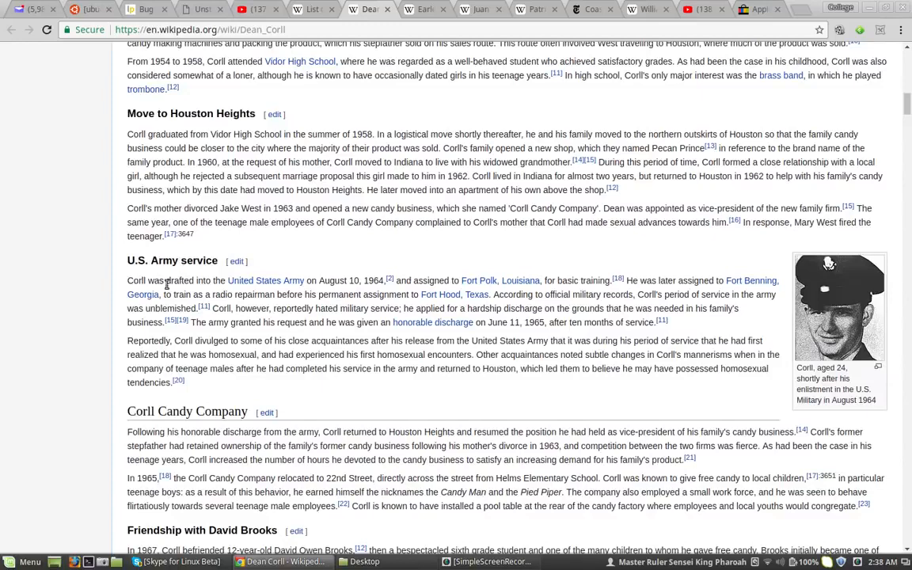
mouse_move(368, 284)
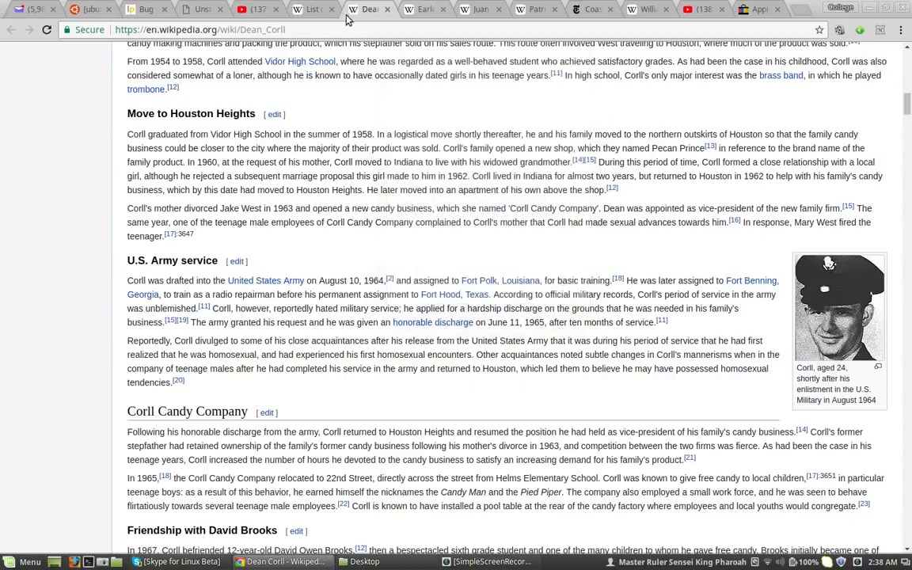
left_click(388, 9)
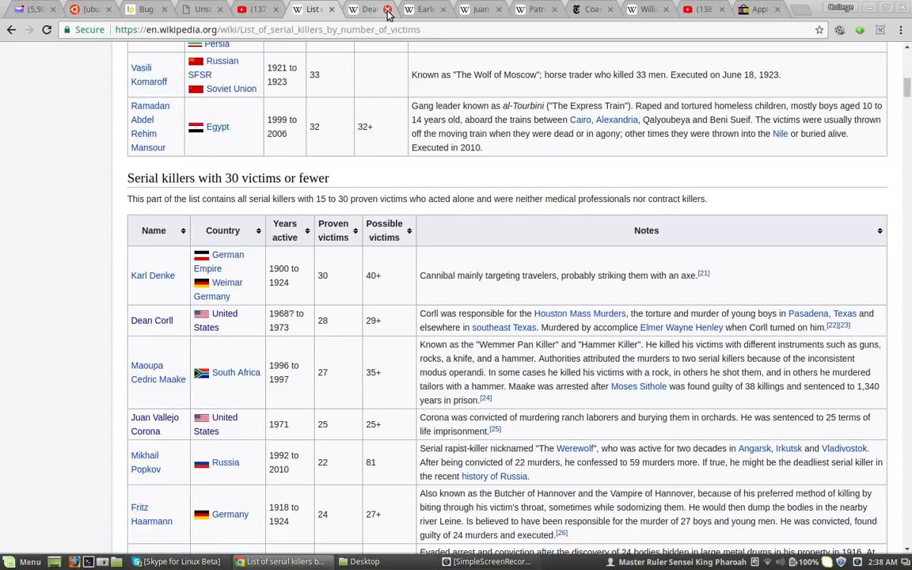
Close the Dean Corll tab and read Juan Corona's article from the top.
left_click(388, 9)
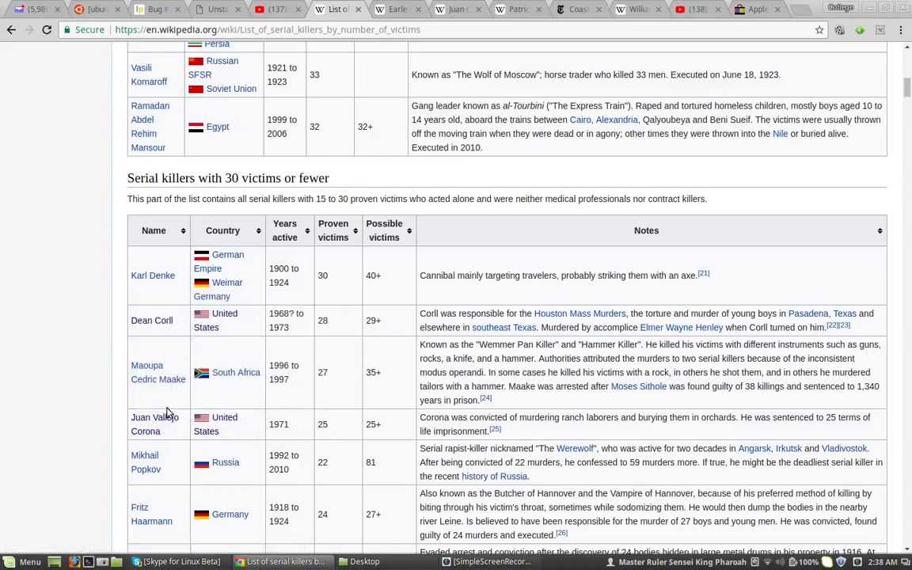
mouse_move(480, 103)
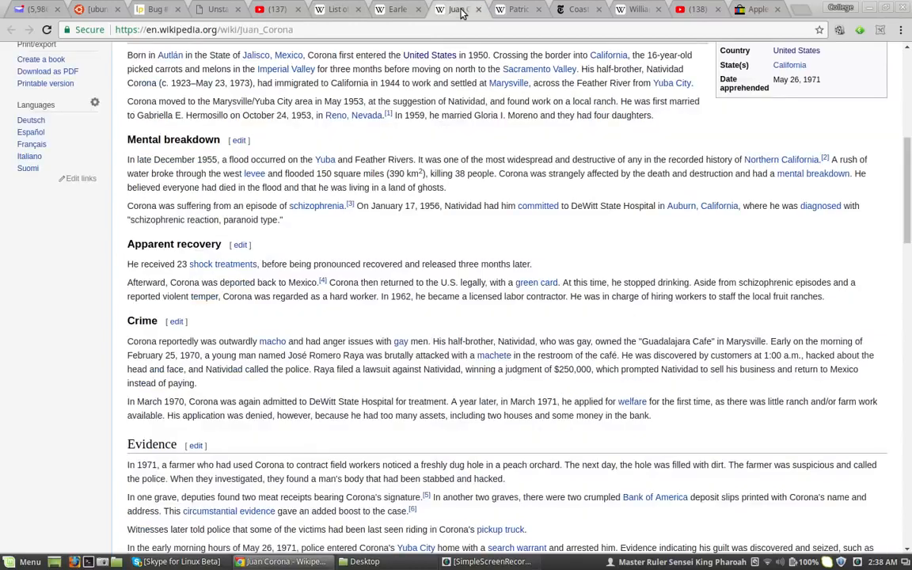
scroll("up", 3)
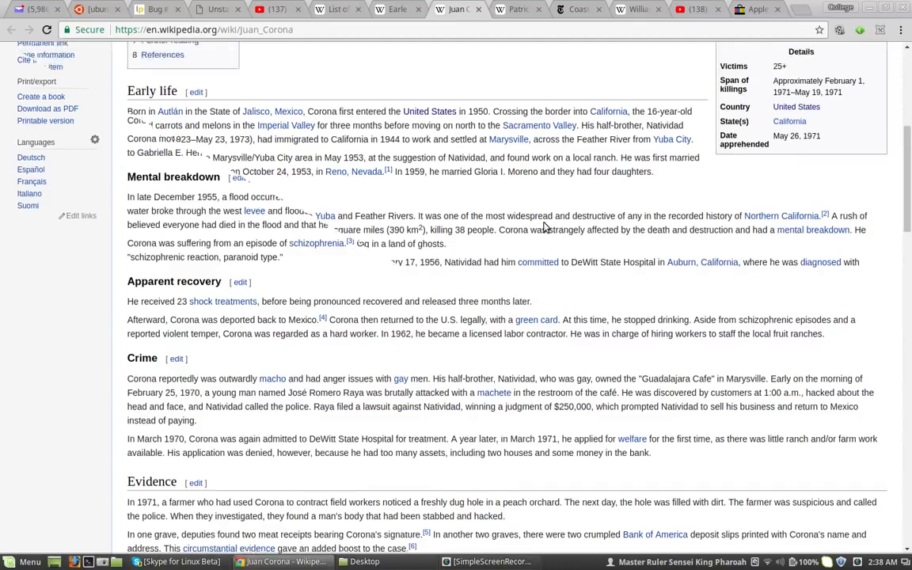
scroll("down", 3)
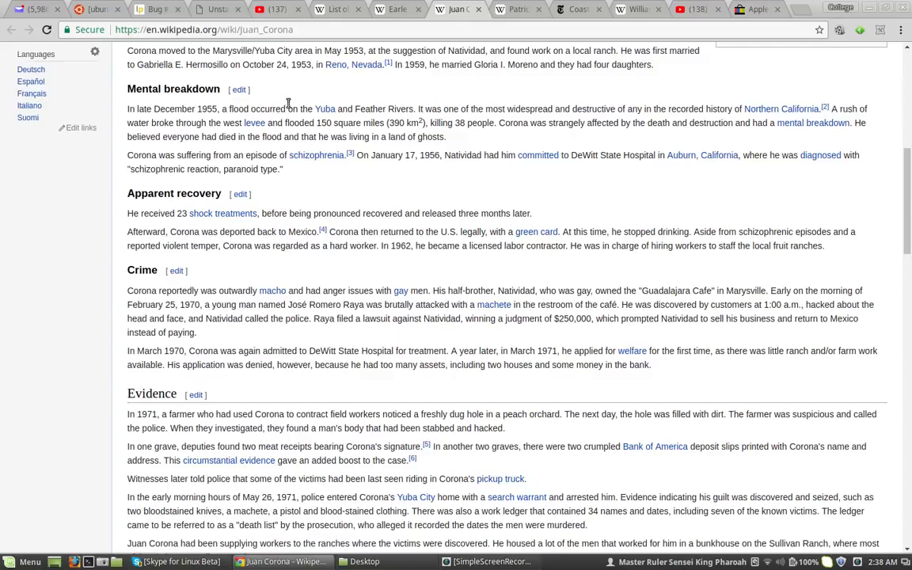
mouse_move(486, 109)
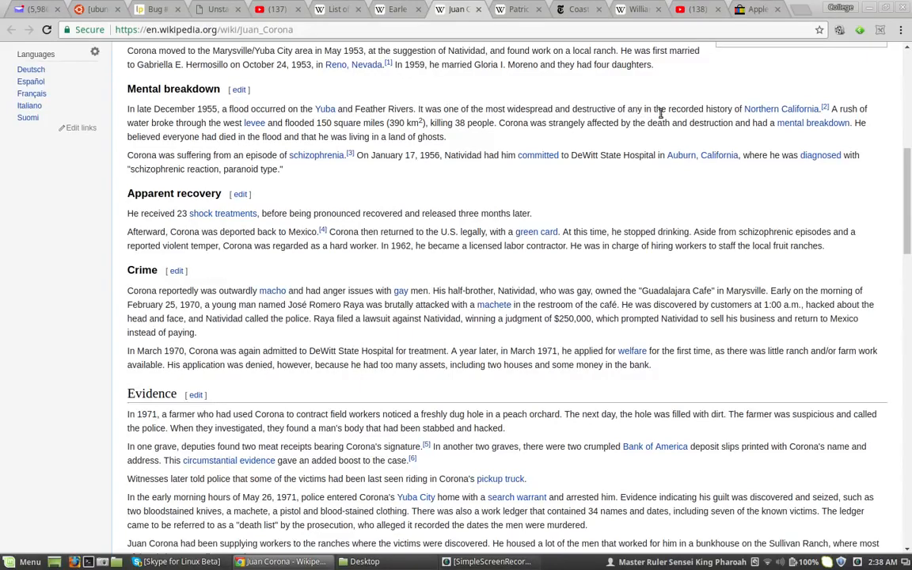
mouse_move(716, 107)
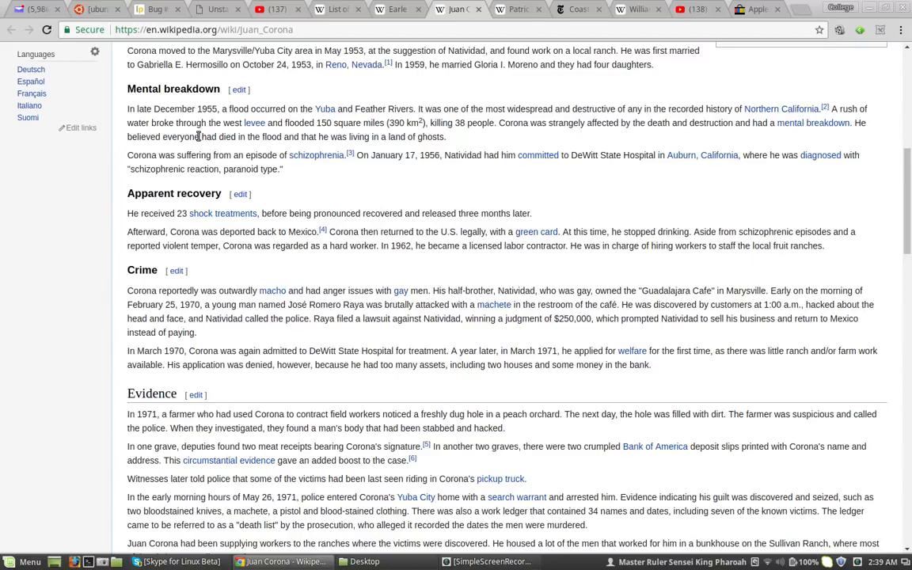
mouse_move(399, 136)
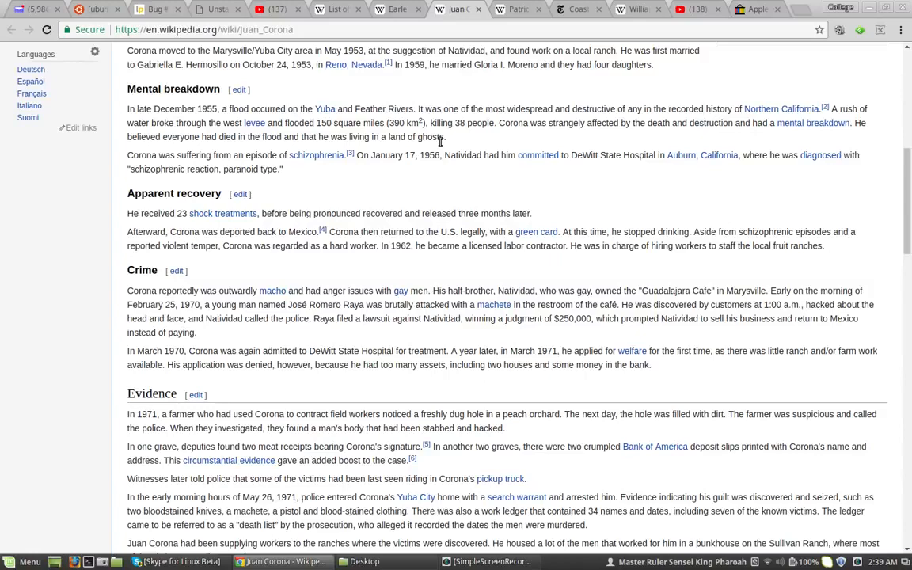
mouse_move(117, 209)
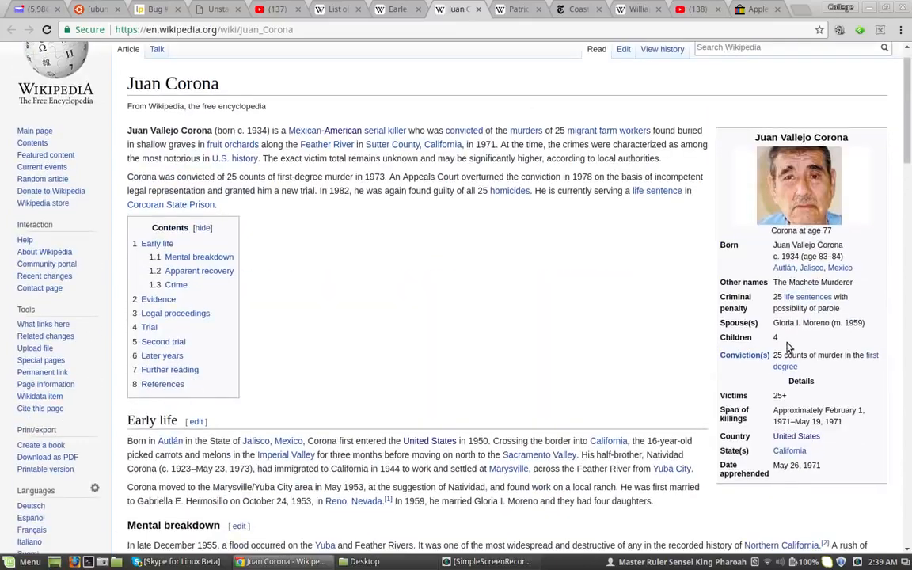
mouse_move(496, 11)
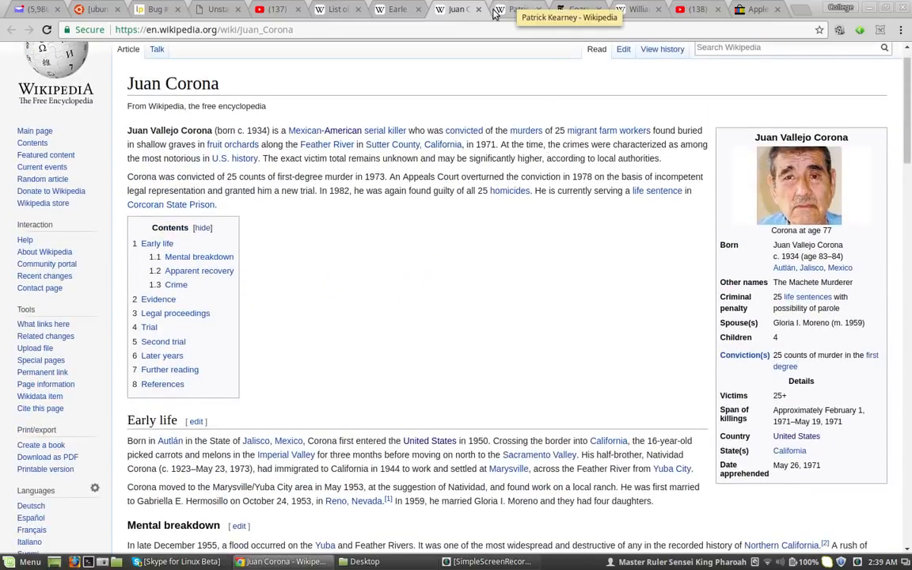
Close Juan Corona's article and scroll the list toward Ronald Dominique and Earle Nelson.
left_click(339, 8)
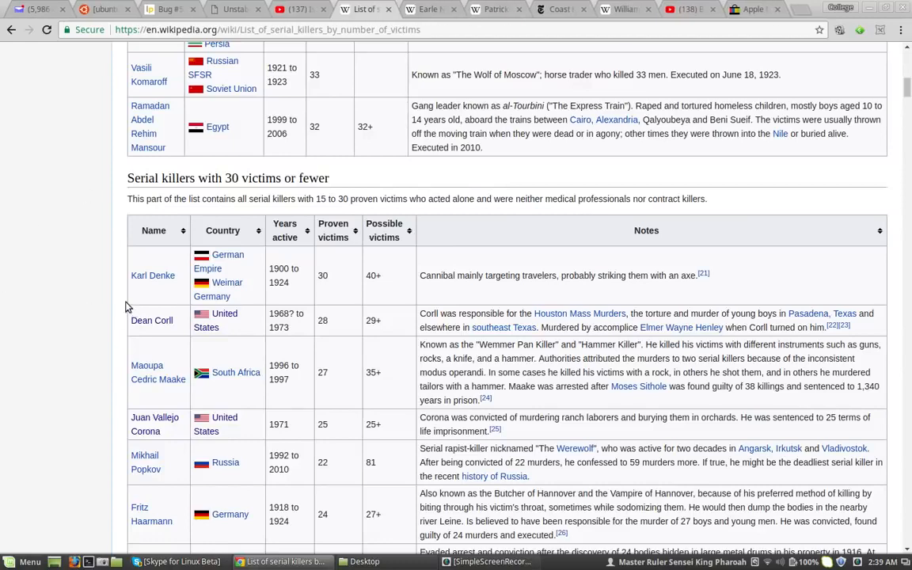
scroll("down", 3)
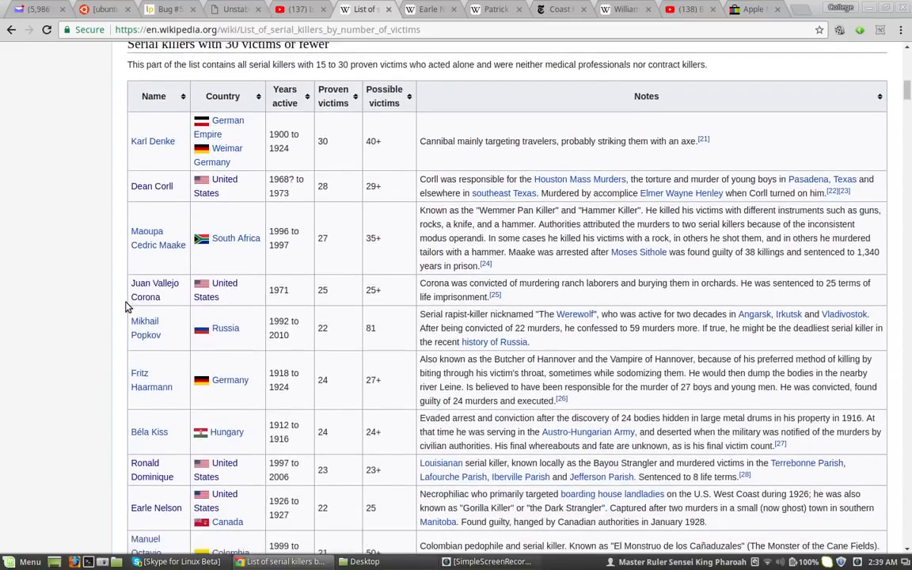
scroll("down", 3)
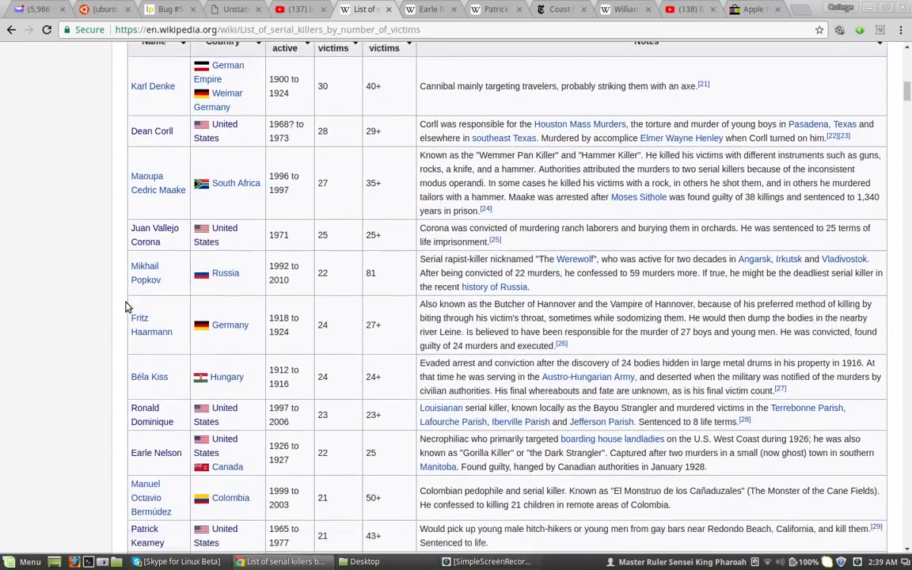
scroll("down", 3)
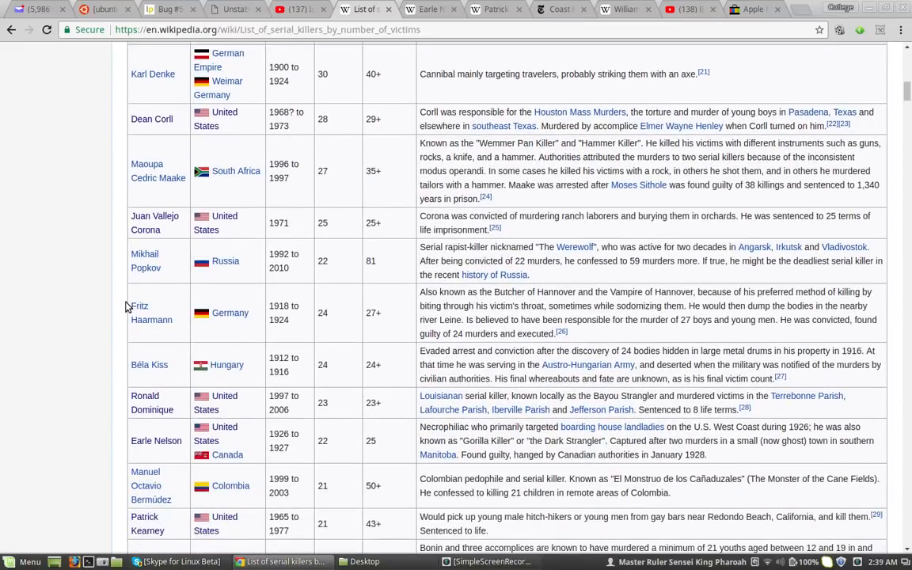
mouse_move(125, 390)
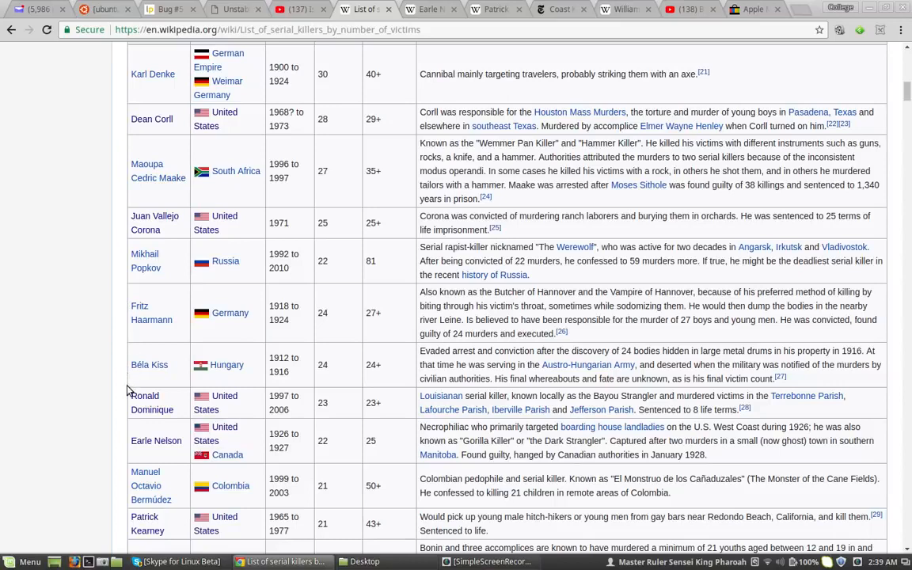
mouse_move(145, 402)
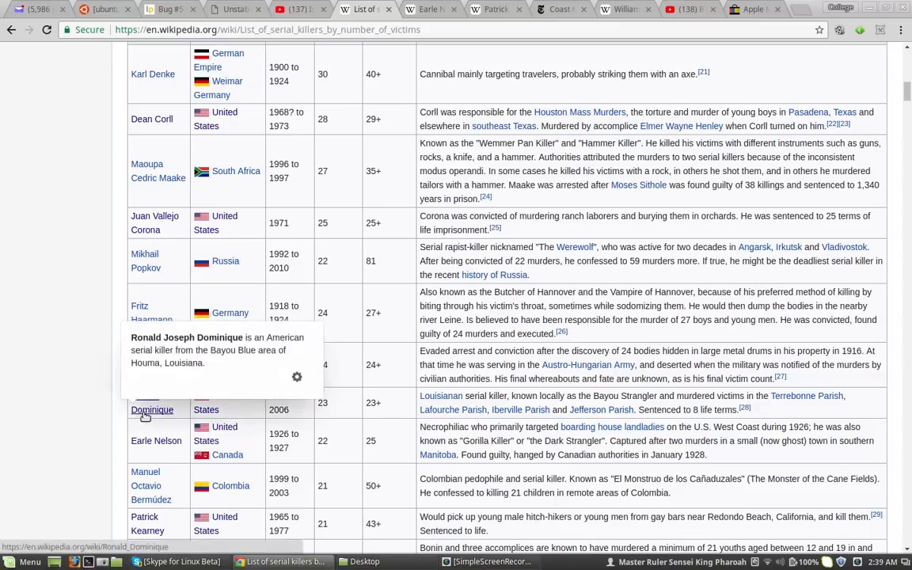
mouse_move(155, 441)
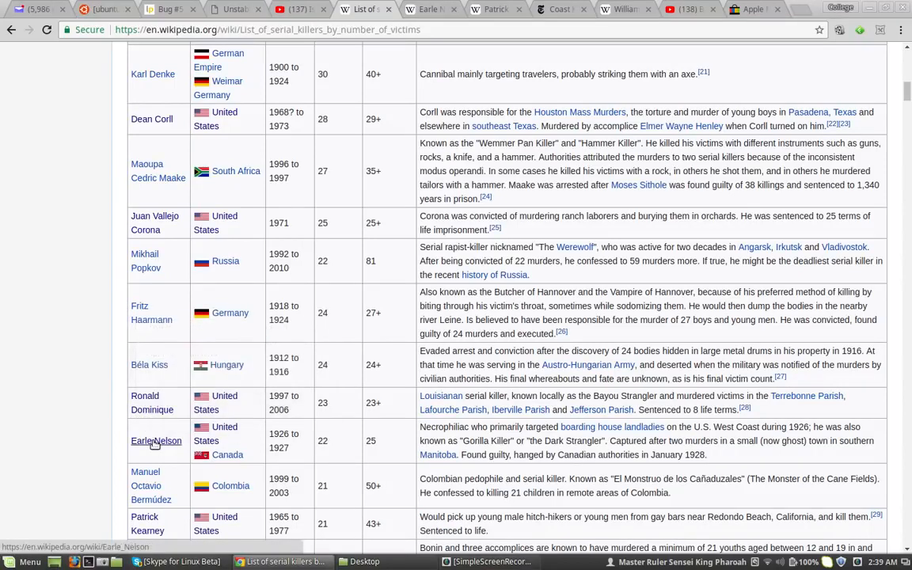
mouse_move(155, 441)
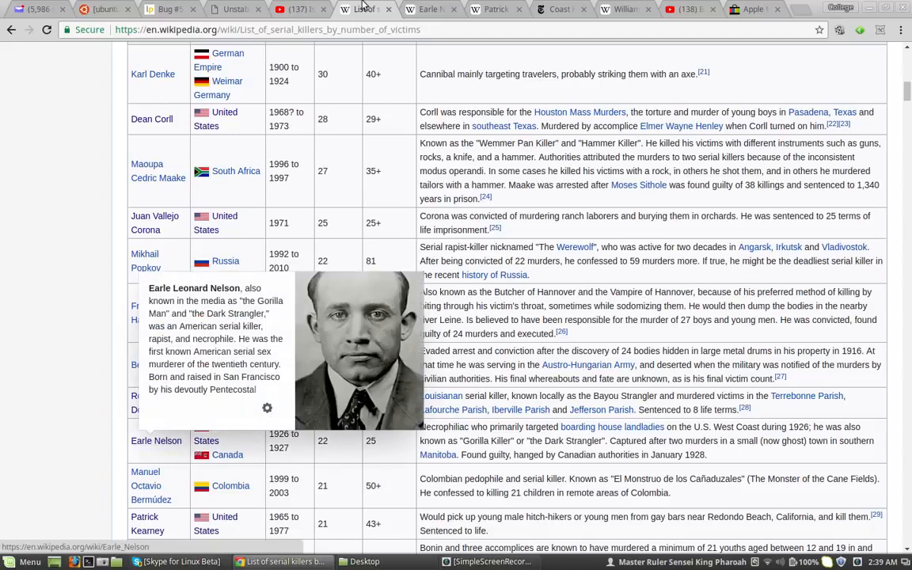
left_click(430, 9)
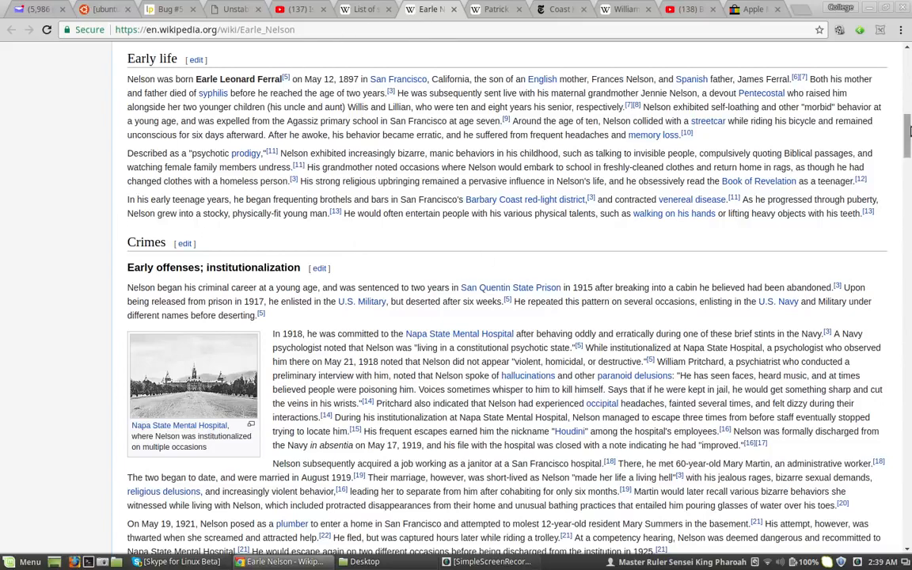
scroll("up", 3)
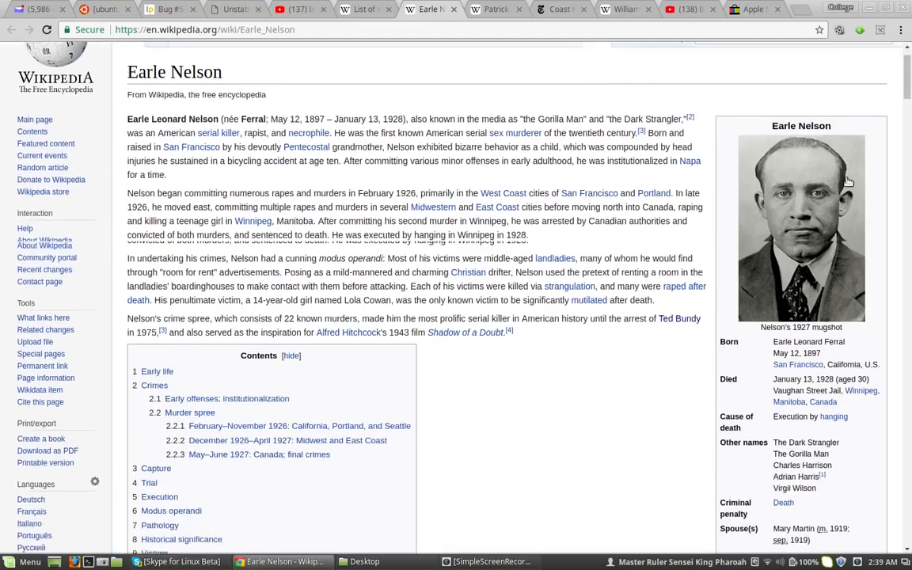
scroll("down", 3)
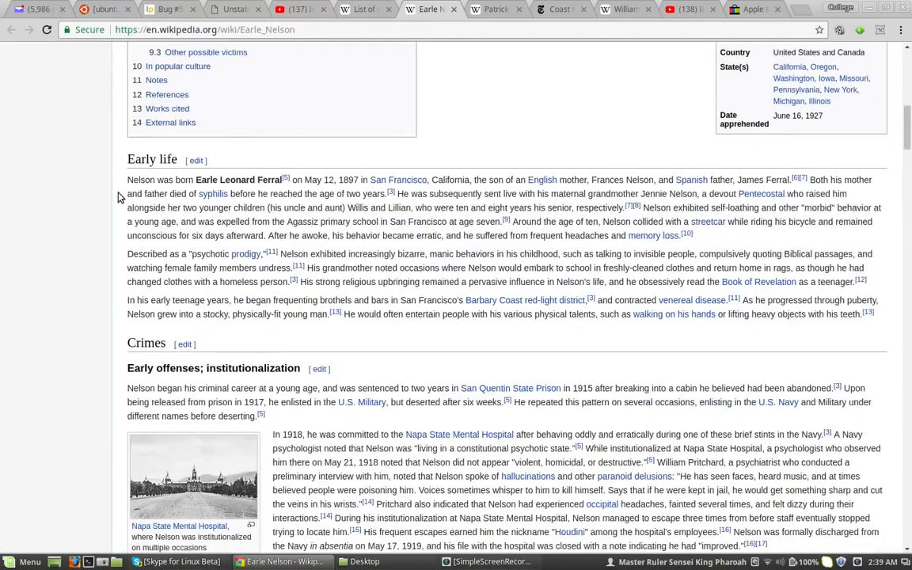
mouse_move(250, 173)
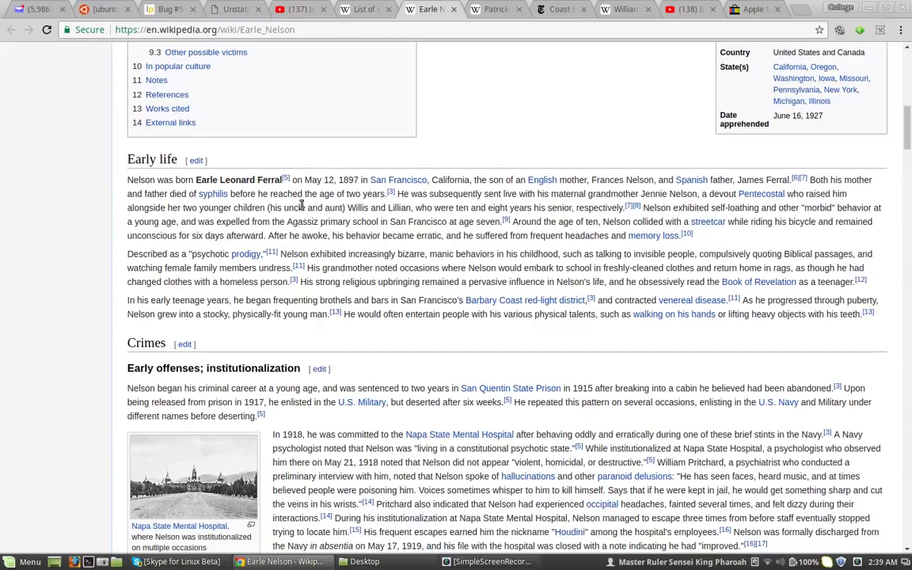
scroll("down", 3)
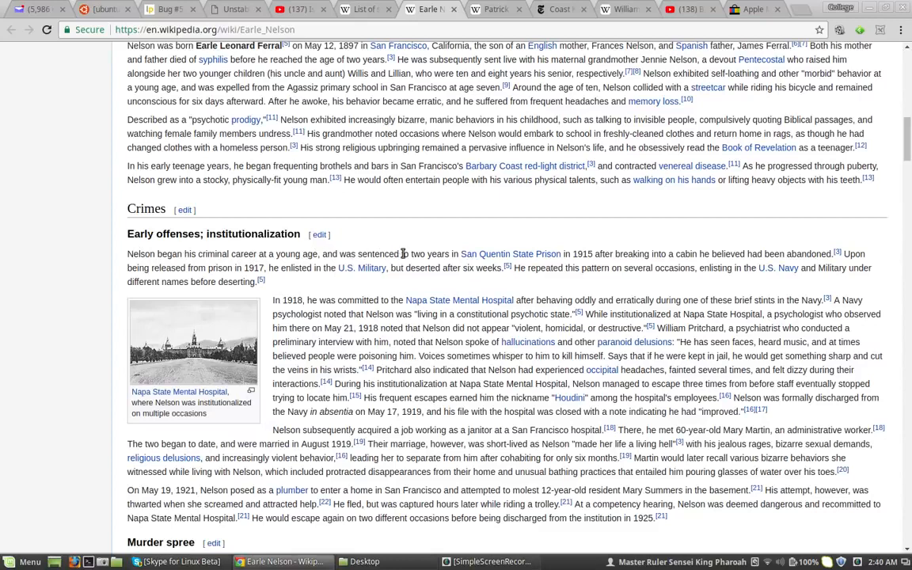
mouse_move(670, 243)
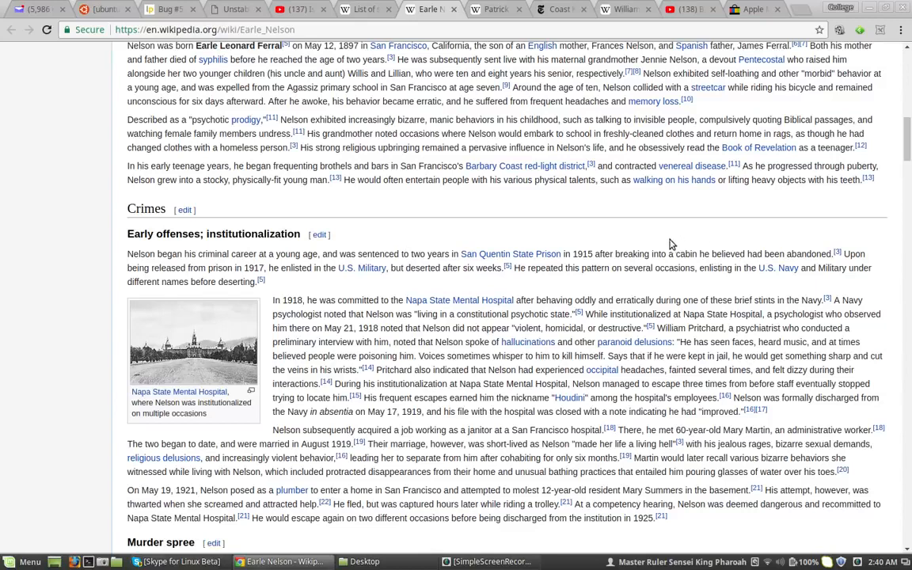
mouse_move(743, 253)
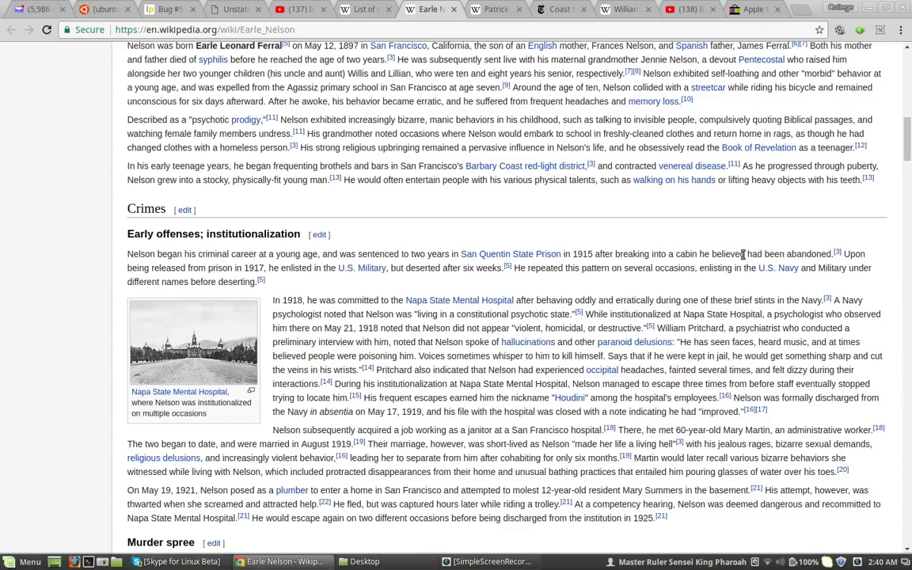
mouse_move(204, 258)
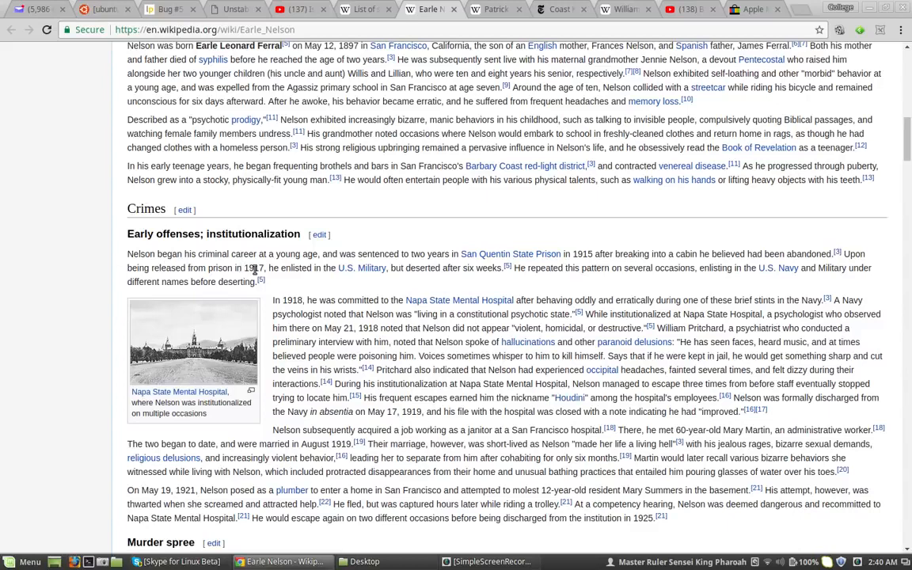
mouse_move(335, 268)
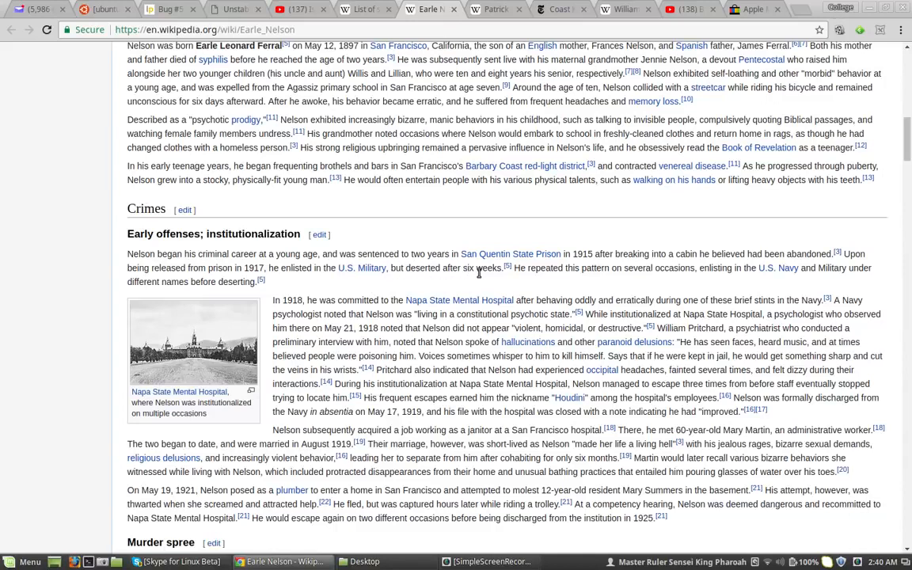
mouse_move(682, 271)
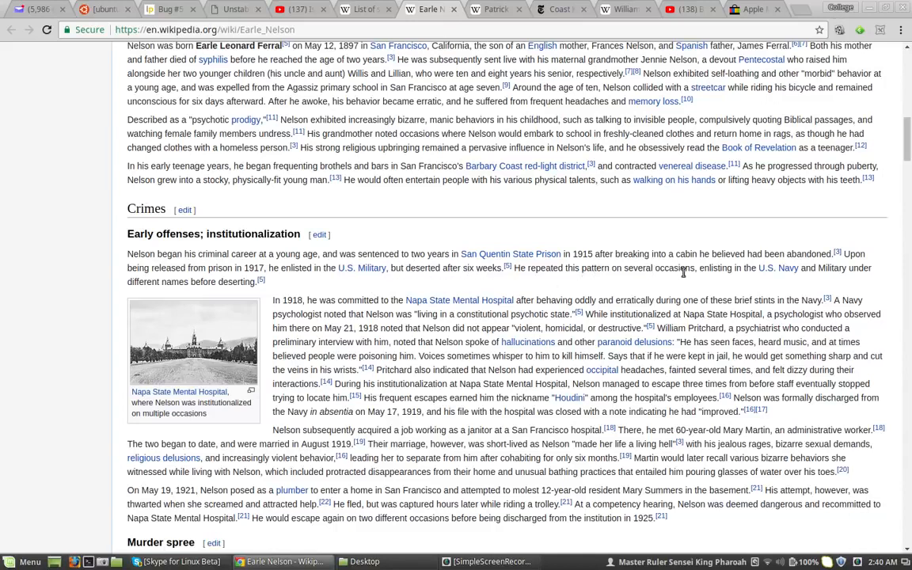
mouse_move(760, 270)
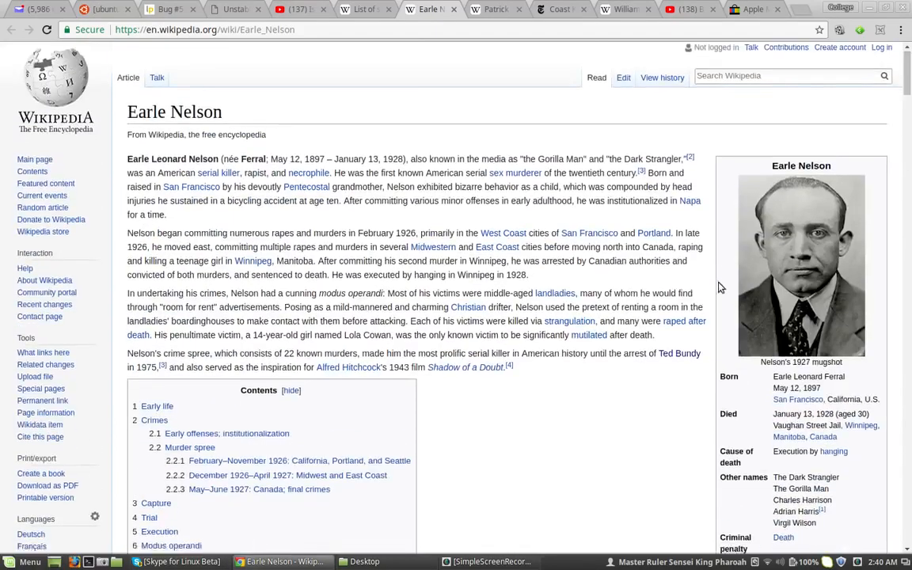
scroll("down", 3)
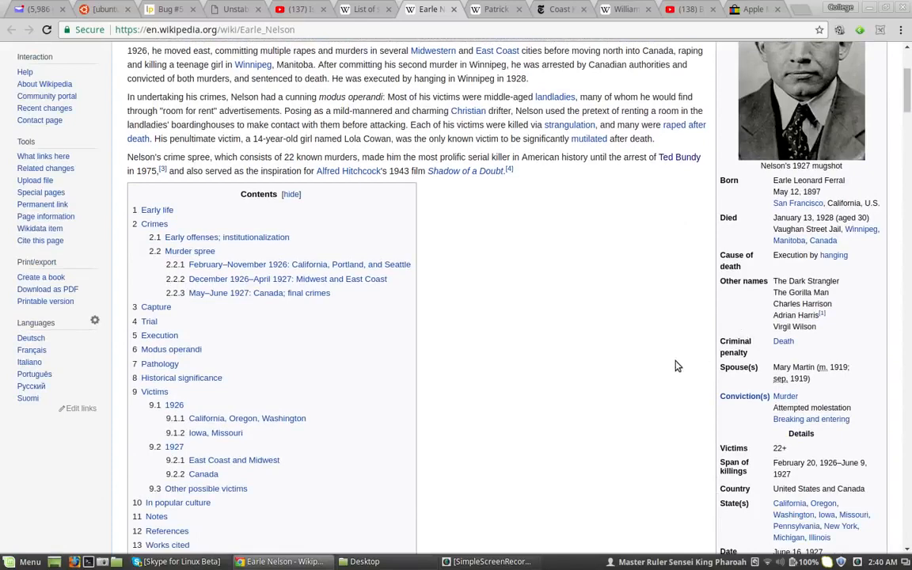
mouse_move(577, 453)
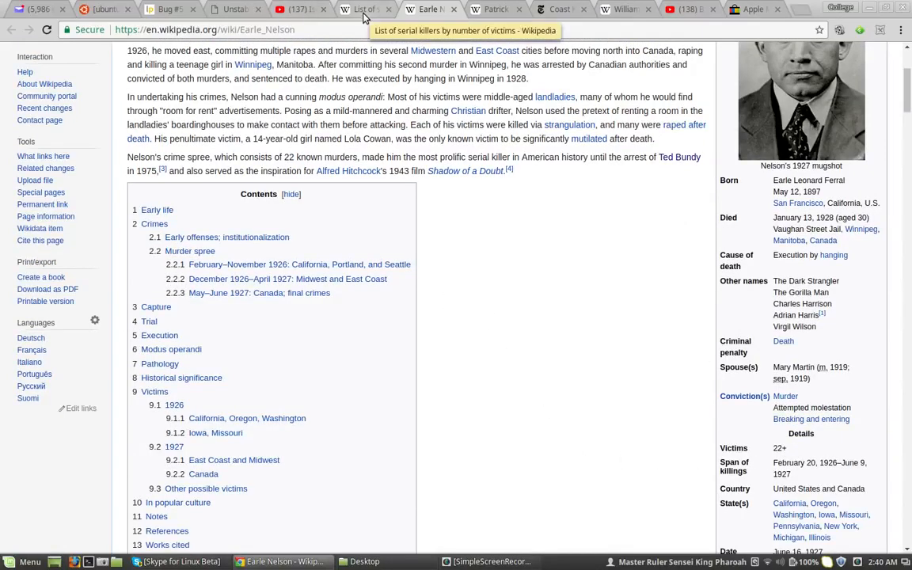
left_click(364, 9)
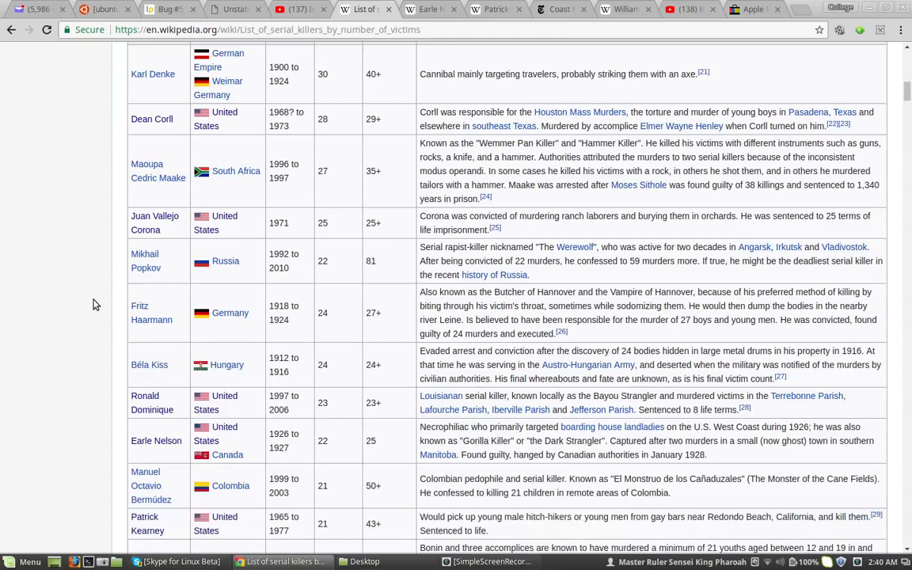
scroll("down", 3)
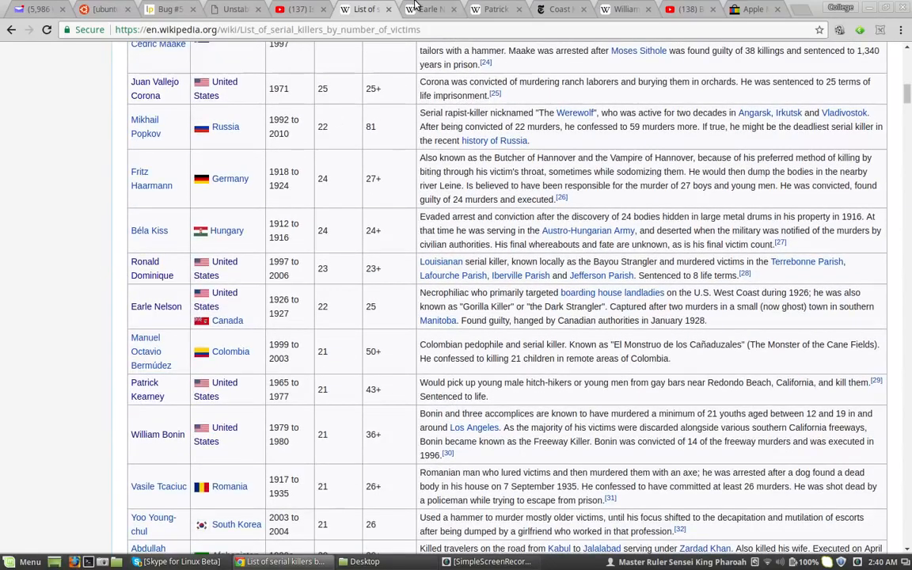
mouse_move(427, 9)
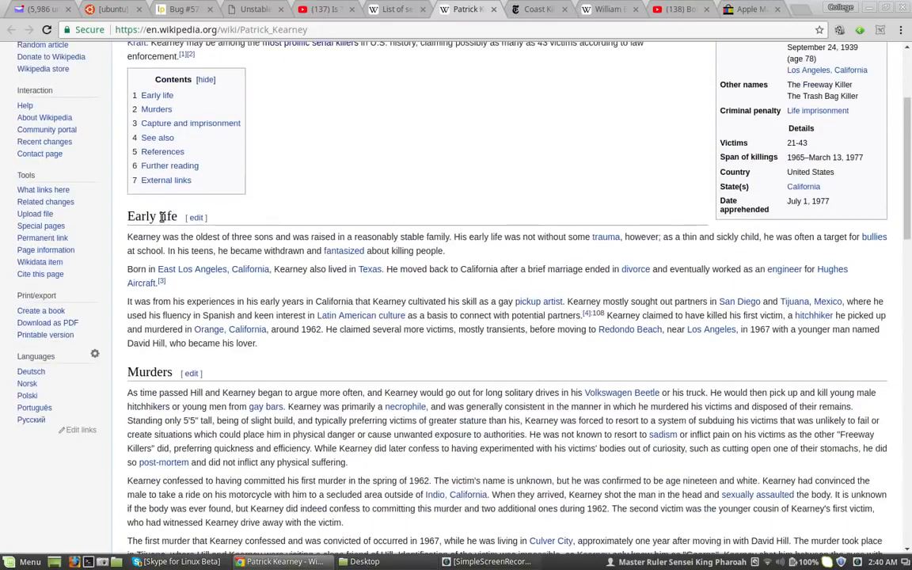
mouse_move(420, 284)
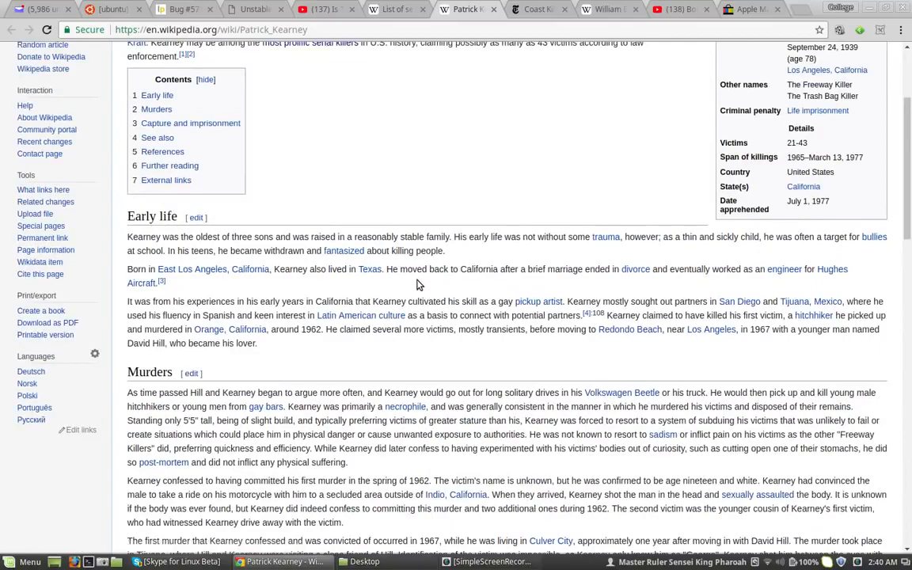
Read Patrick Kearney's Early life and Murders sections down to his capture.
scroll("down", 3)
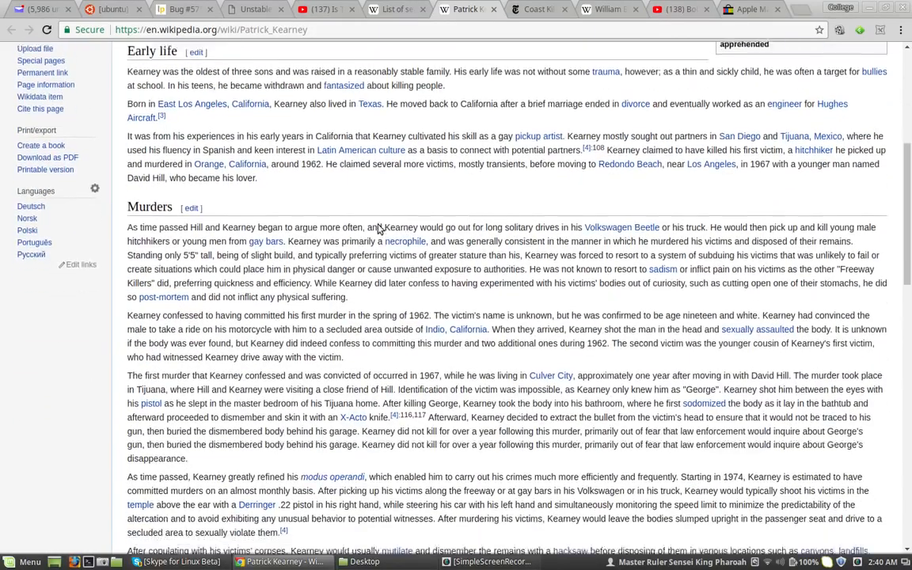
scroll("down", 3)
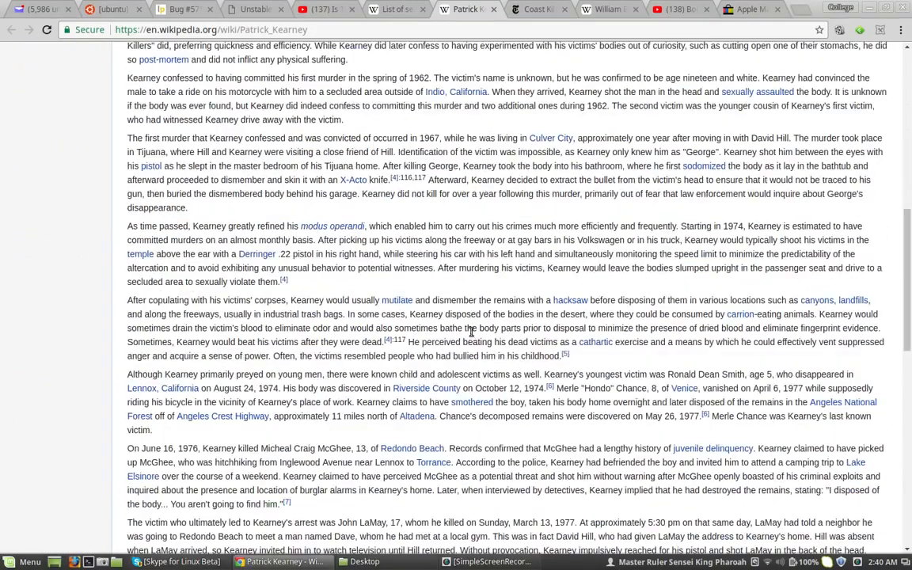
scroll("down", 3)
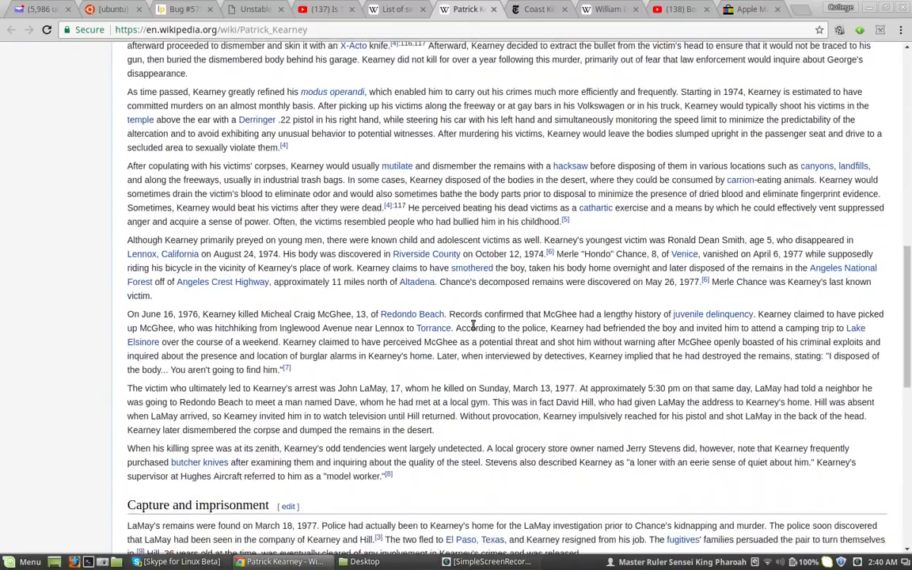
Switch to the 1977 NYT coast killings article and read David Hill's and Kearney's backgrounds.
left_click(538, 9)
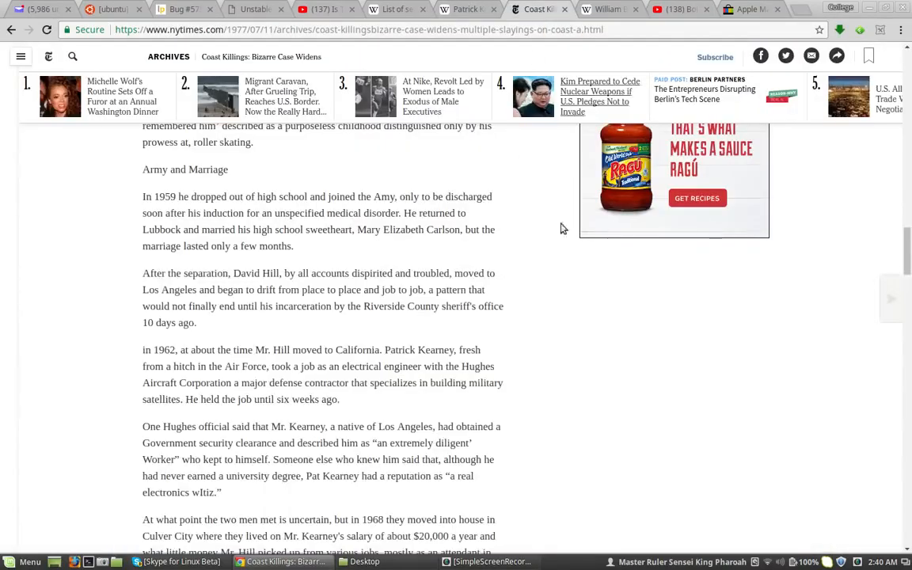
scroll("up", 3)
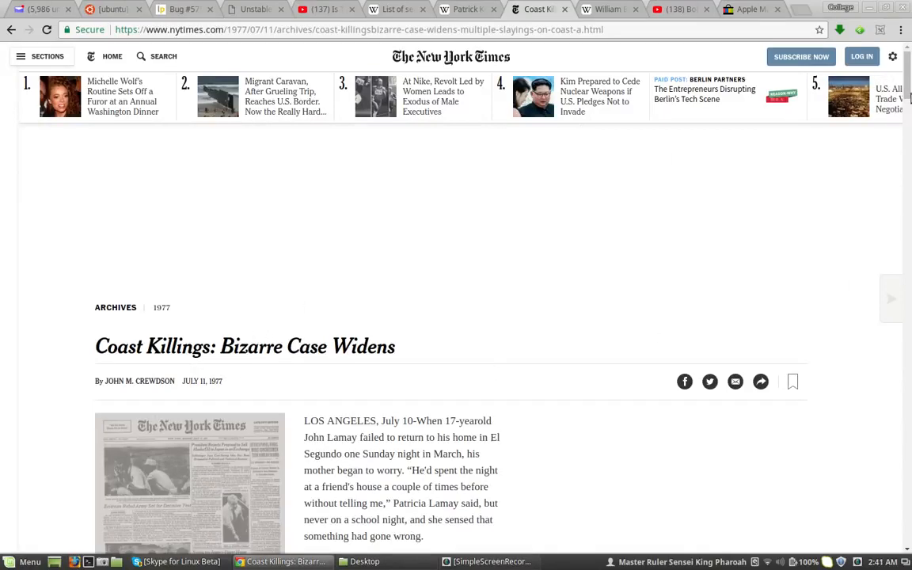
scroll("down", 3)
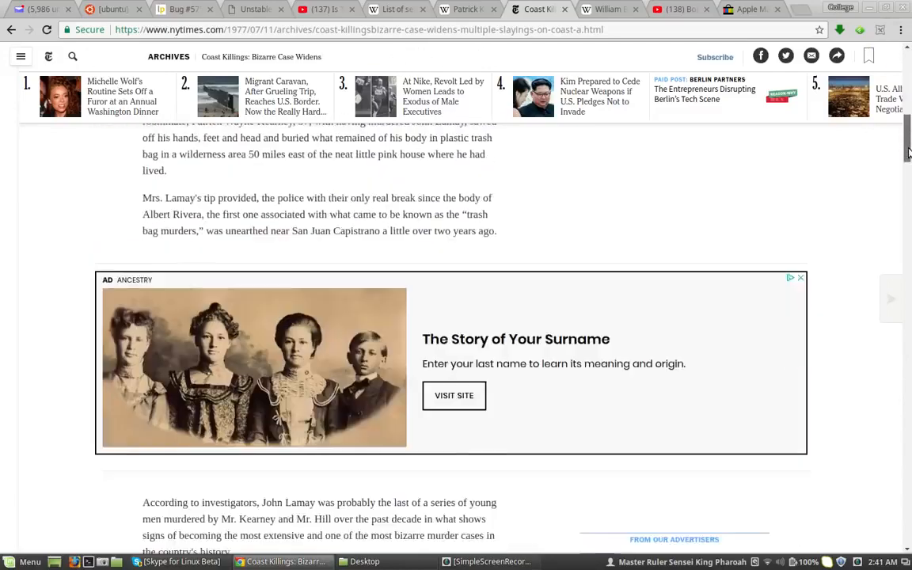
scroll("down", 3)
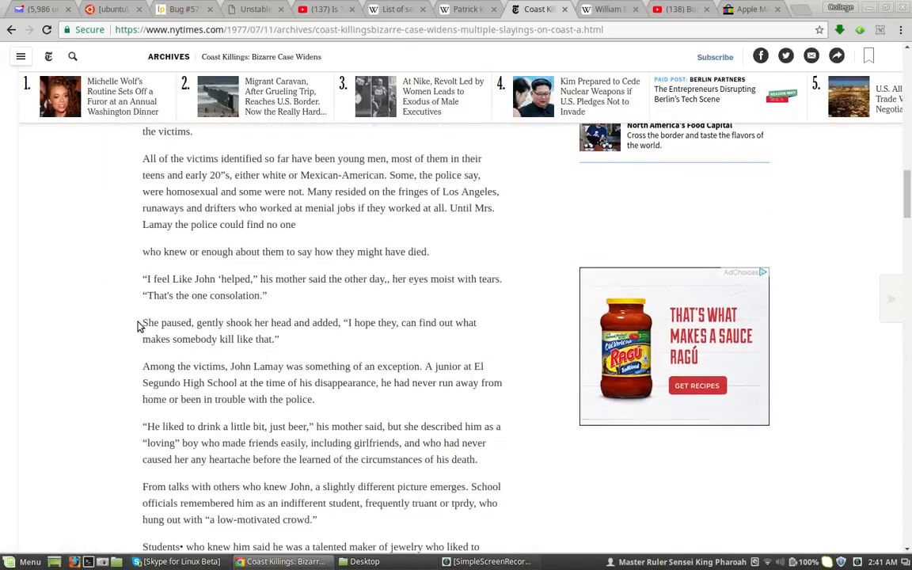
scroll("down", 3)
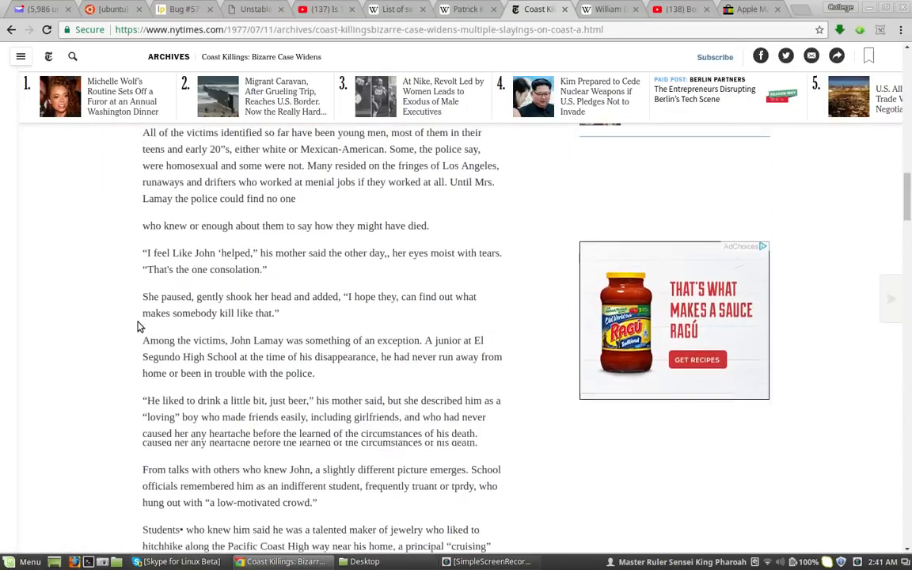
scroll("down", 3)
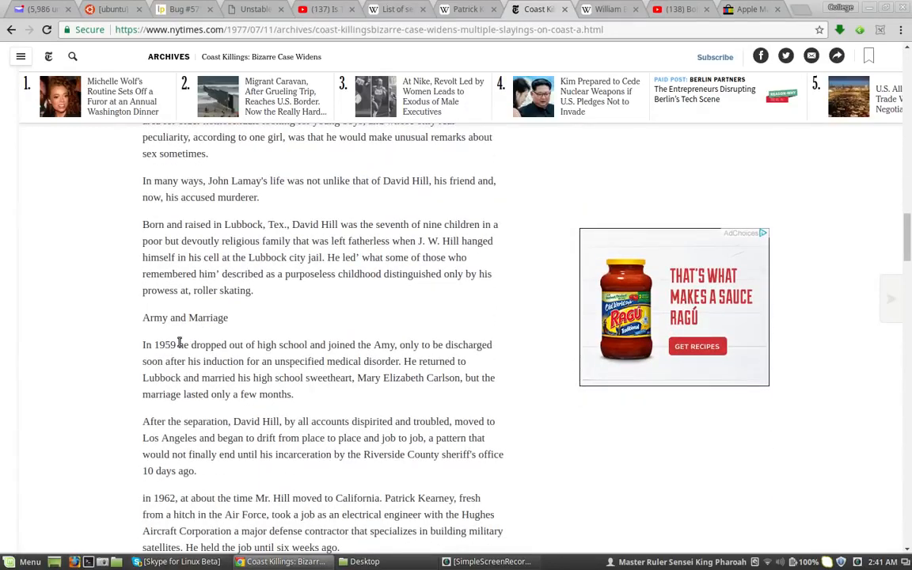
mouse_move(138, 320)
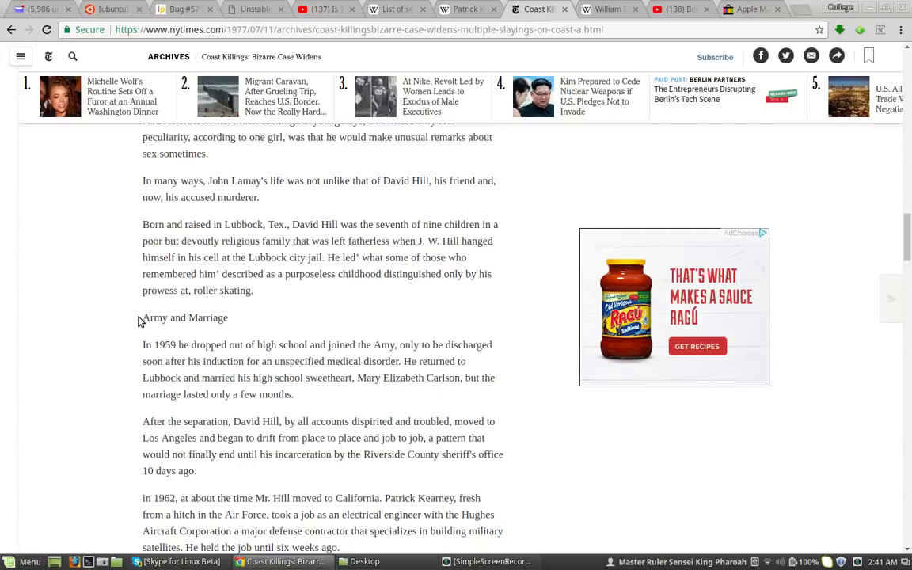
scroll("down", 3)
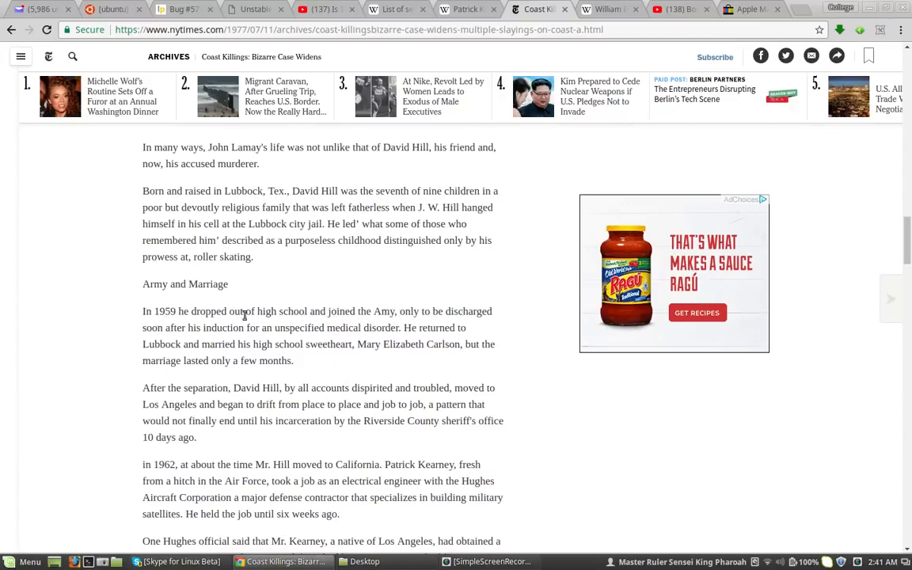
mouse_move(273, 327)
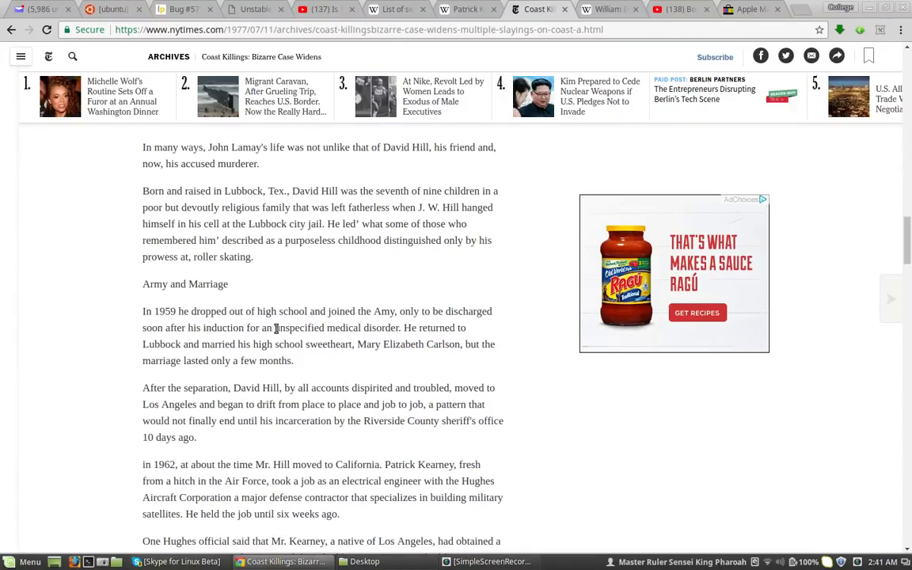
mouse_move(389, 328)
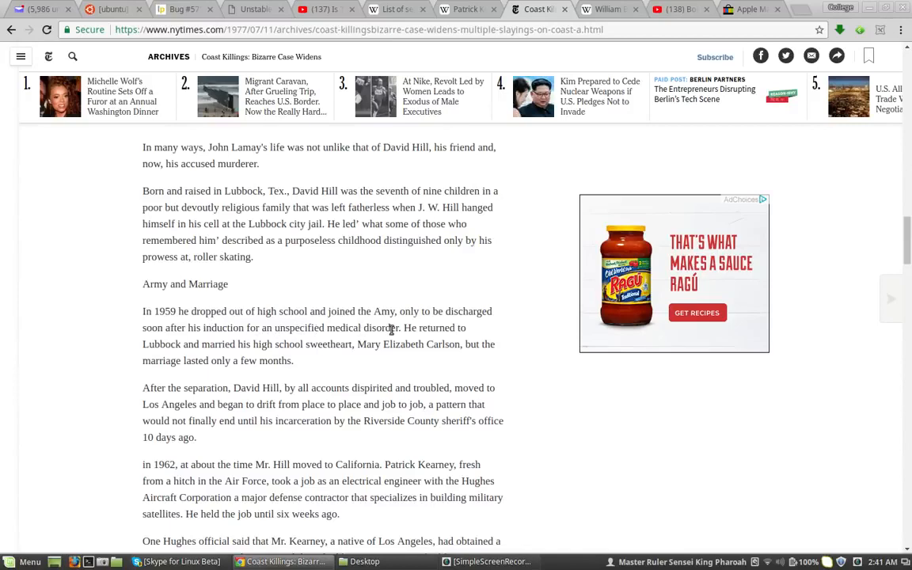
scroll("down", 3)
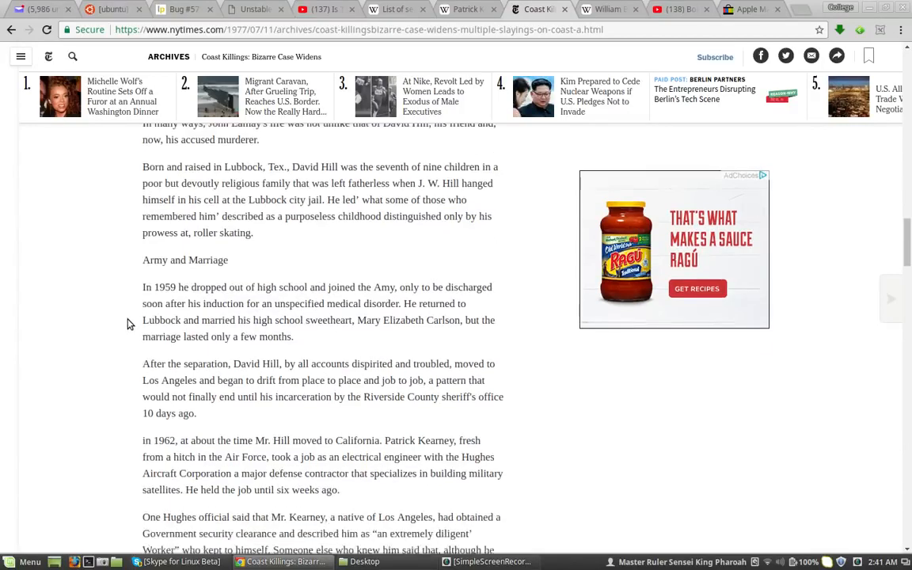
scroll("down", 3)
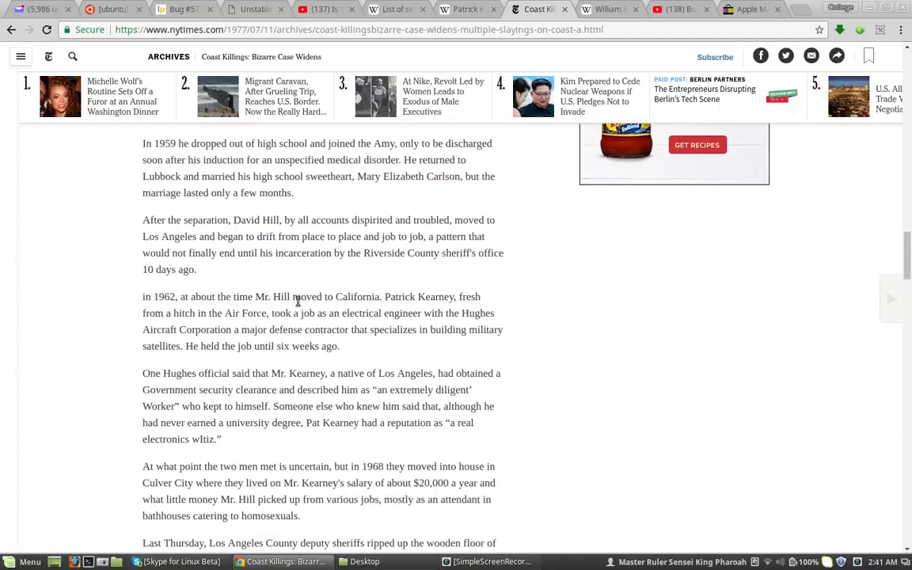
mouse_move(470, 299)
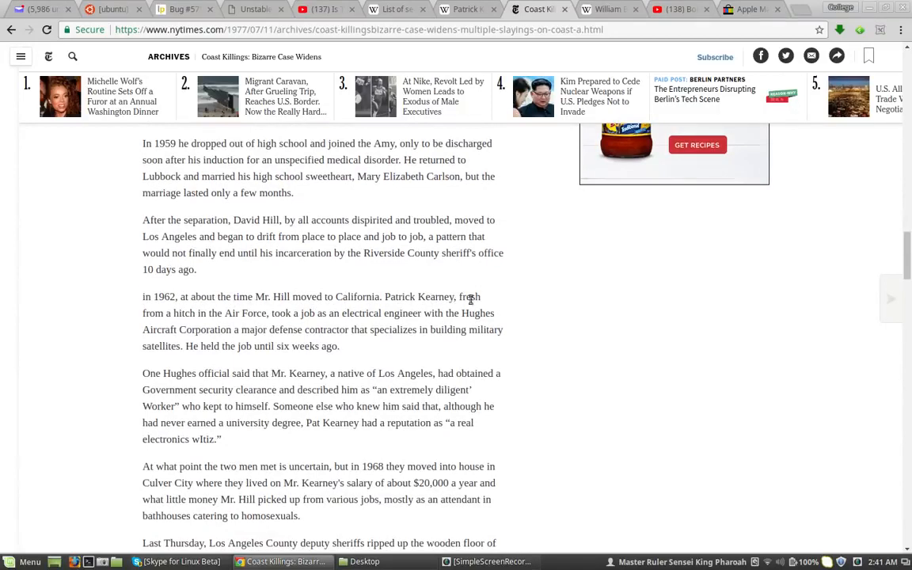
mouse_move(222, 312)
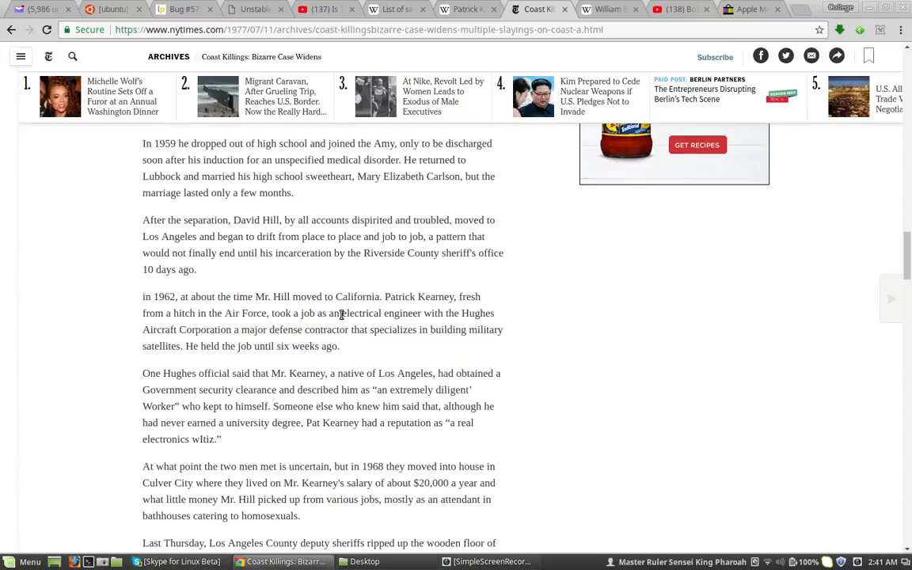
mouse_move(171, 333)
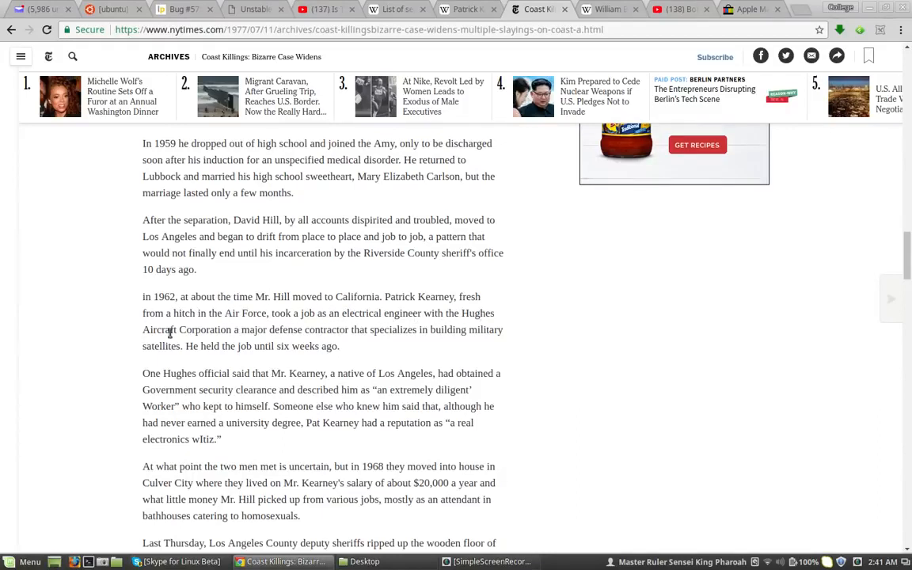
mouse_move(319, 331)
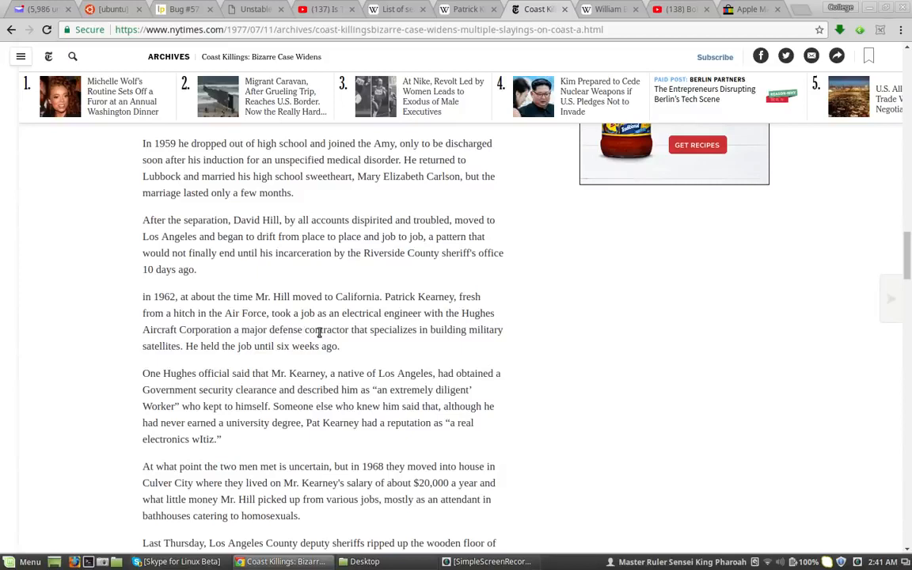
mouse_move(449, 329)
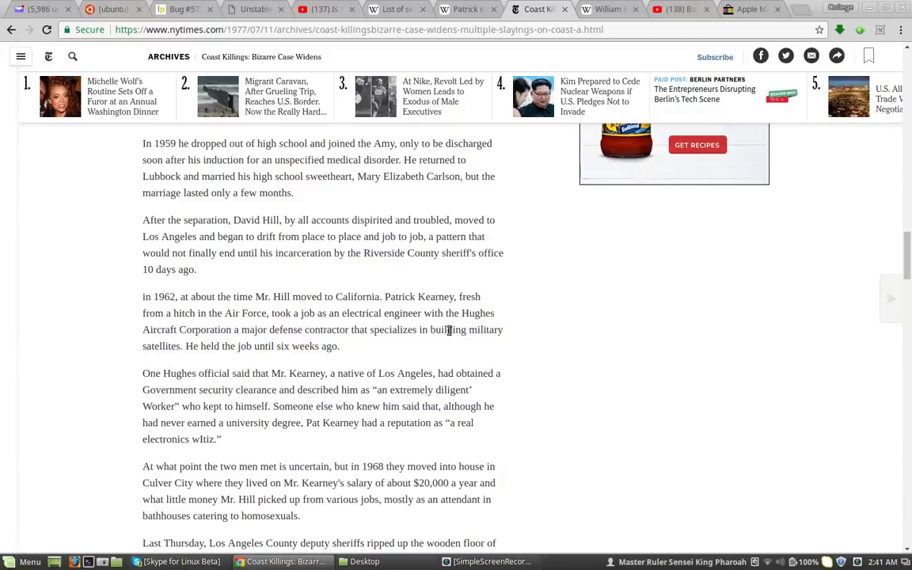
mouse_move(181, 342)
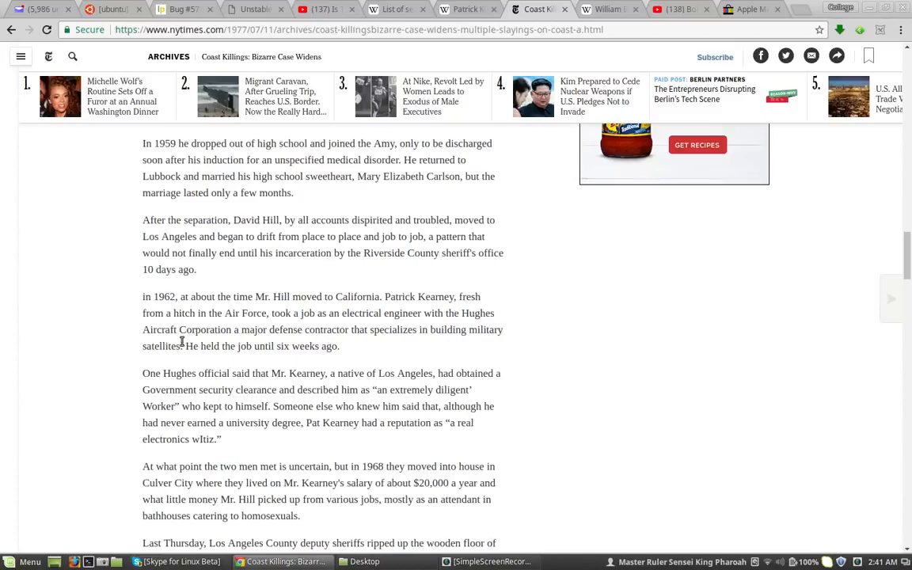
Return to Patrick Kearney's article and scroll from capture back up to its opening summary.
left_click(463, 8)
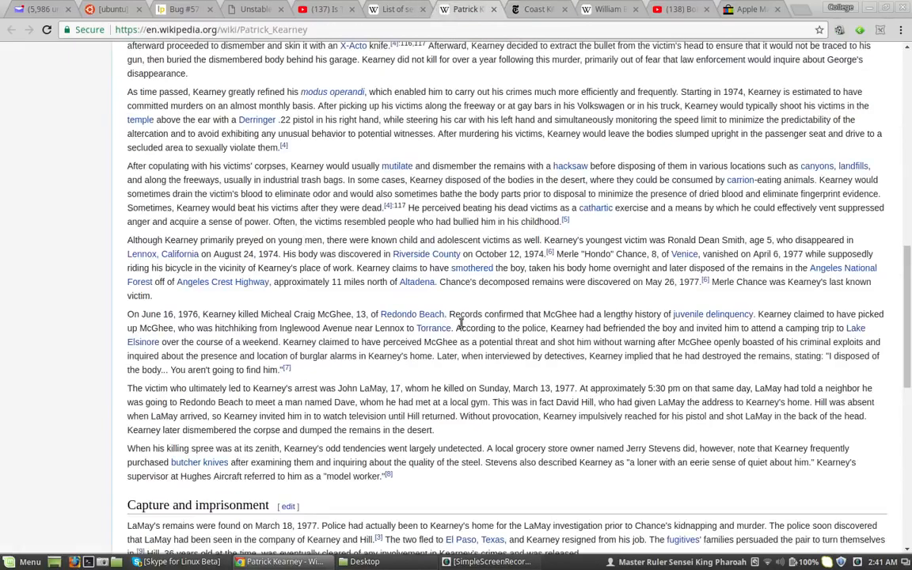
scroll("down", 3)
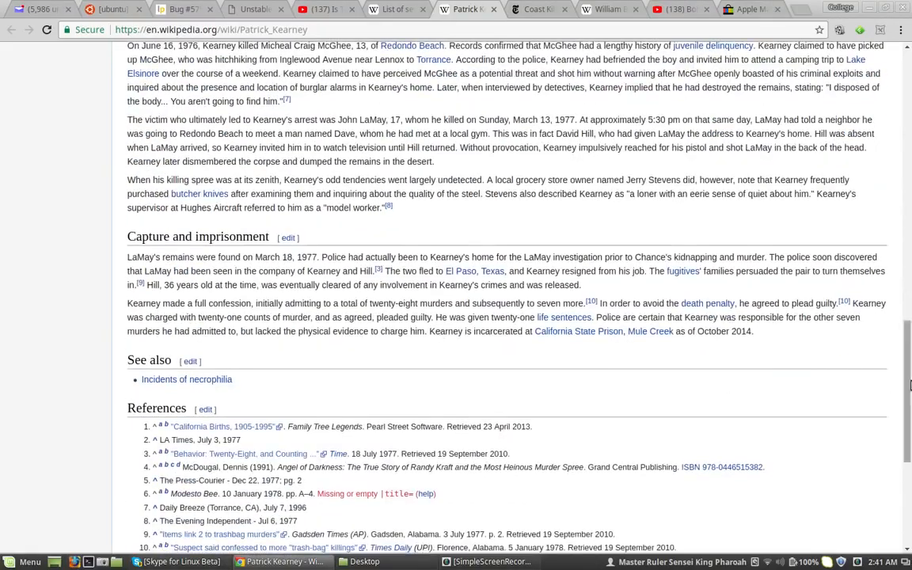
scroll("up", 3)
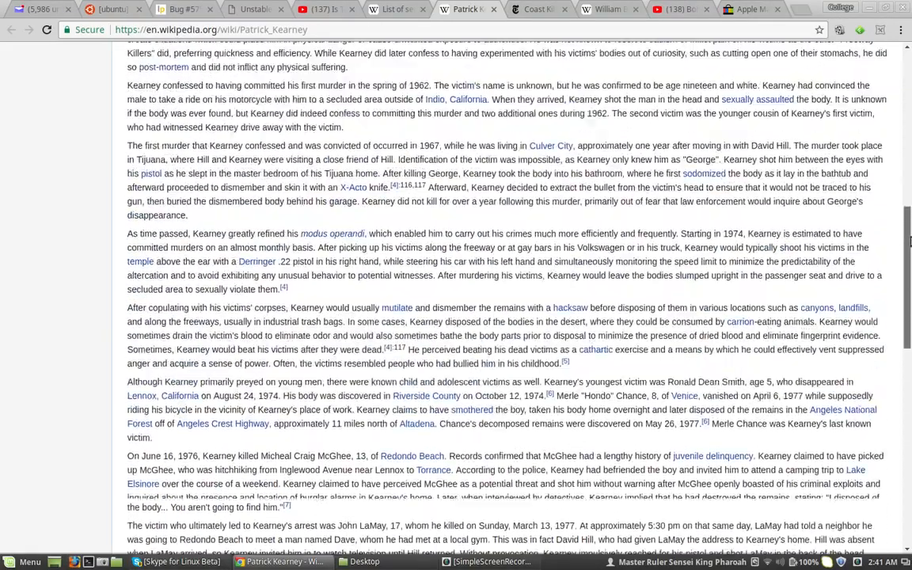
scroll("up", 3)
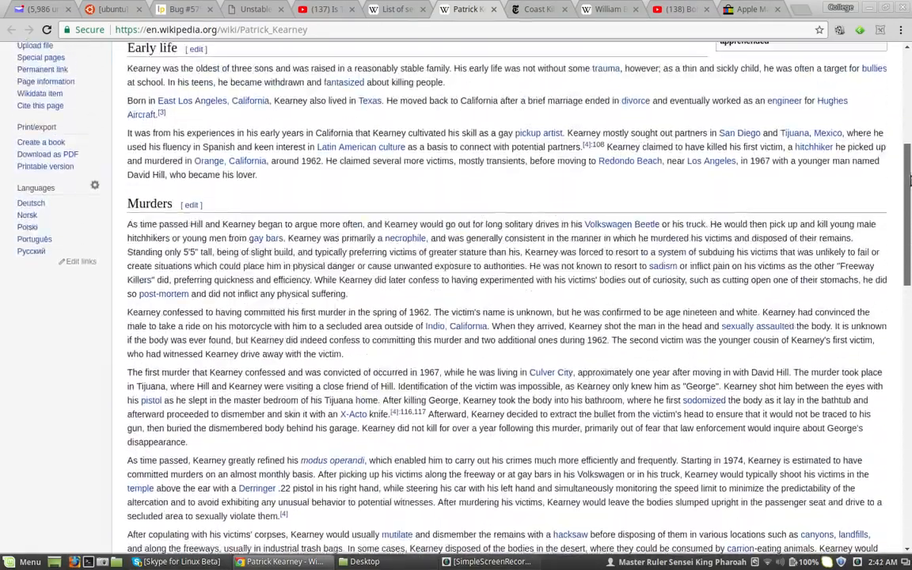
scroll("up", 3)
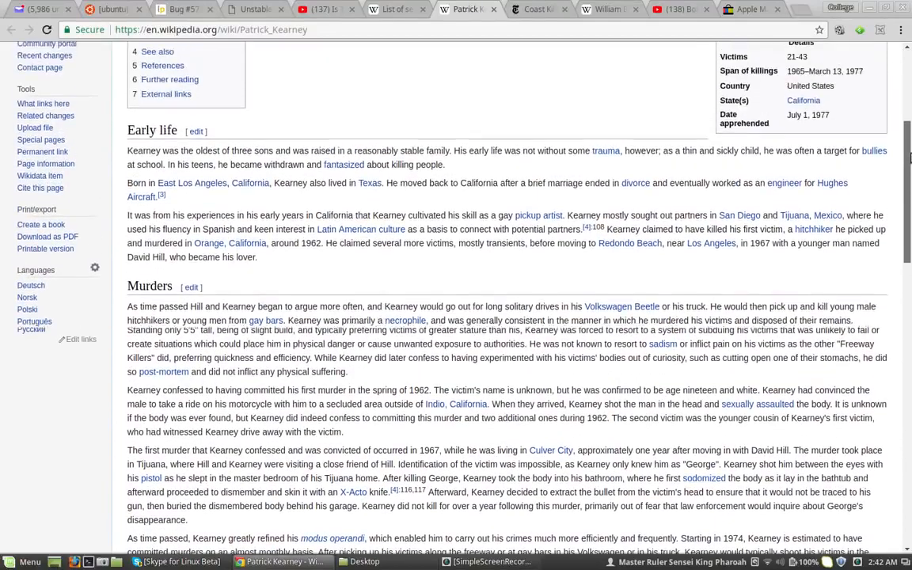
scroll("up", 3)
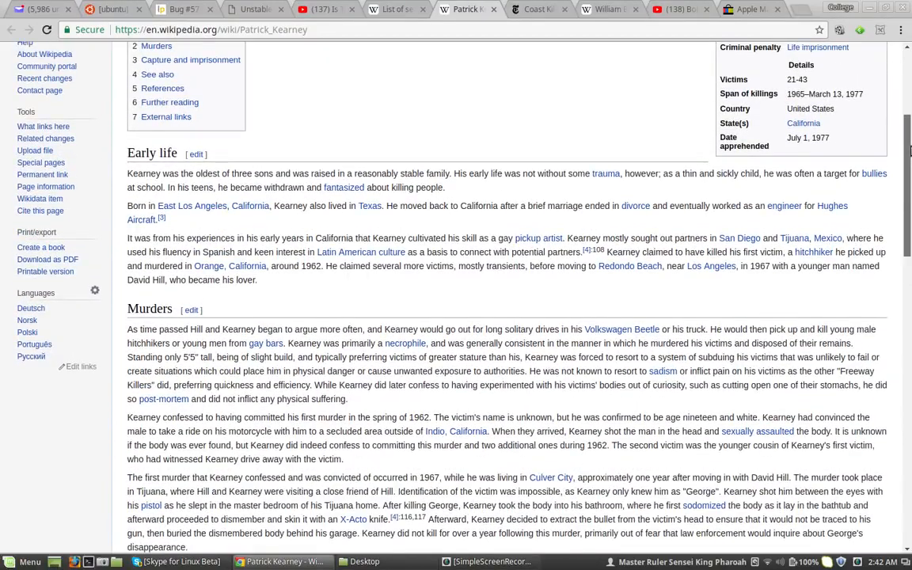
scroll("up", 3)
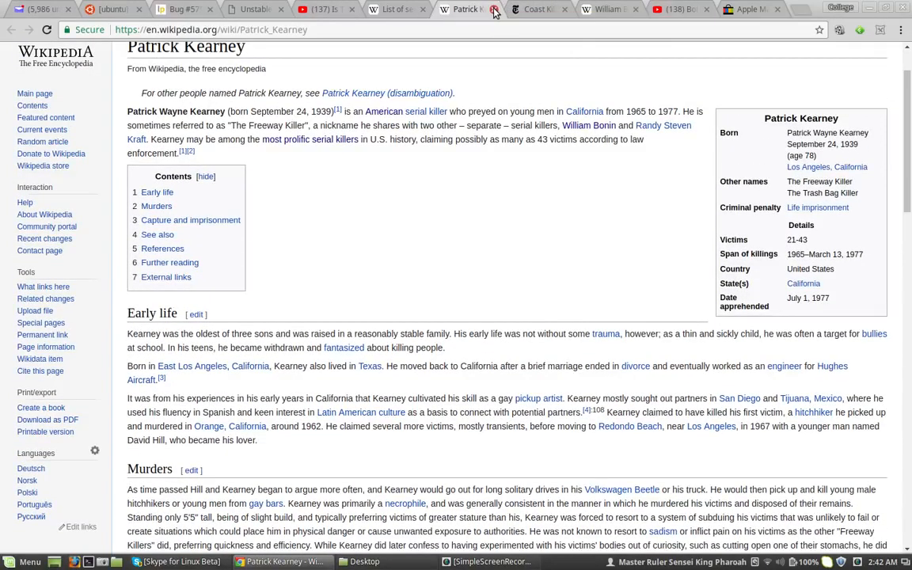
left_click(467, 9)
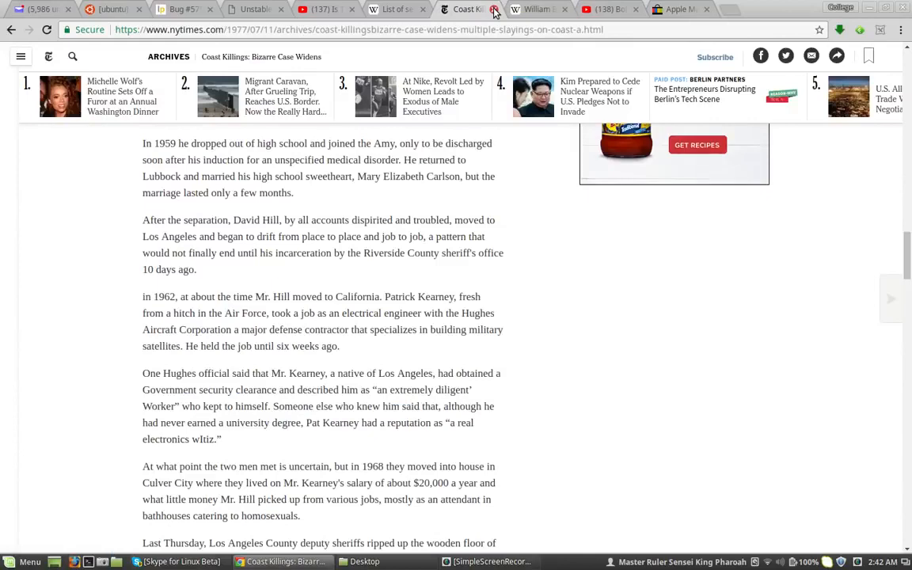
left_click(395, 9)
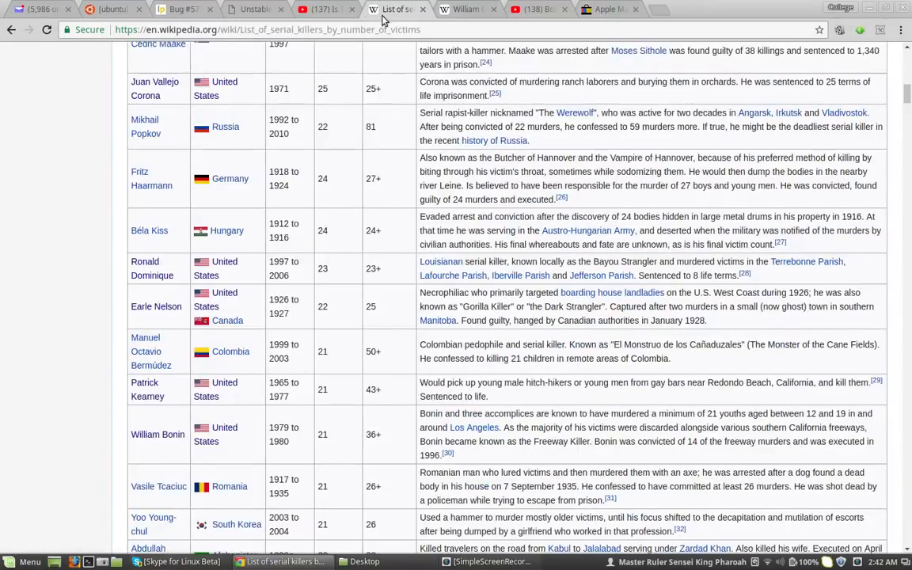
scroll("down", 3)
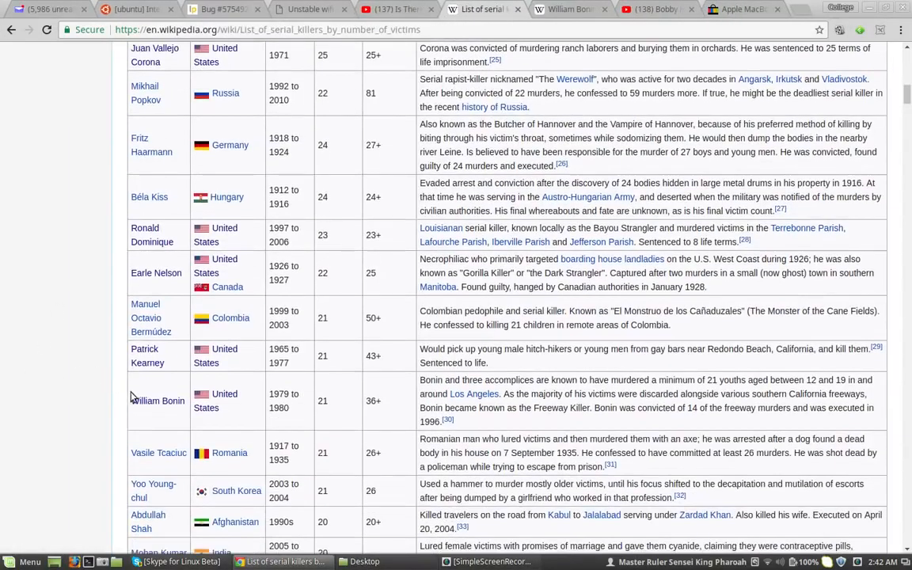
mouse_move(158, 401)
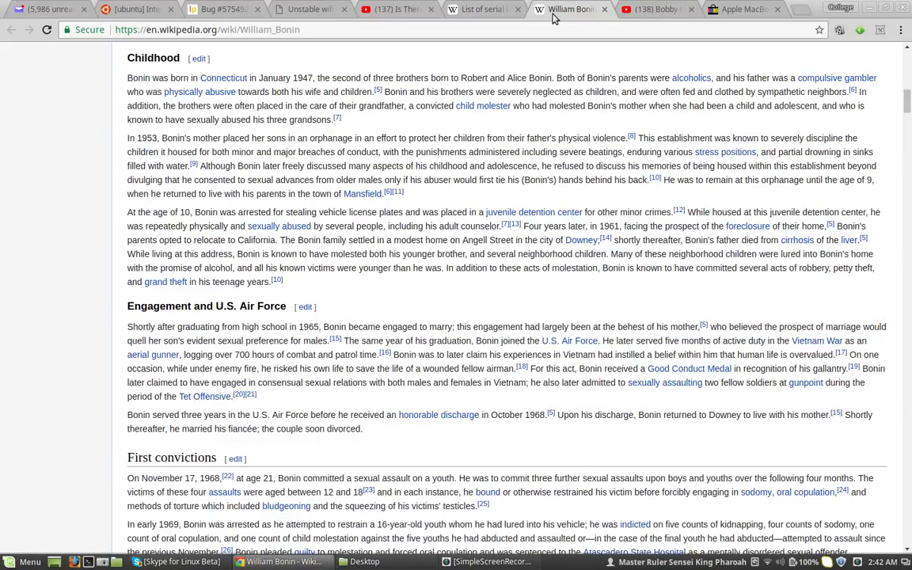
mouse_move(131, 309)
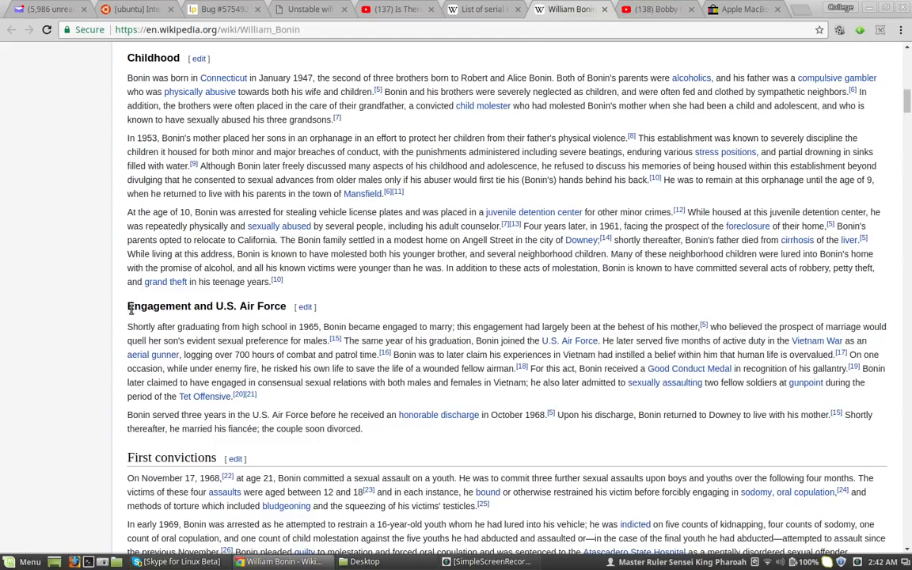
mouse_move(255, 308)
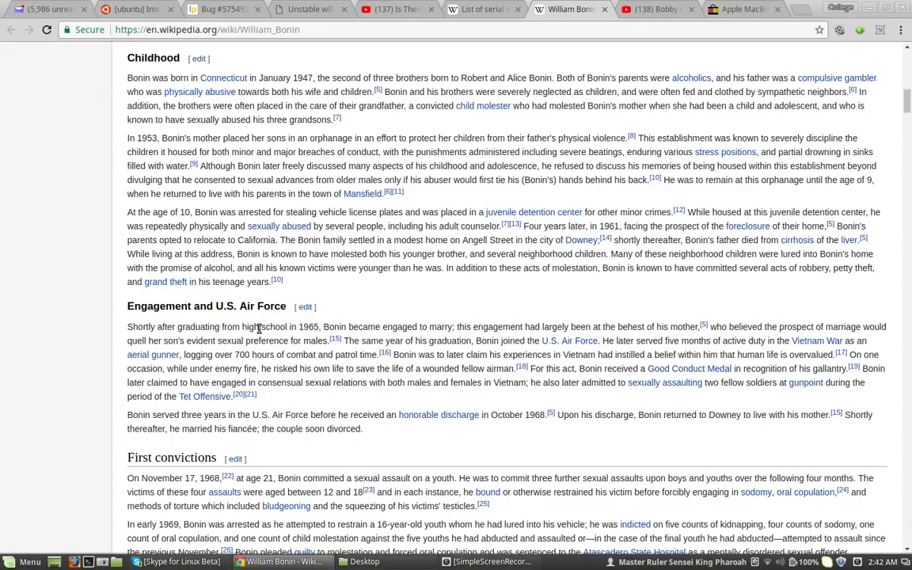
mouse_move(331, 327)
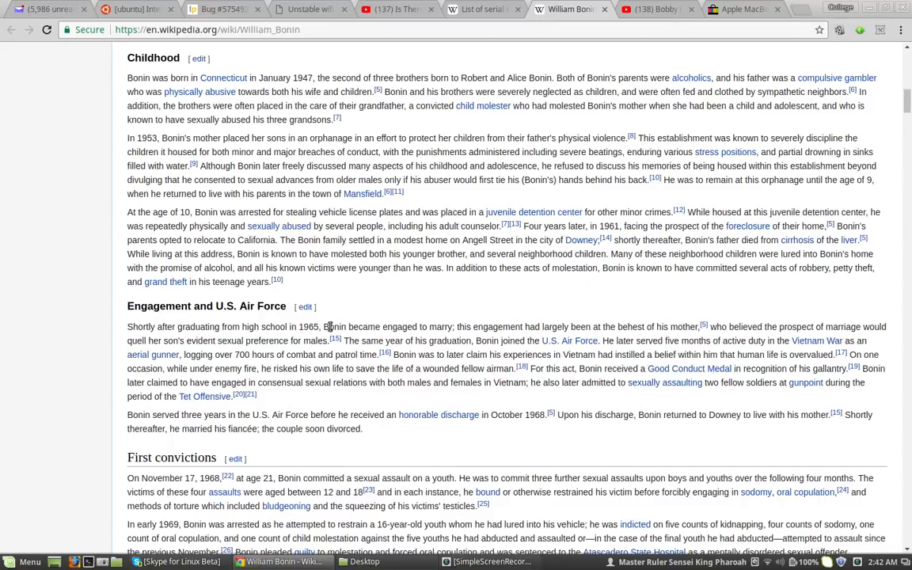
mouse_move(425, 327)
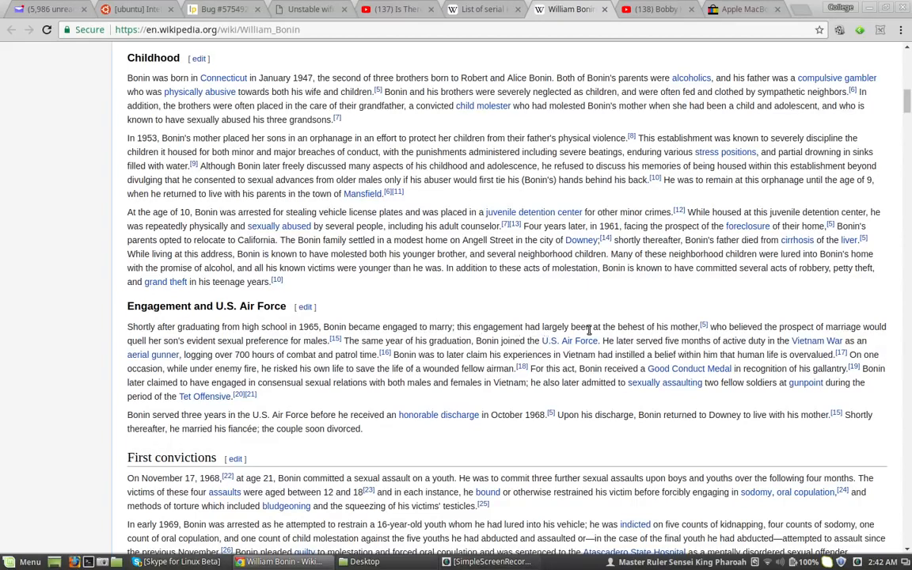
mouse_move(686, 335)
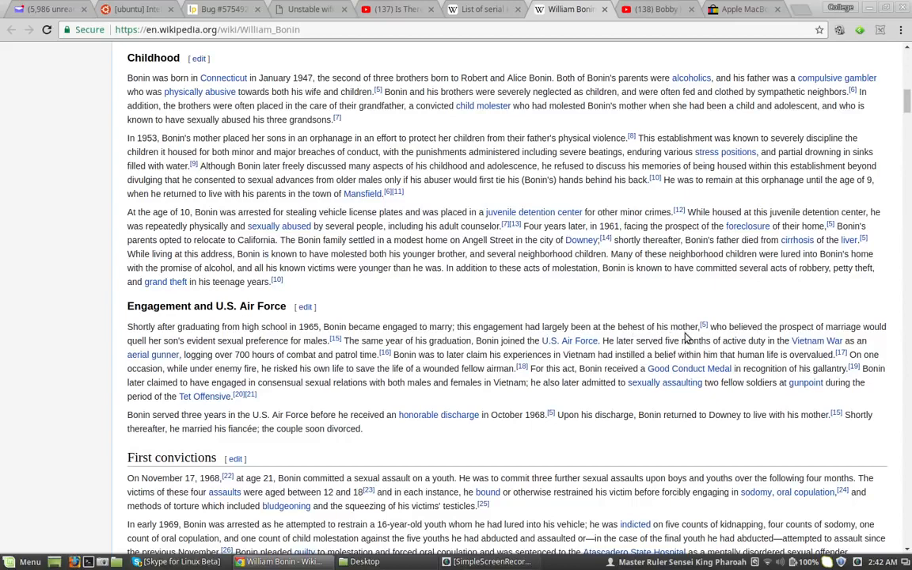
mouse_move(95, 325)
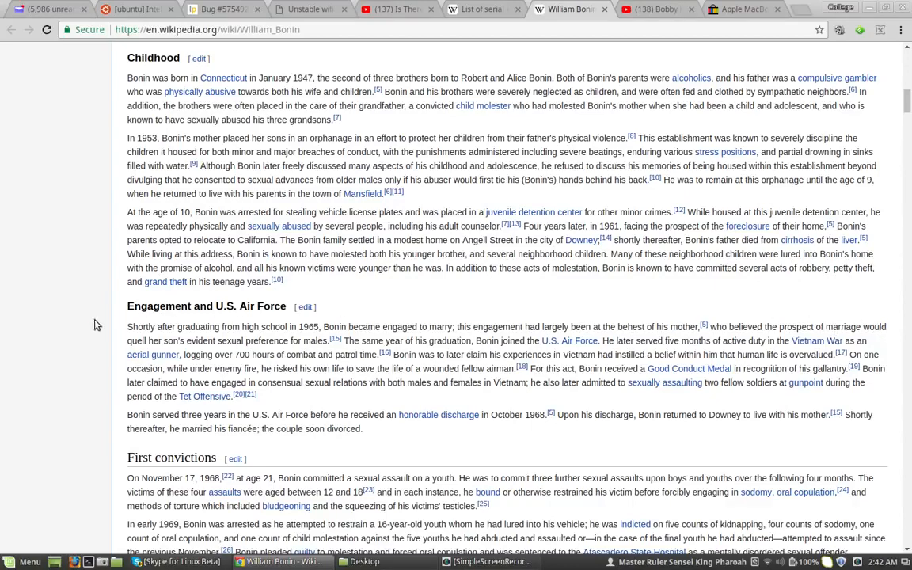
mouse_move(254, 344)
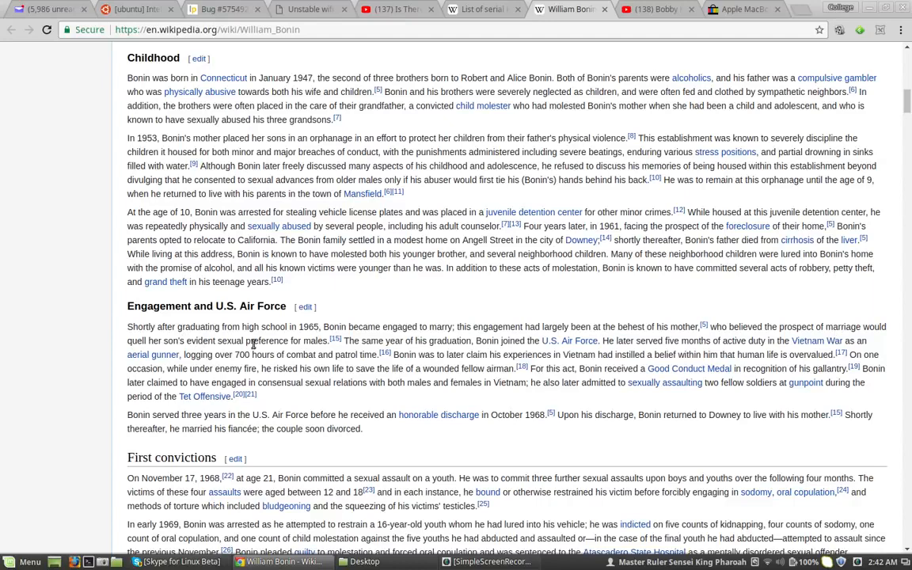
mouse_move(471, 341)
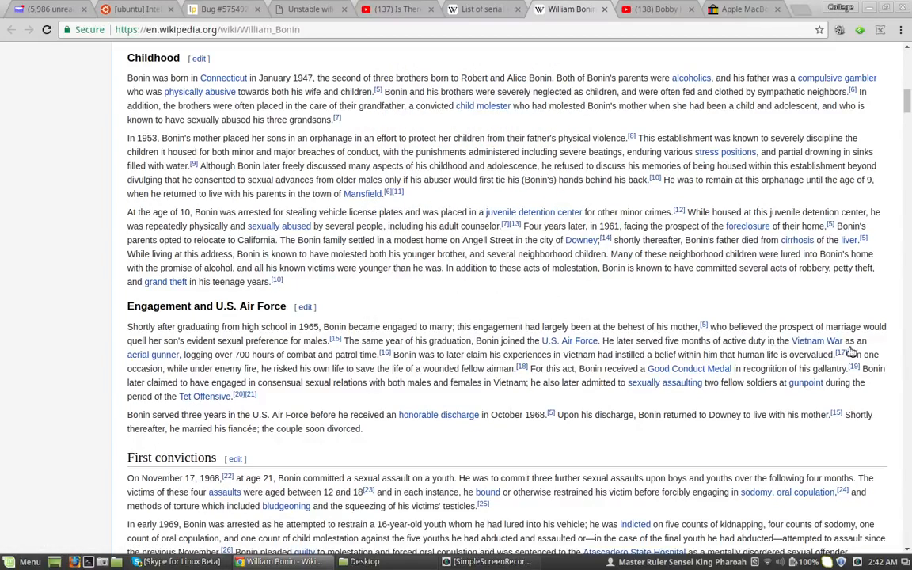
mouse_move(848, 351)
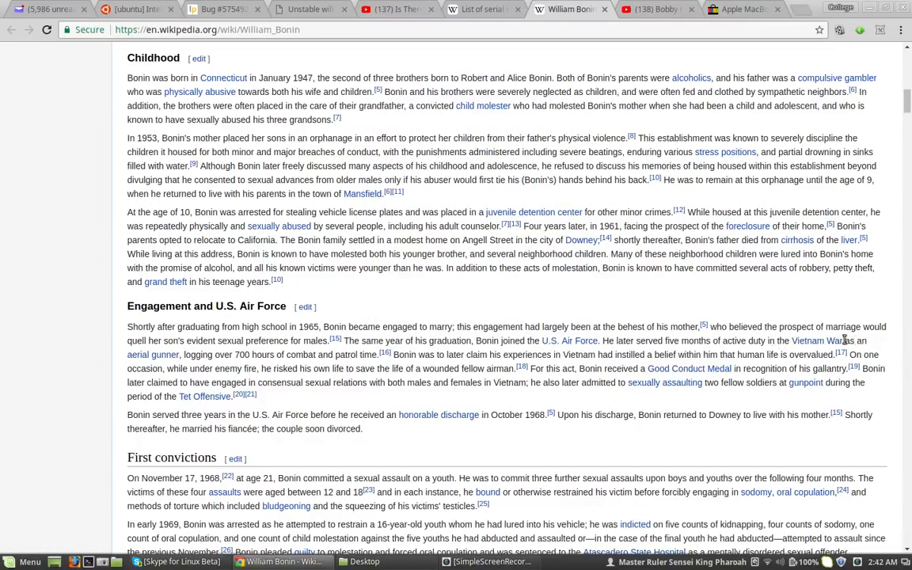
mouse_move(200, 354)
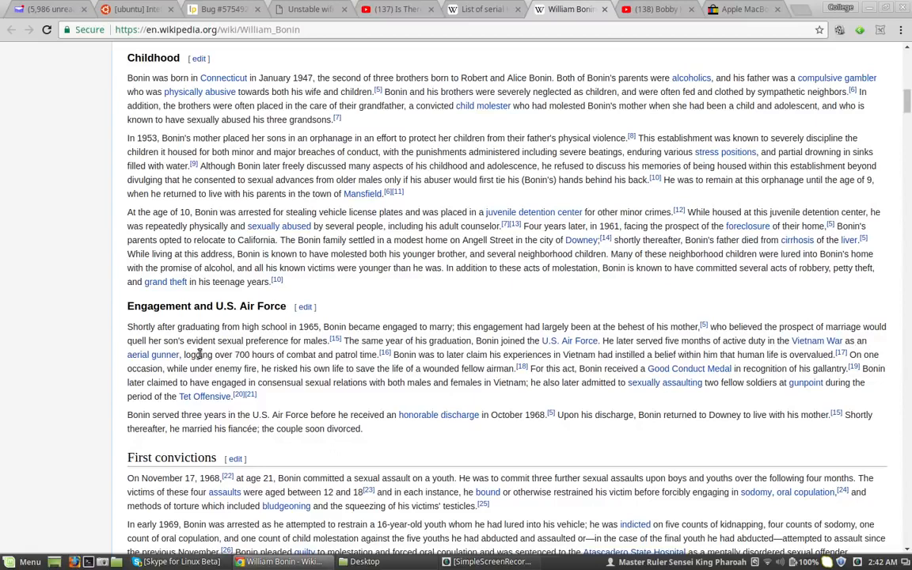
mouse_move(274, 354)
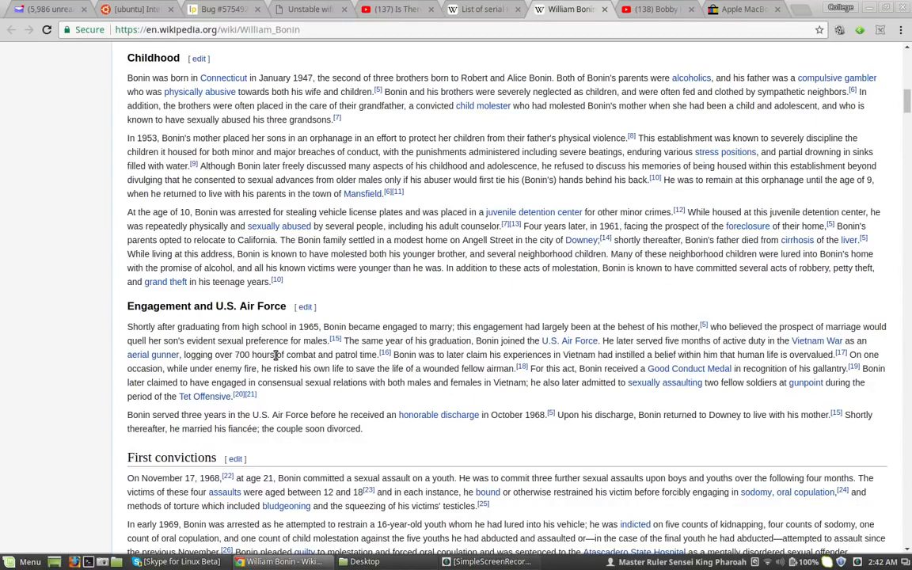
mouse_move(342, 355)
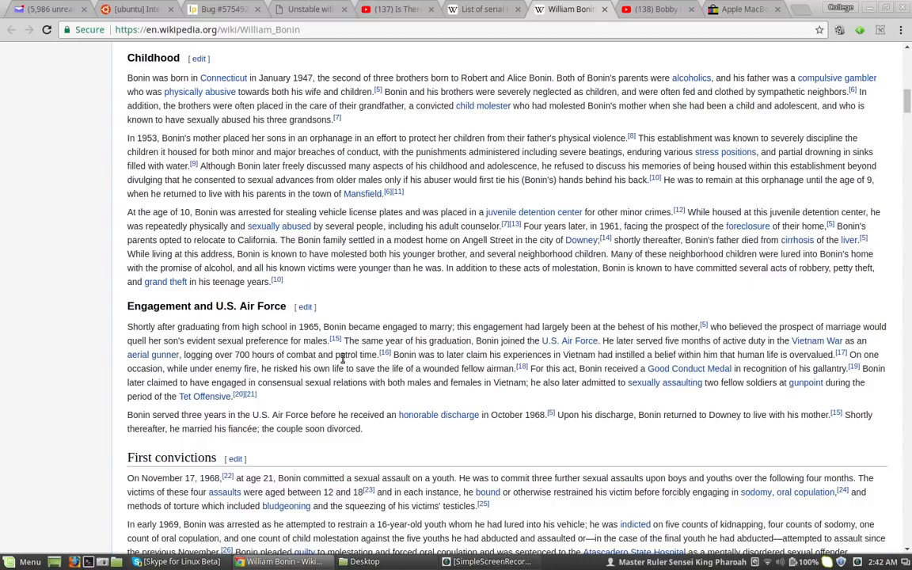
mouse_move(471, 325)
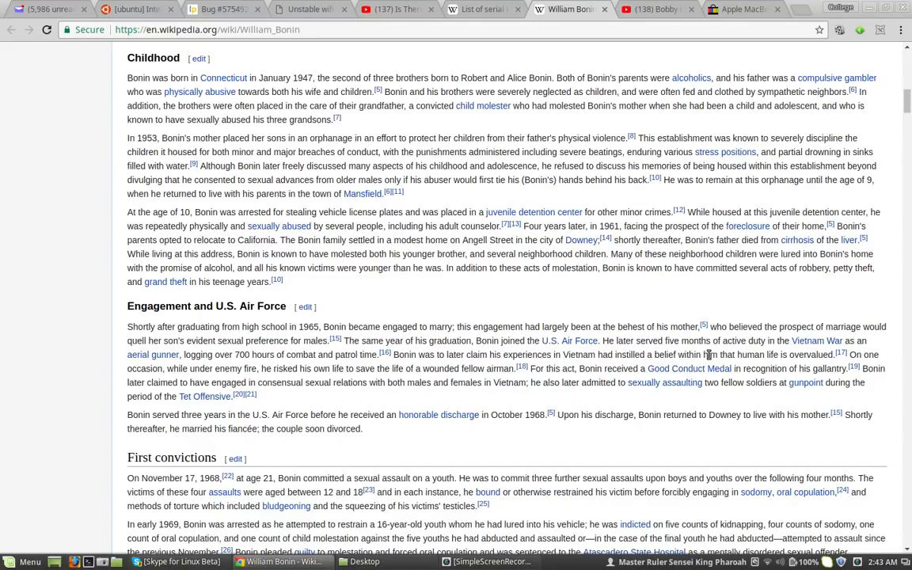
mouse_move(801, 359)
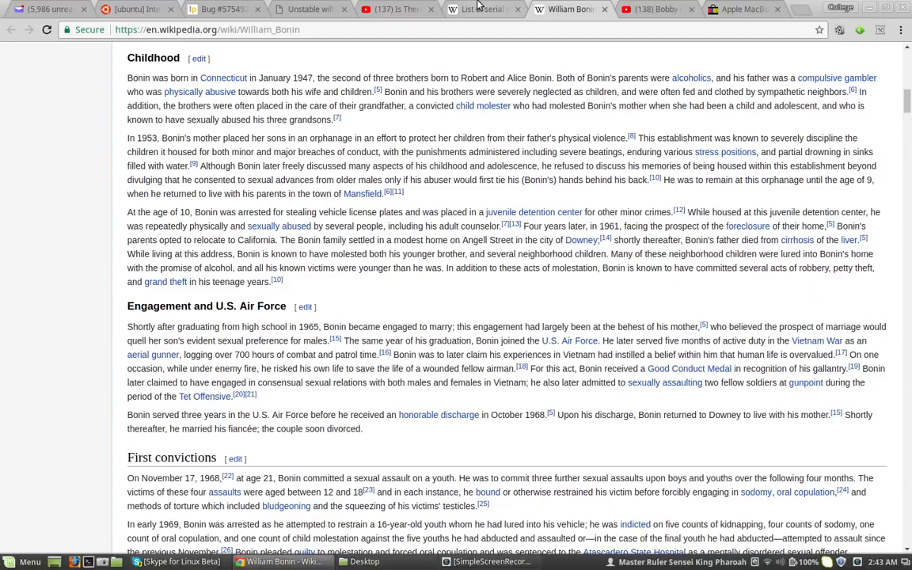
Return to the serial killer list and review the rows around Ted Bundy and John Wayne Gacy.
left_click(483, 9)
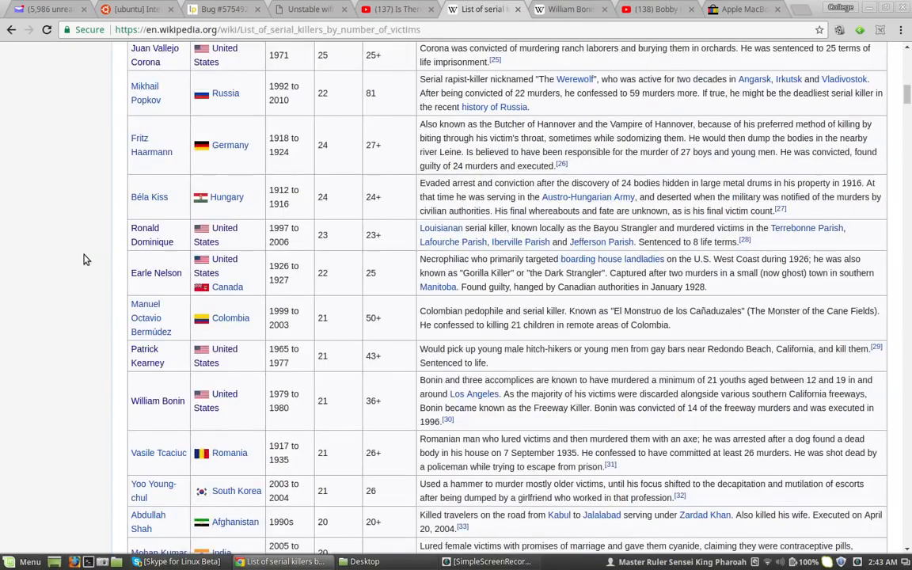
scroll("up", 3)
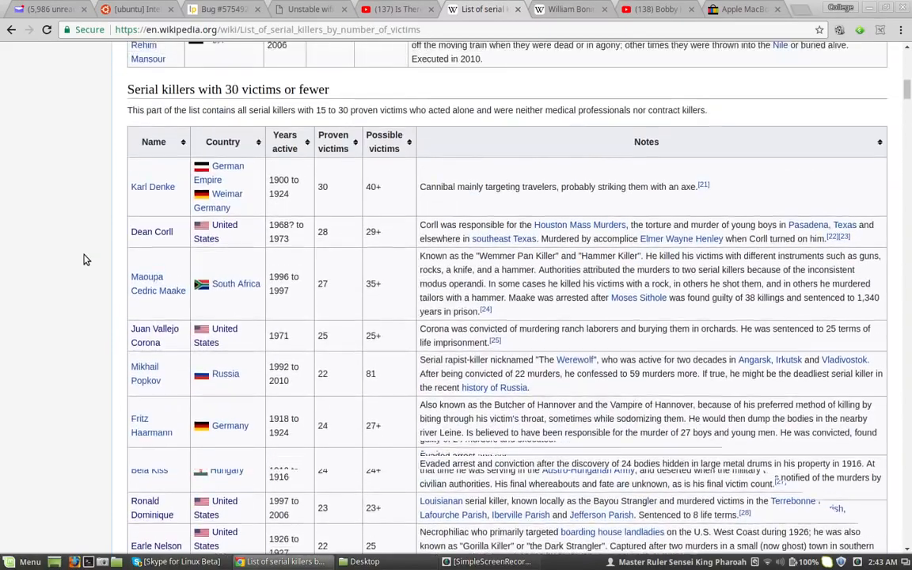
scroll("up", 3)
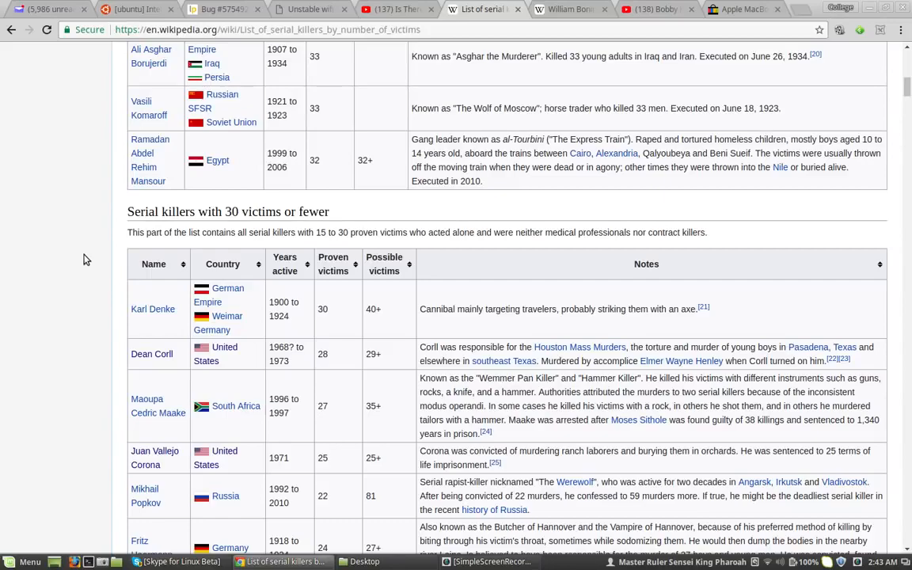
scroll("down", 3)
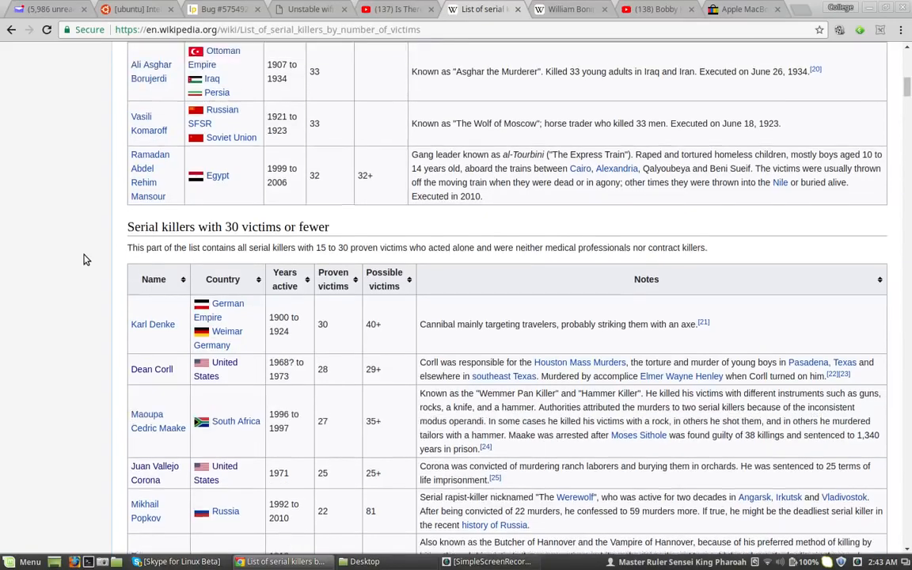
scroll("up", 3)
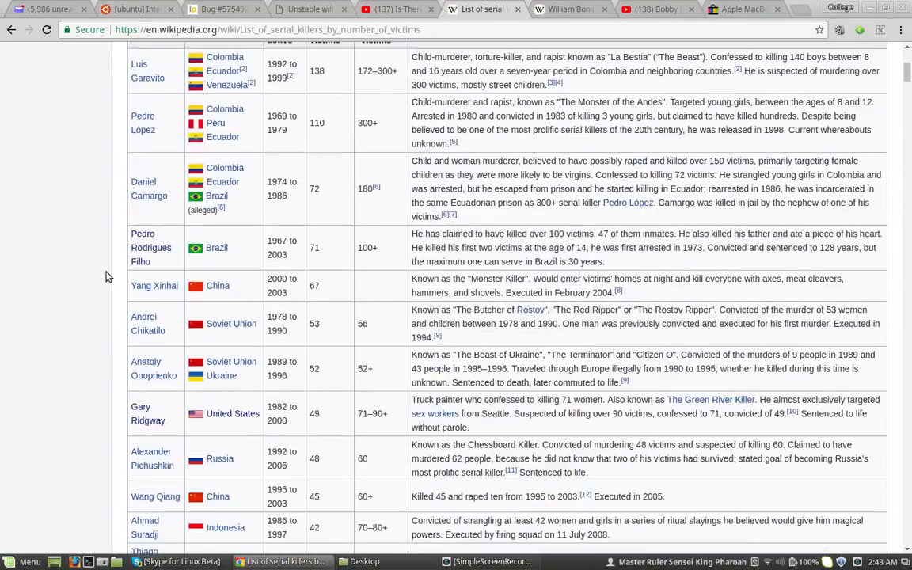
scroll("down", 3)
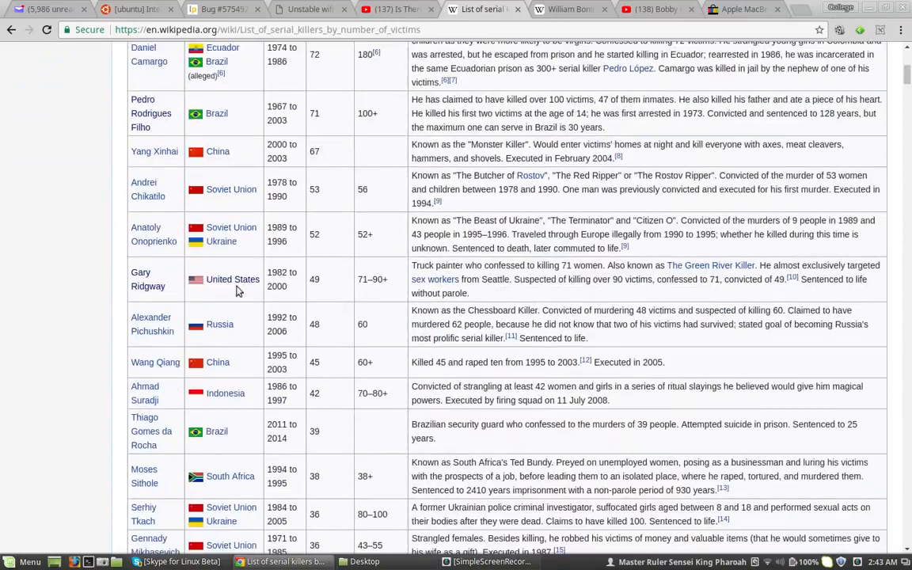
mouse_move(71, 323)
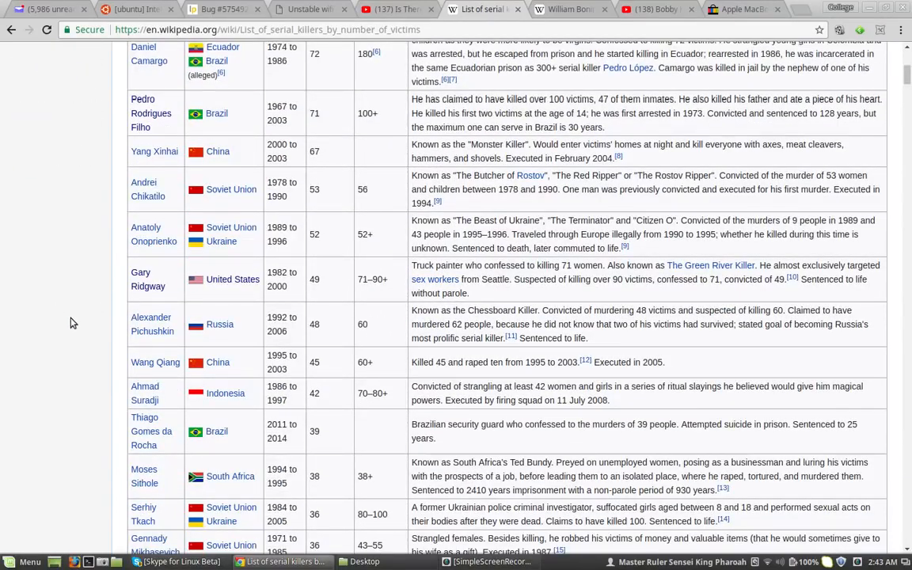
scroll("down", 3)
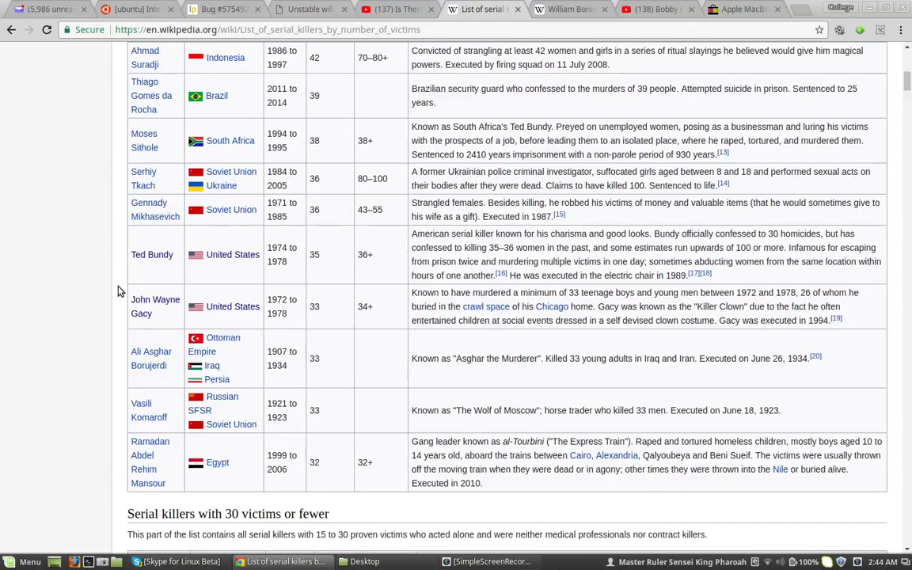
mouse_move(188, 284)
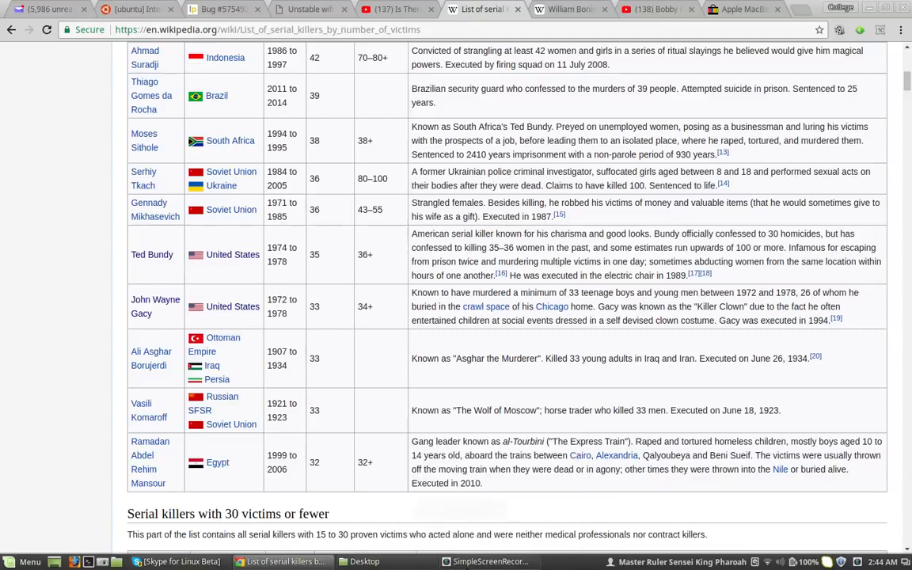
left_click(489, 561)
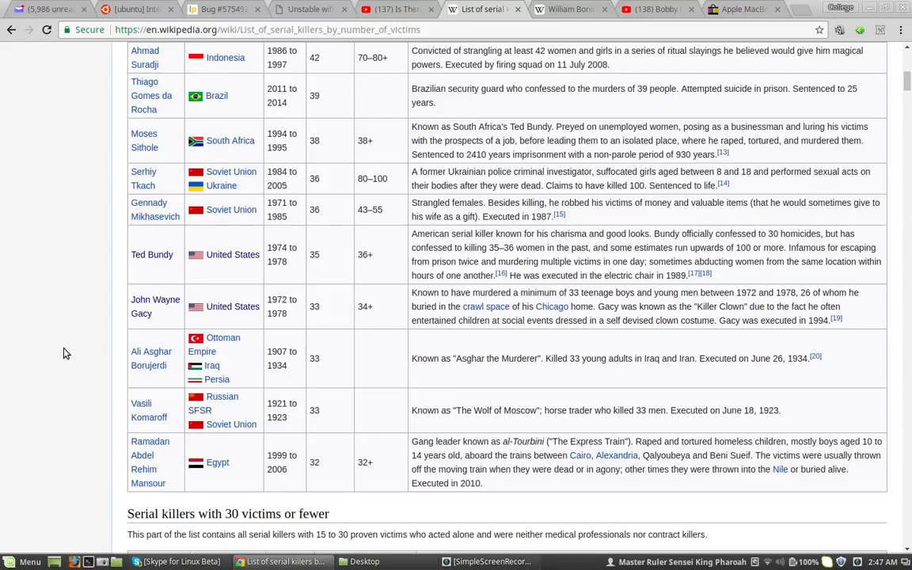
left_click(489, 561)
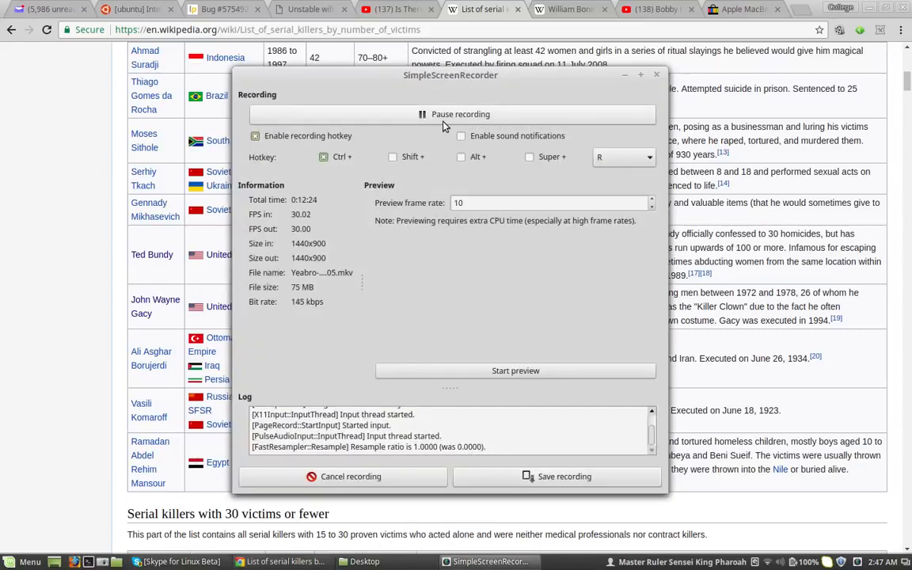